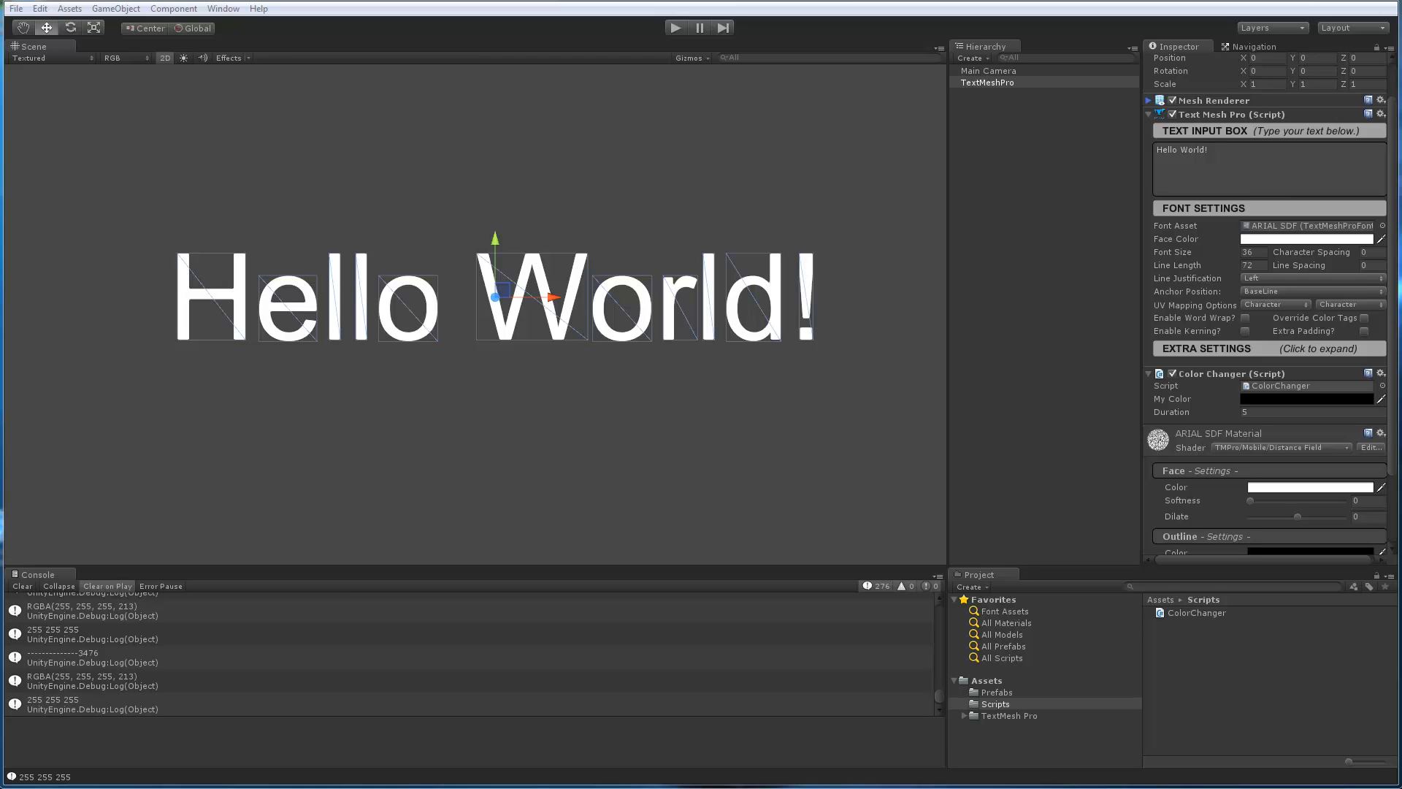
mouse_move(1045, 220)
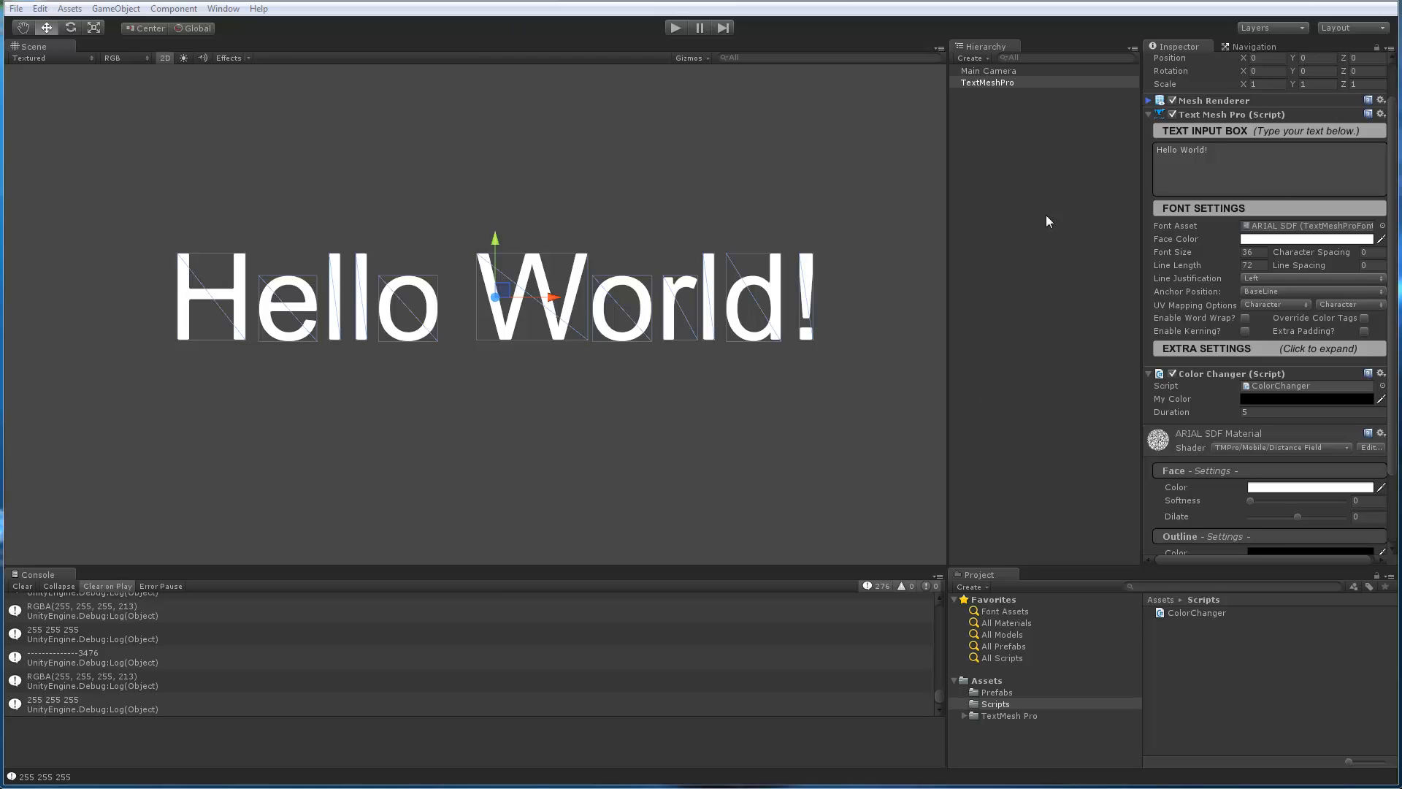
mouse_move(395, 296)
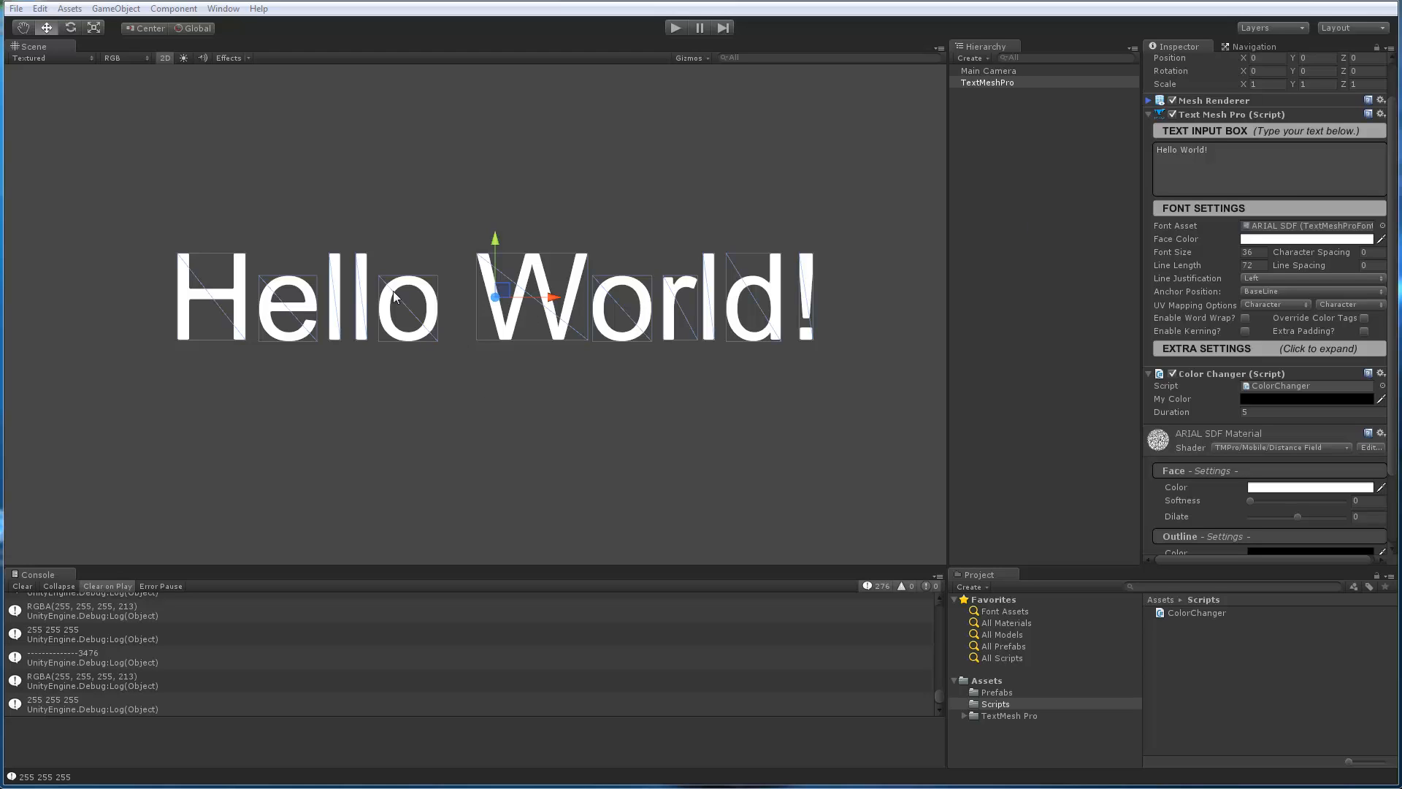
mouse_move(438, 236)
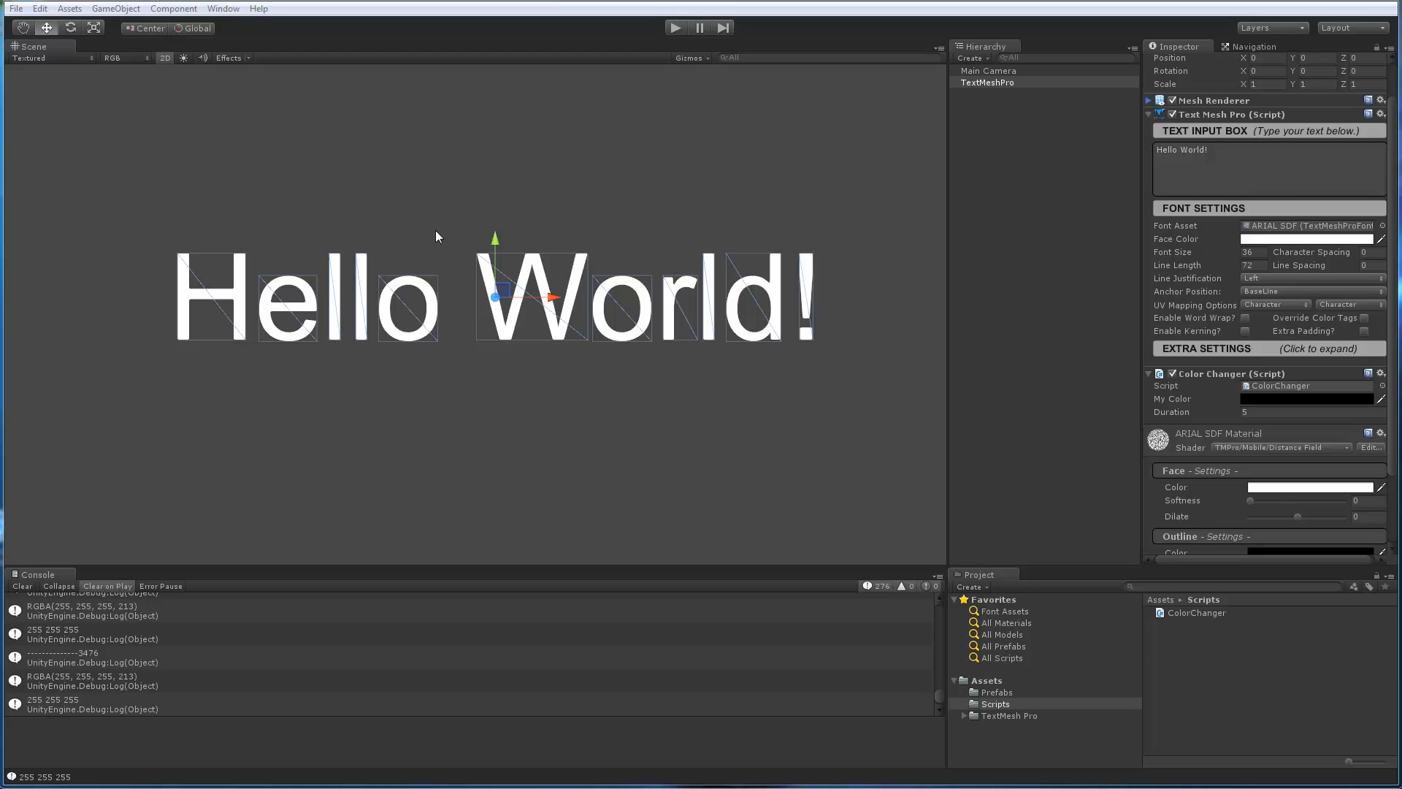
mouse_move(590, 273)
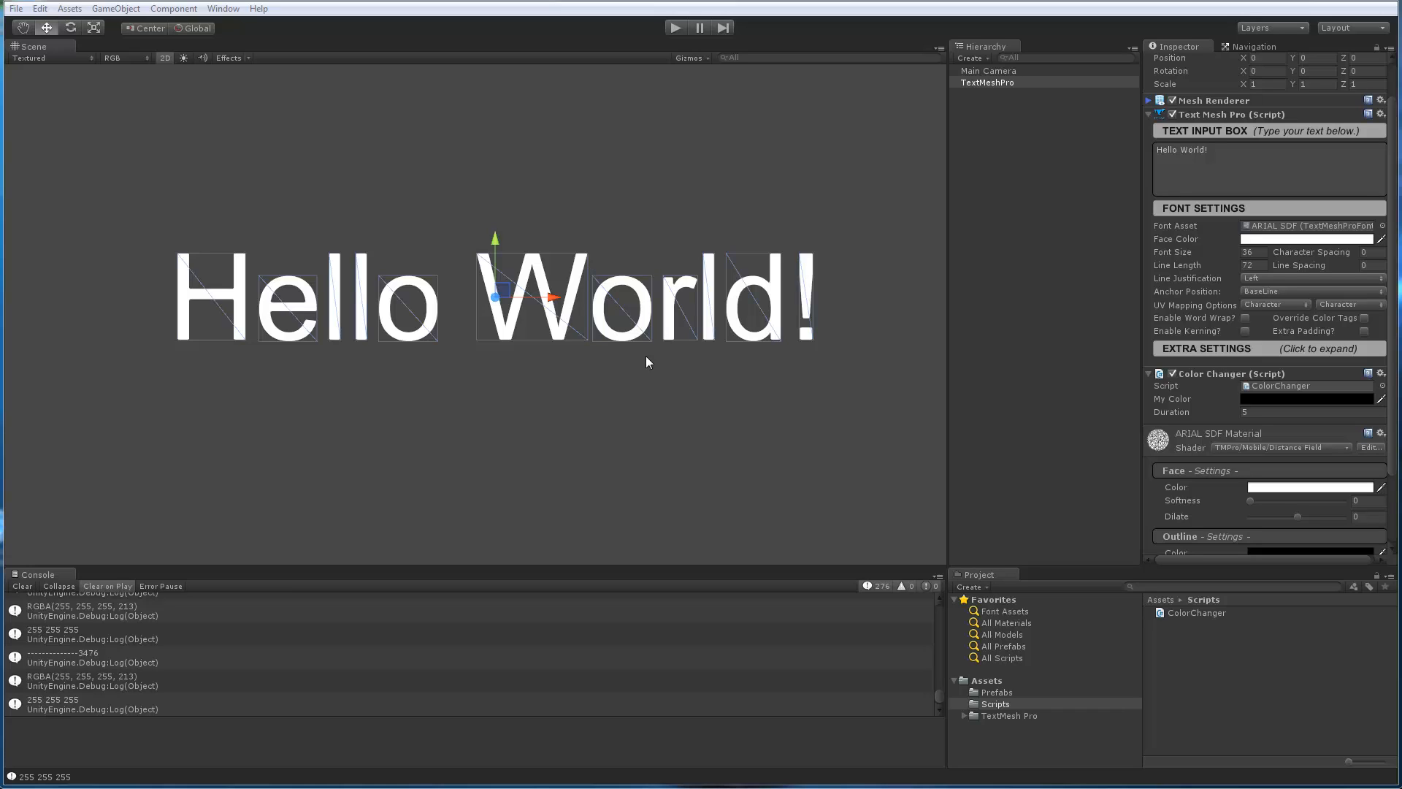
mouse_move(1006, 329)
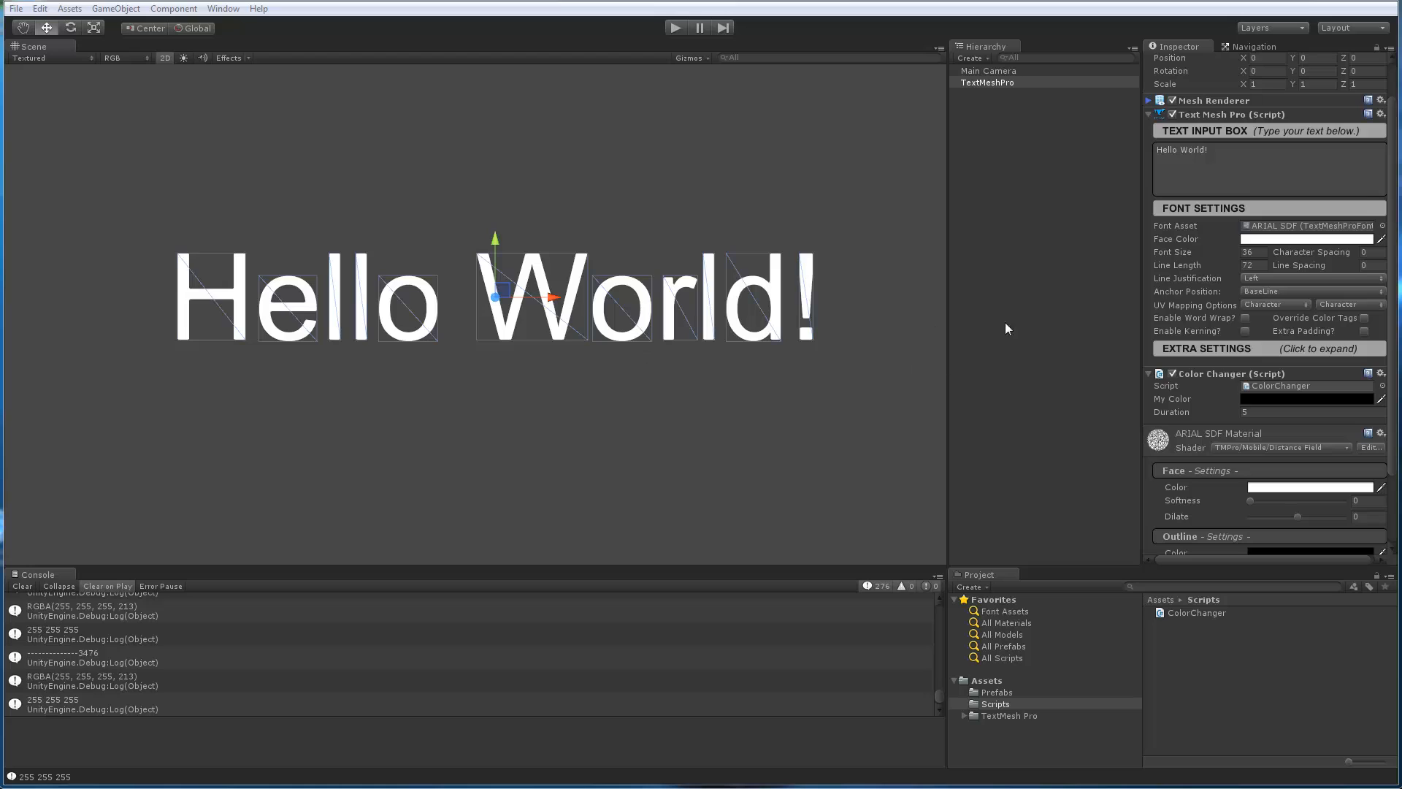
mouse_move(1133, 322)
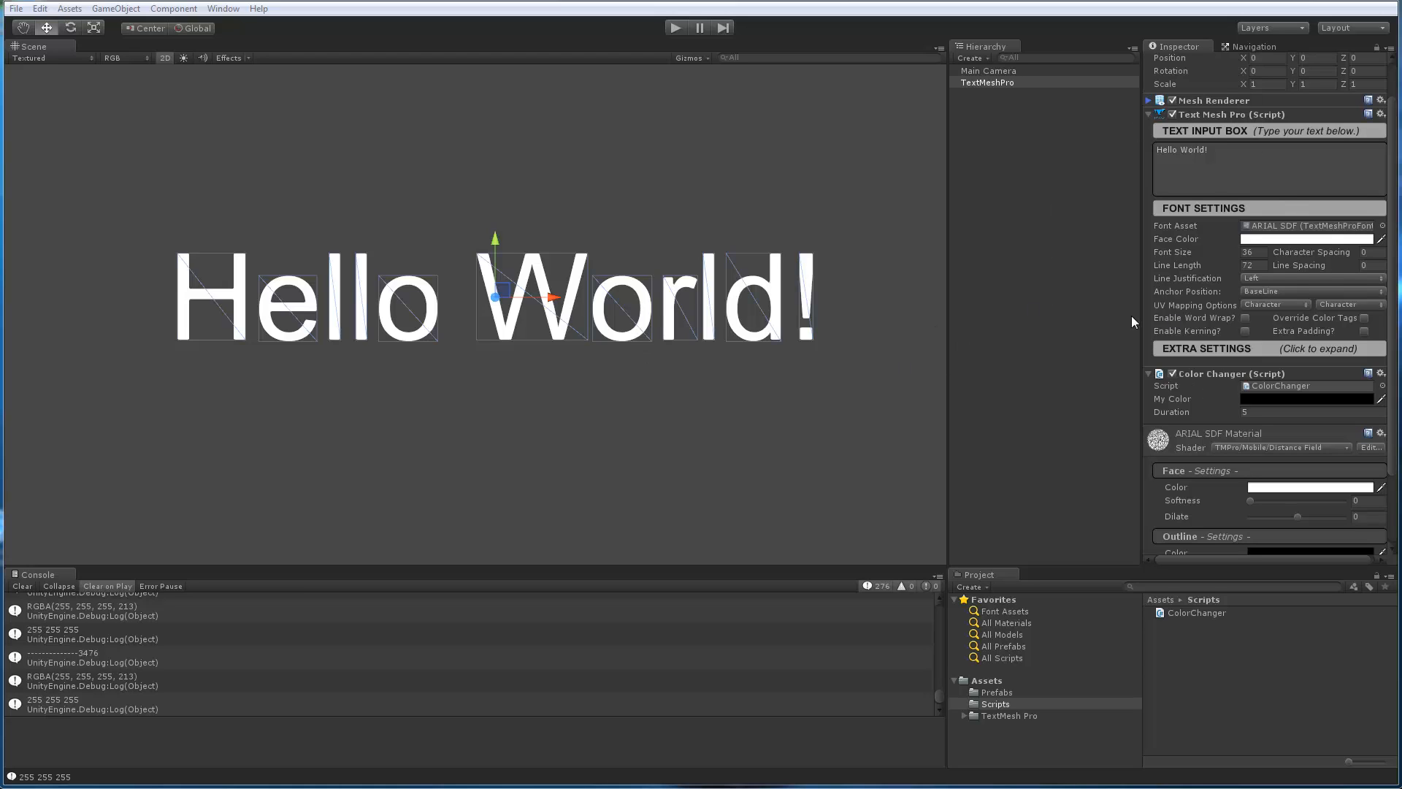
mouse_move(1208, 401)
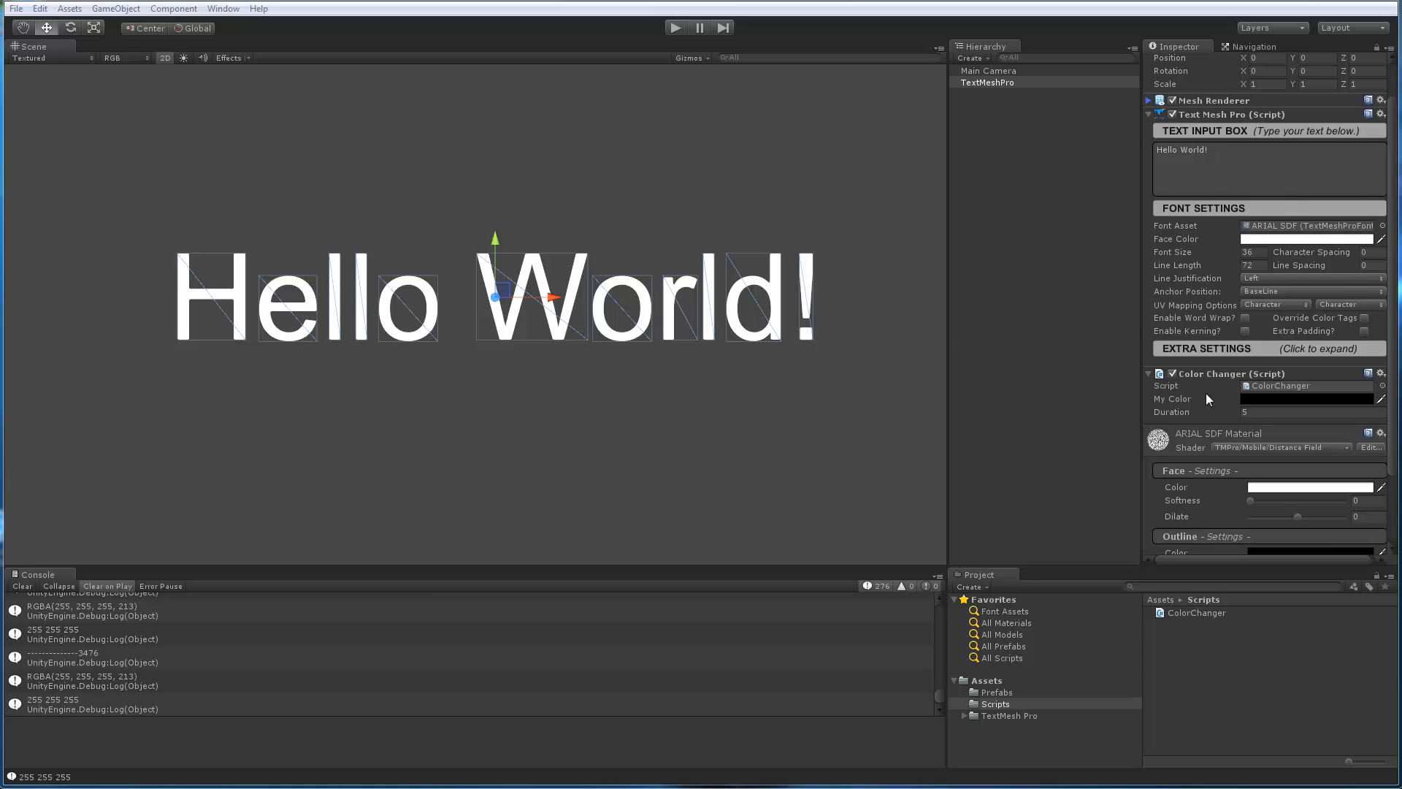
mouse_move(1230, 384)
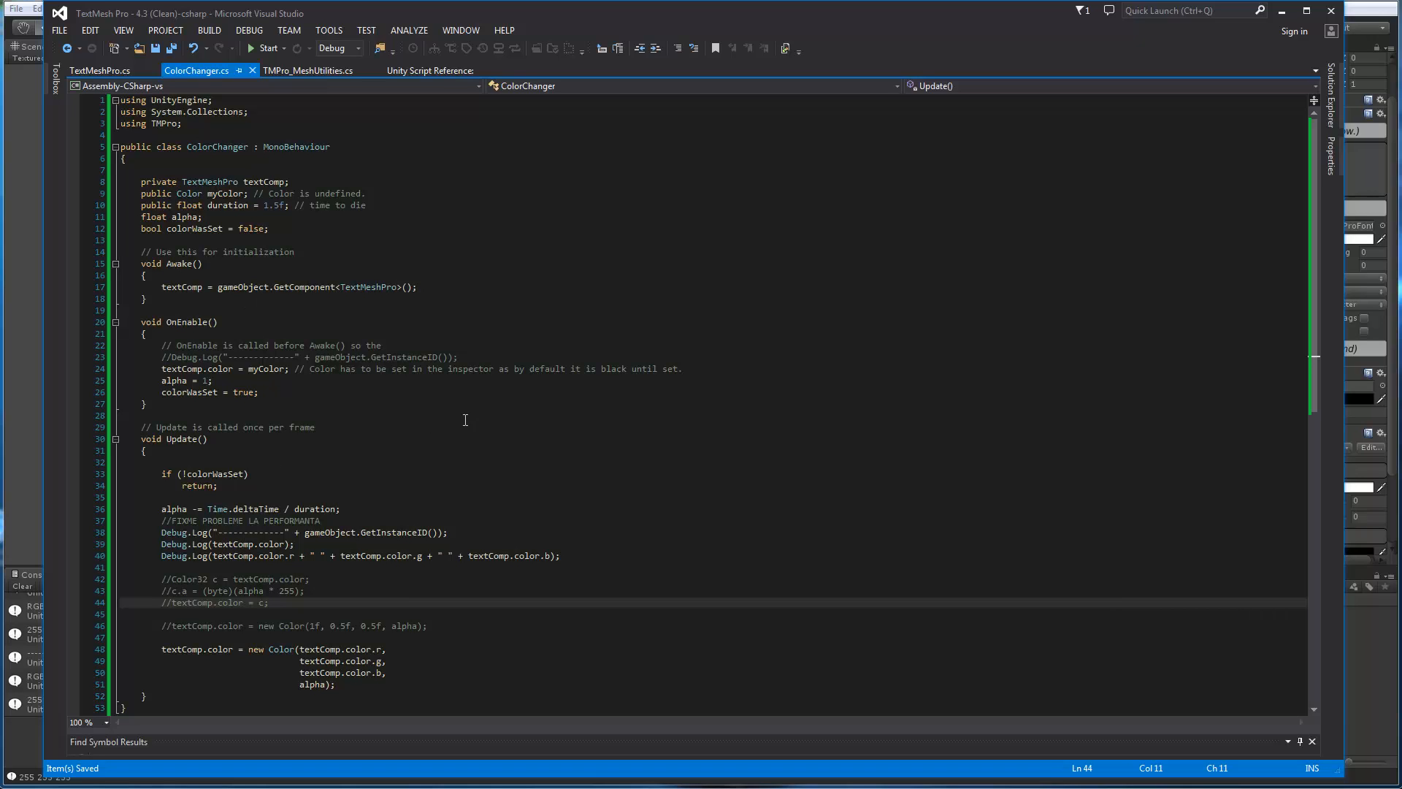
mouse_move(391, 401)
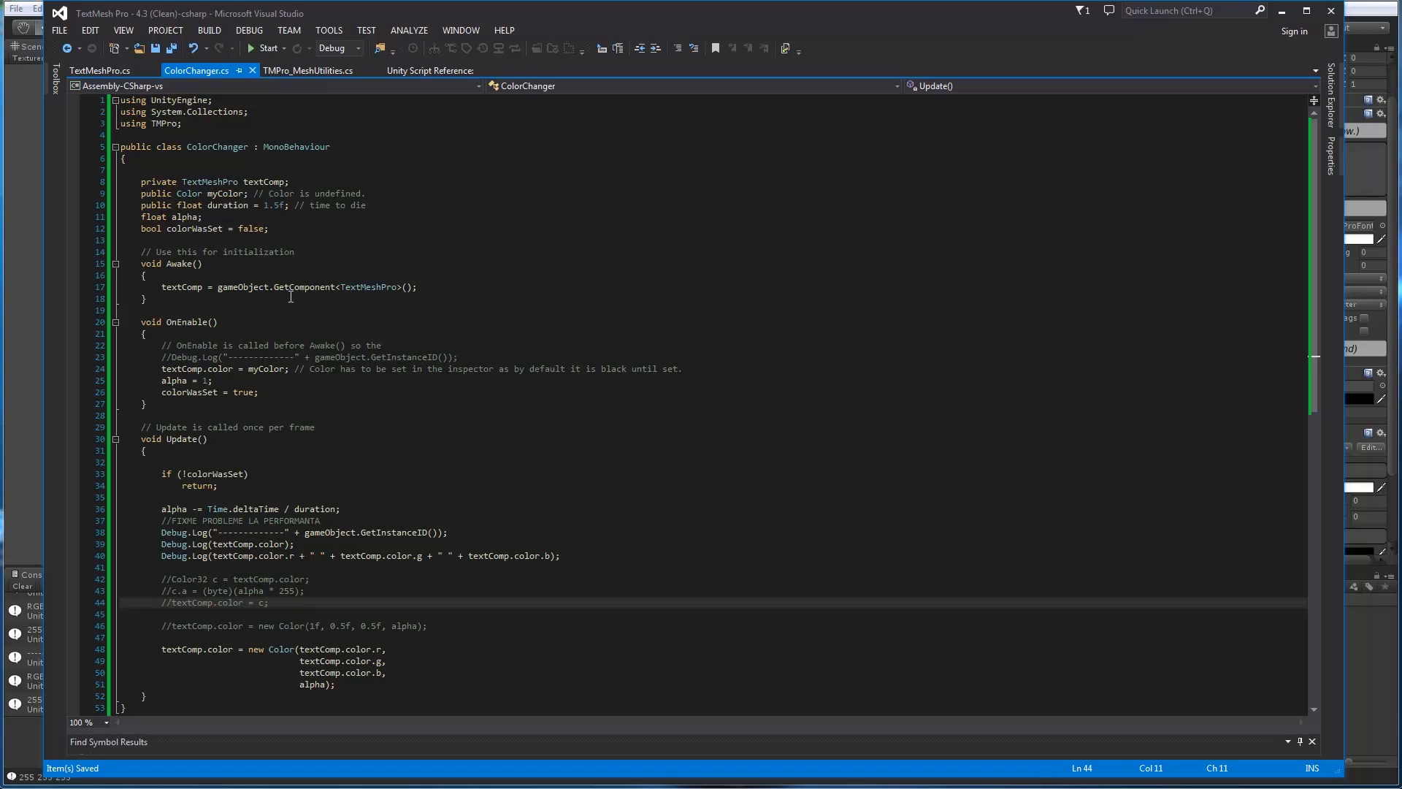
mouse_move(238, 222)
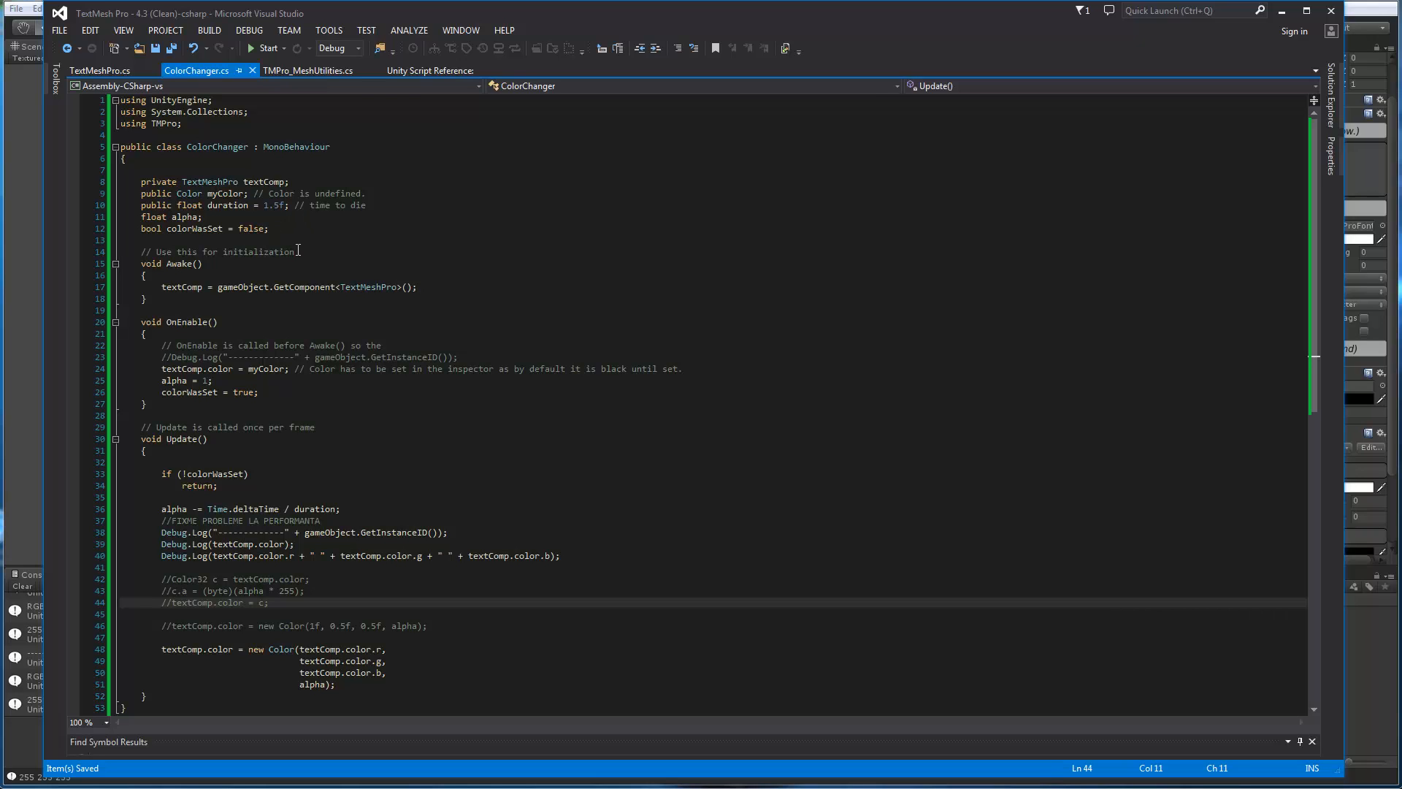
mouse_move(372, 250)
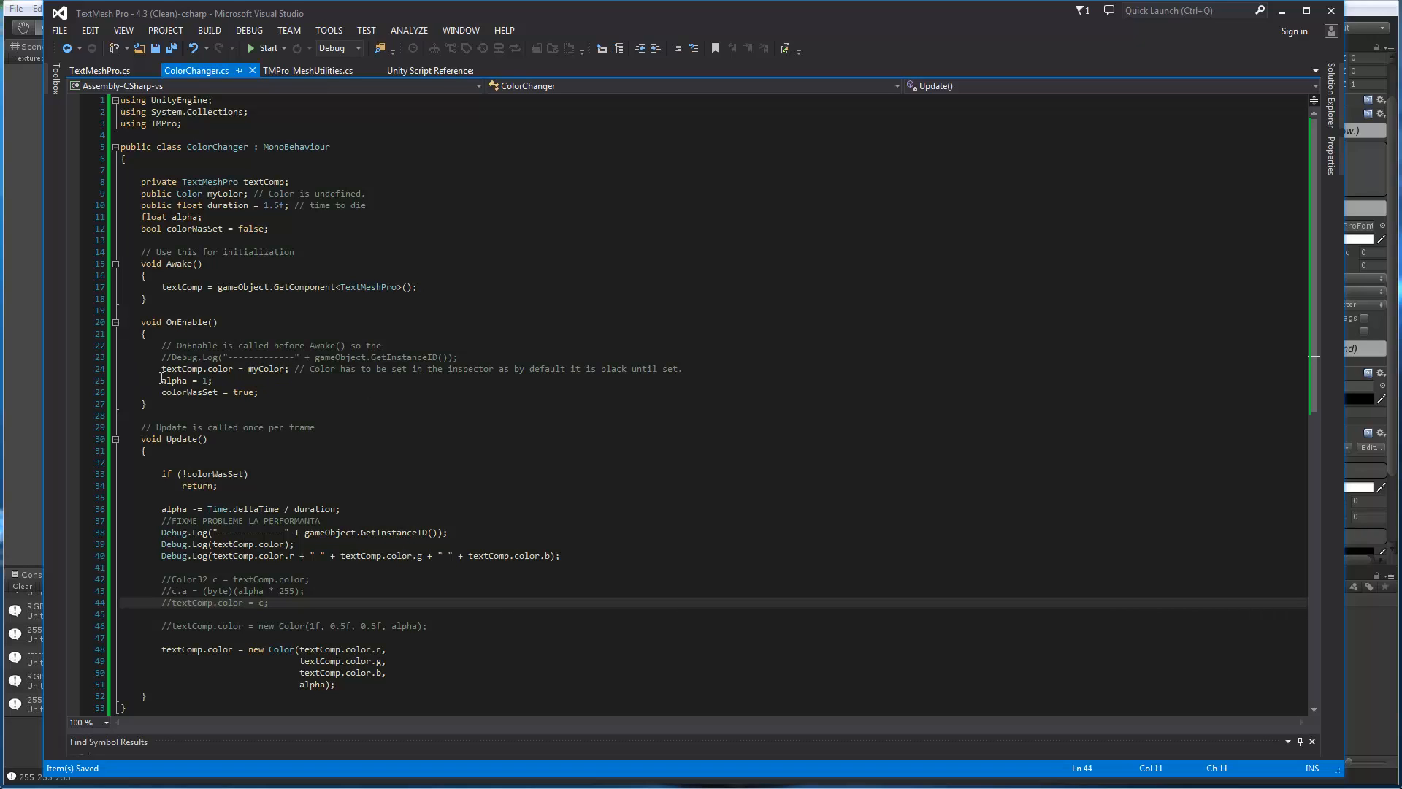
mouse_move(186, 391)
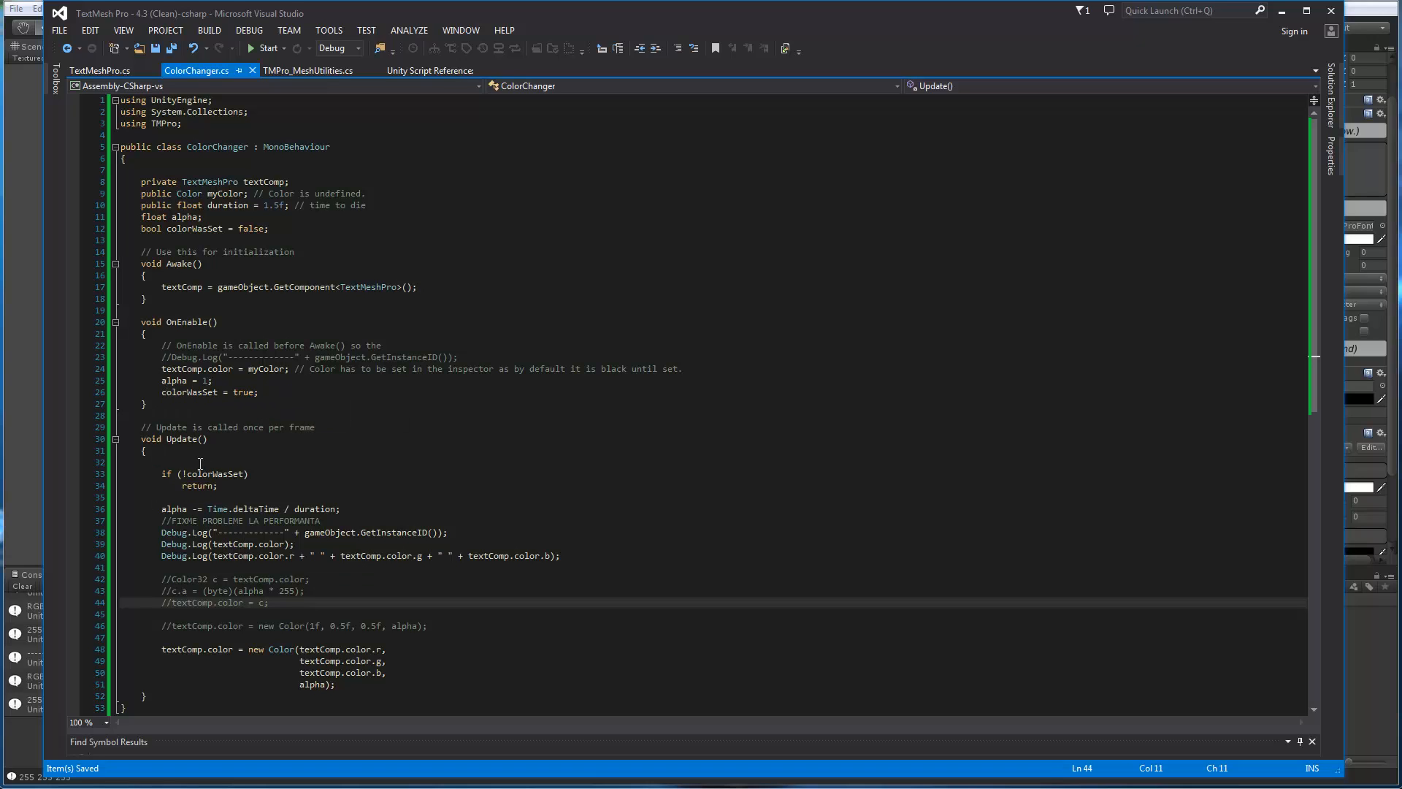
mouse_move(178, 513)
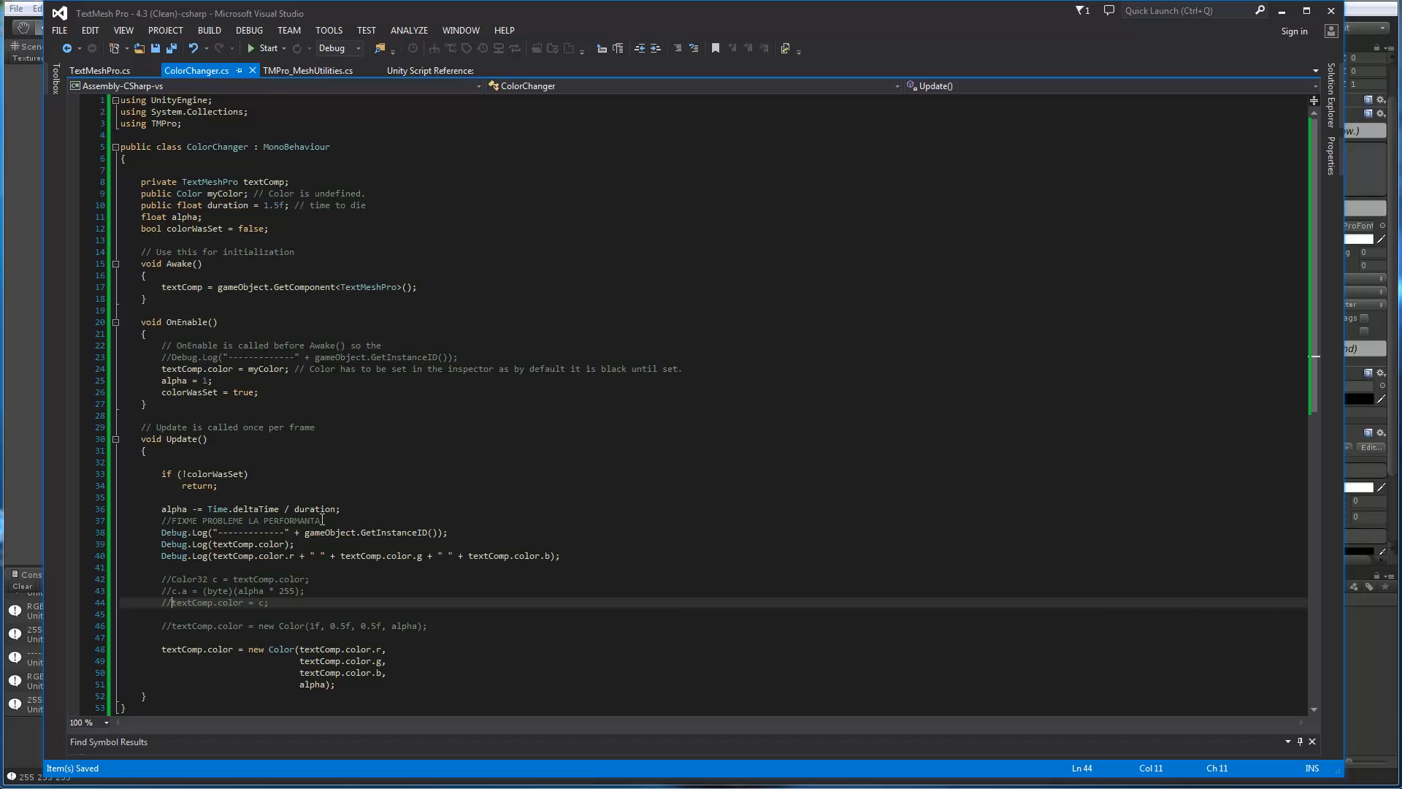
mouse_move(277, 492)
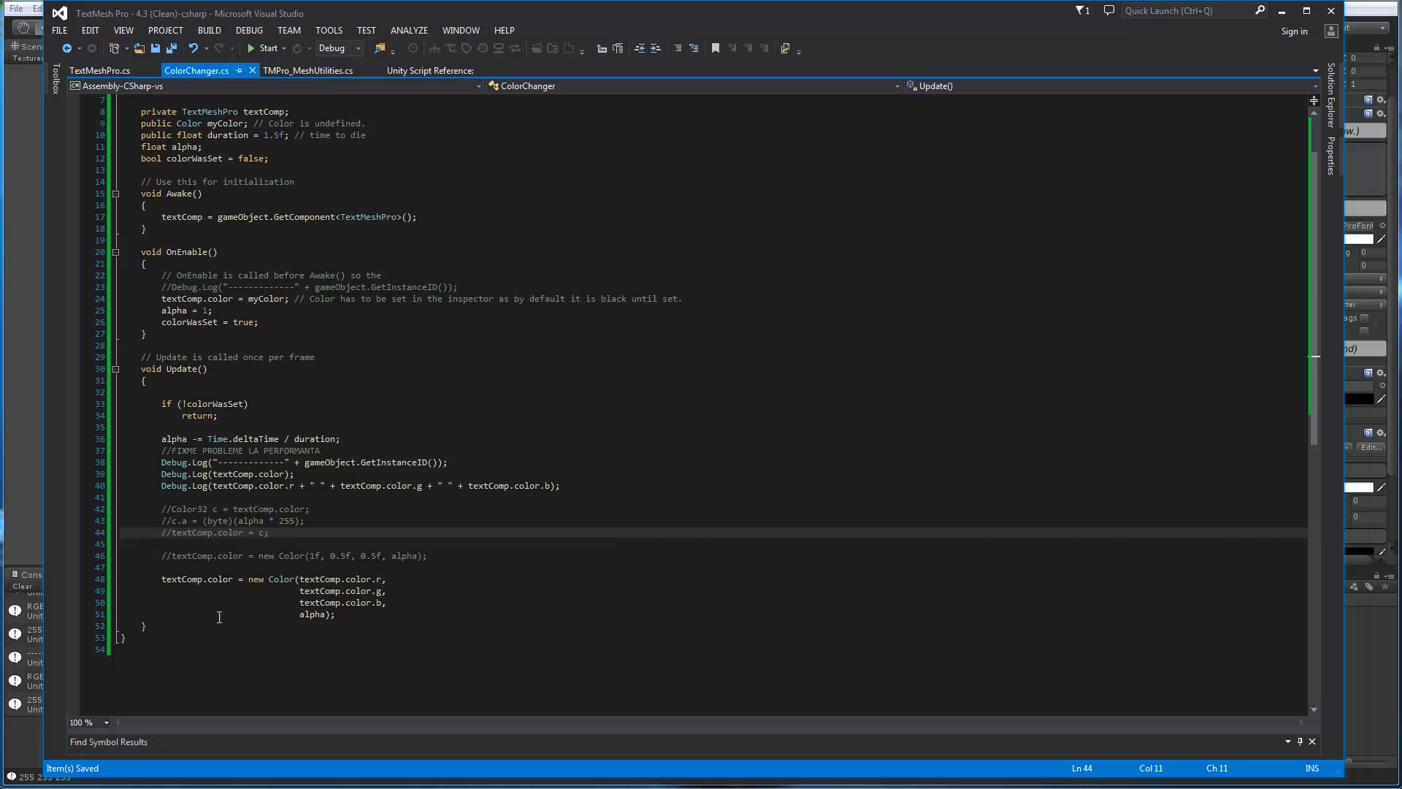
mouse_move(316, 590)
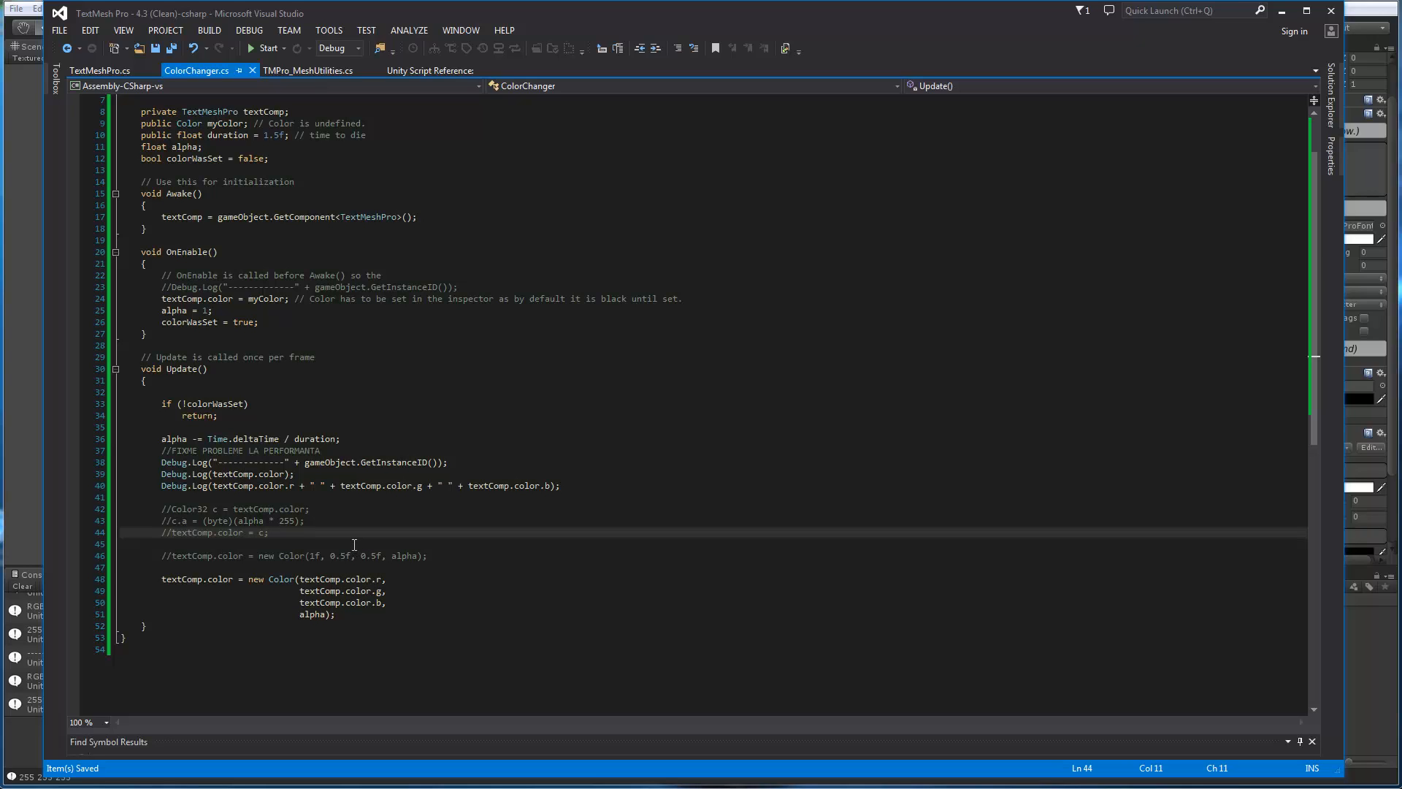
mouse_move(313, 614)
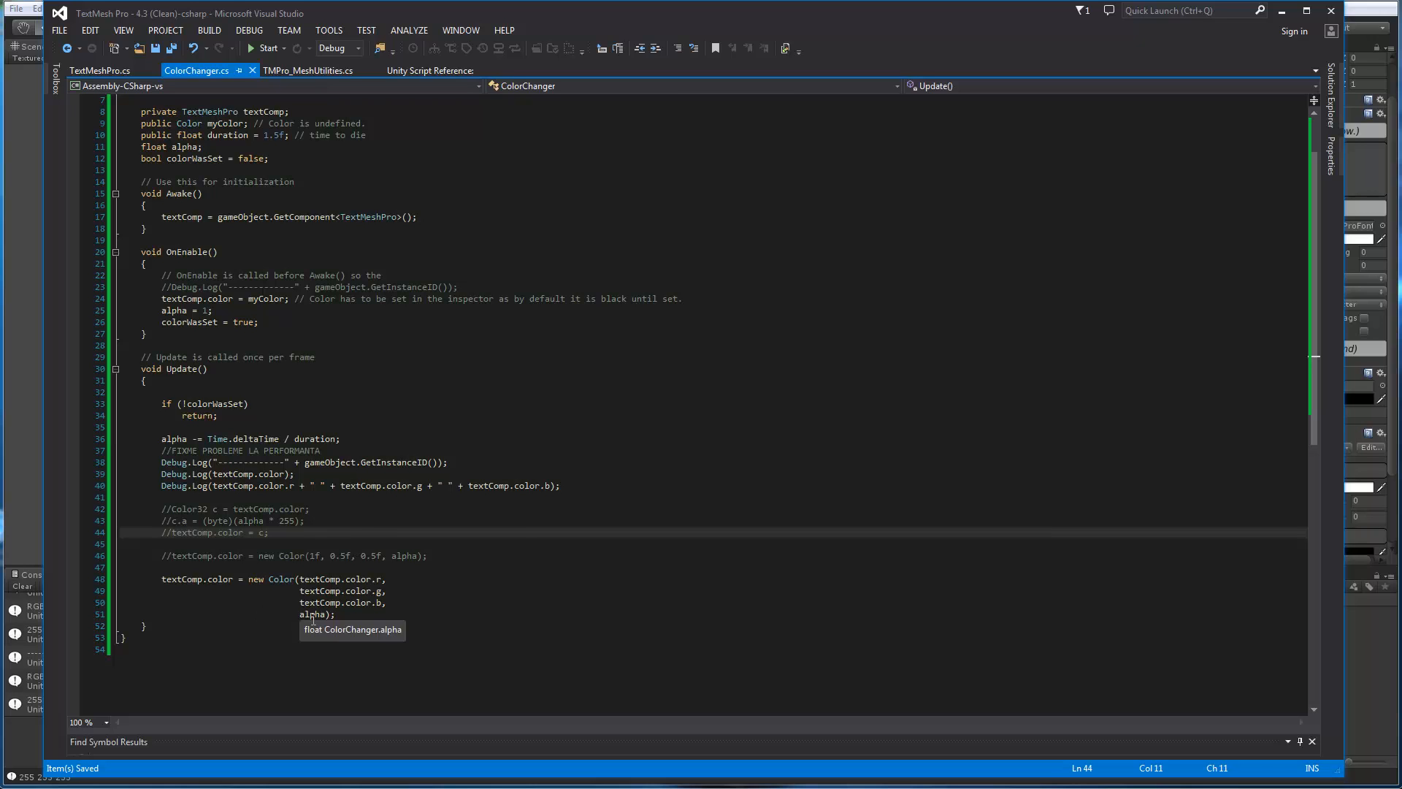
mouse_move(50, 424)
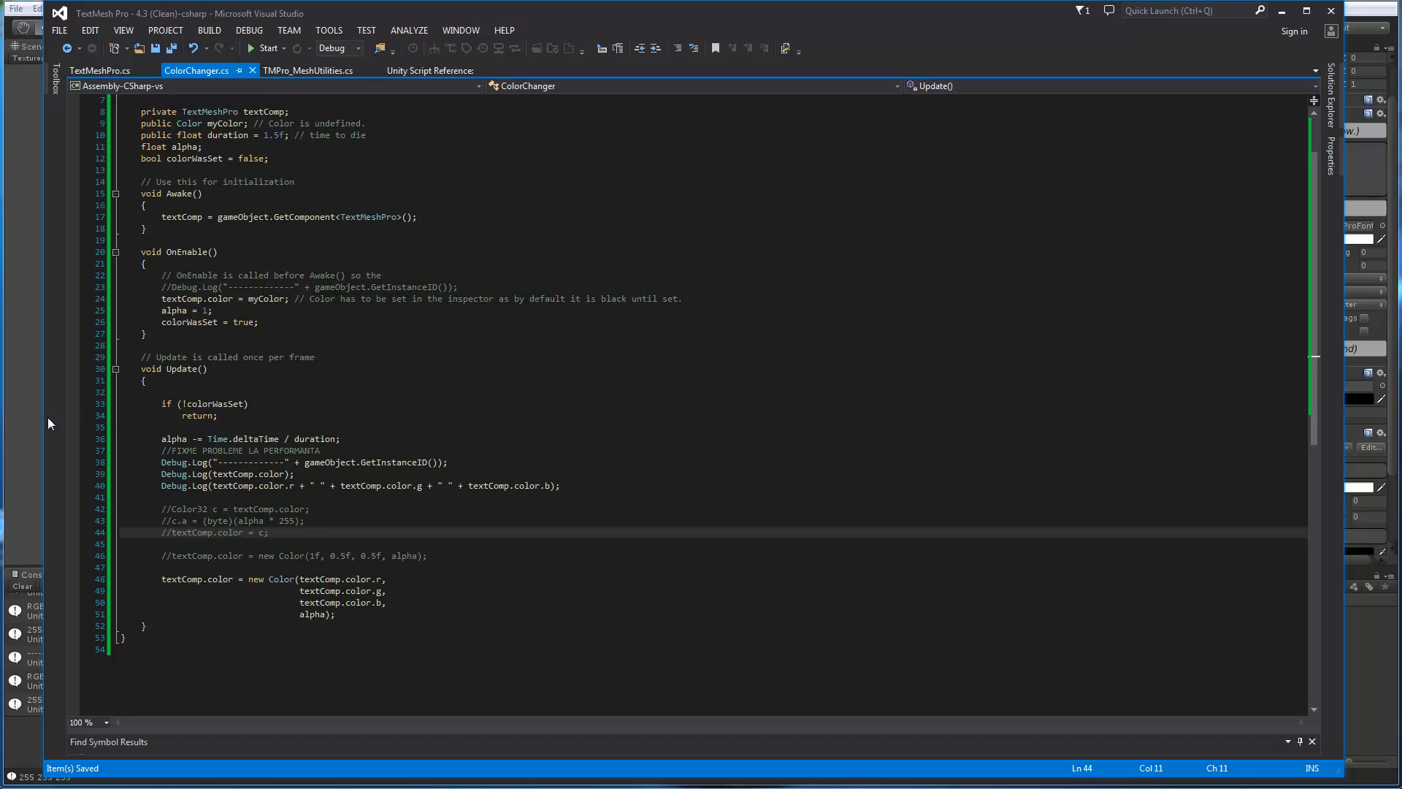
Select TextMeshPro and run the scene so Hello World! fades to black and out, then stop
left_click(676, 26)
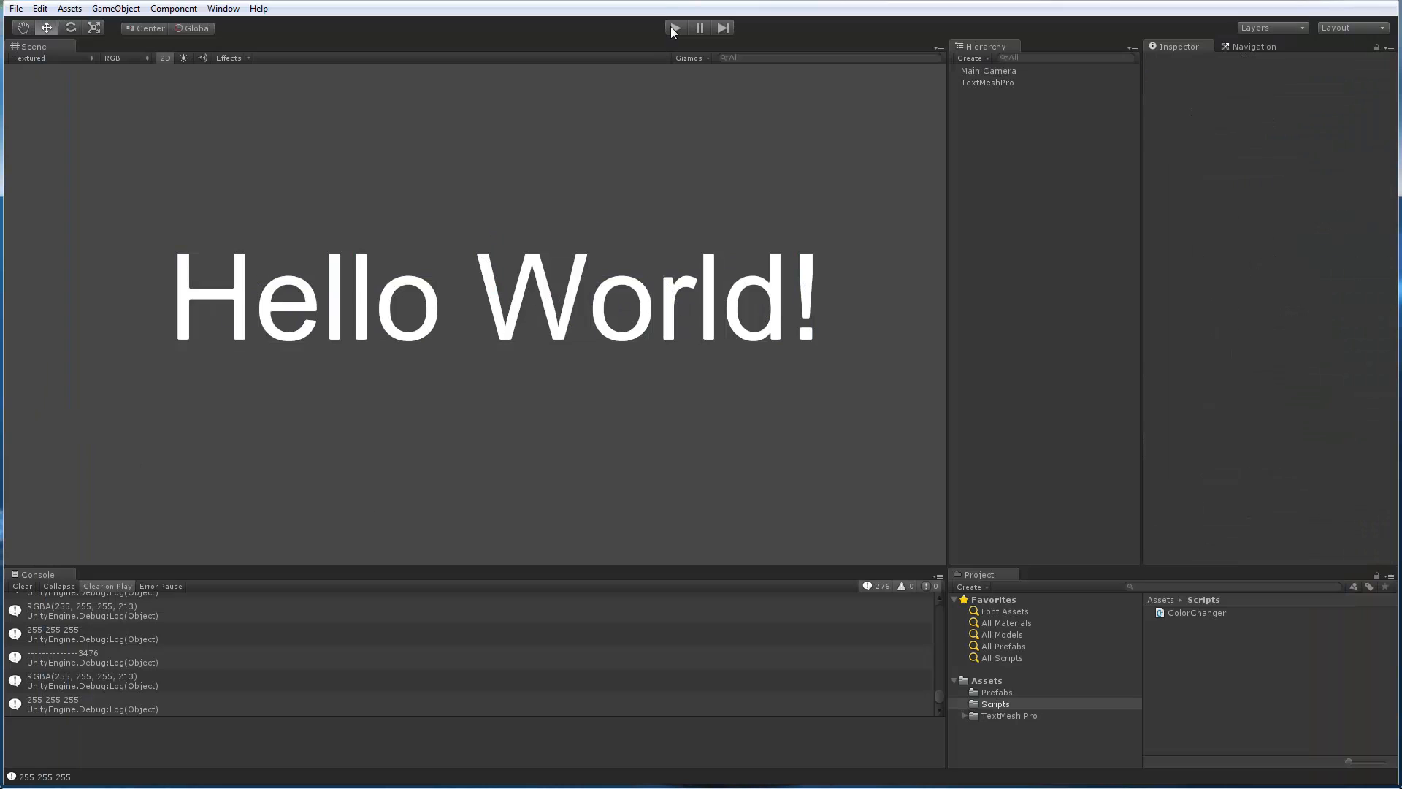
left_click(987, 82)
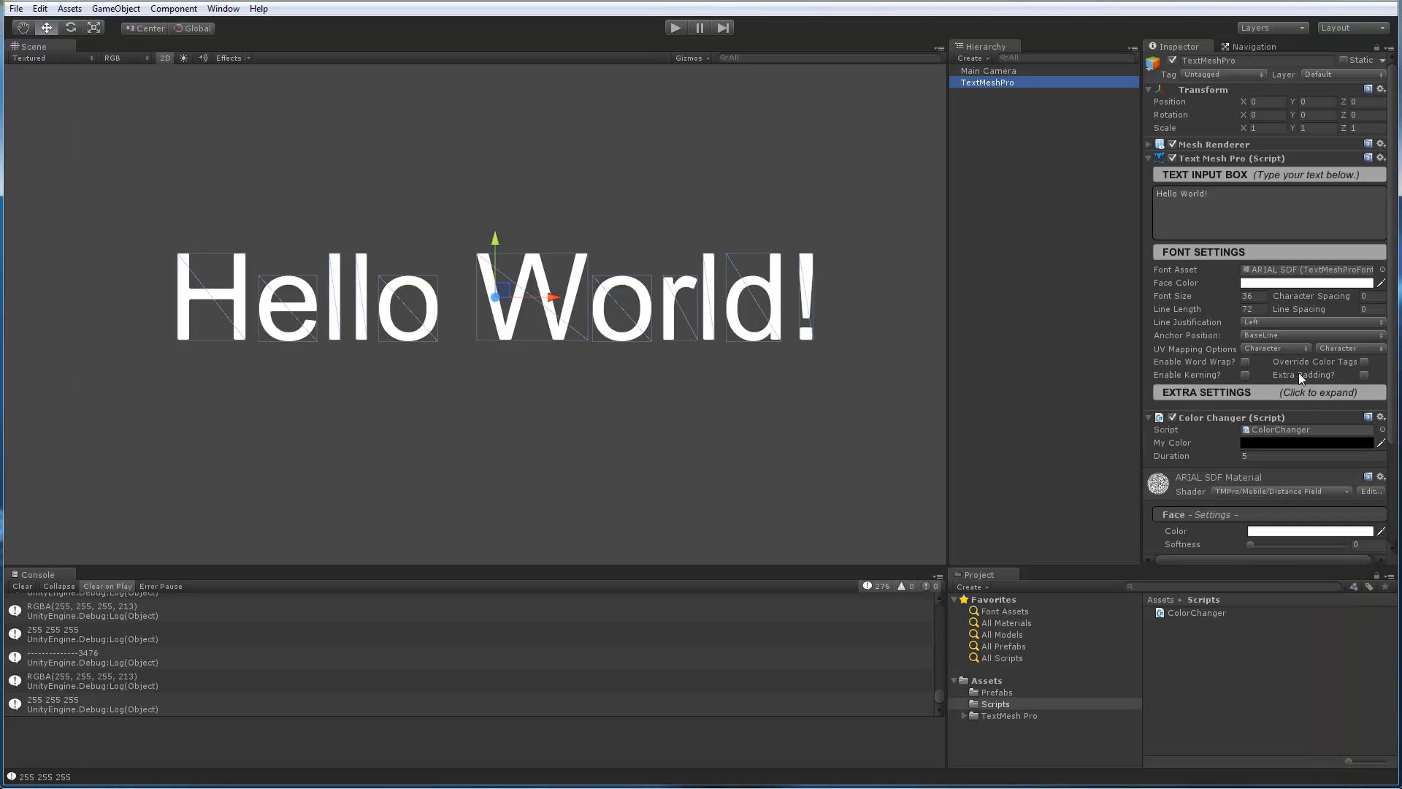
scroll("down", 3)
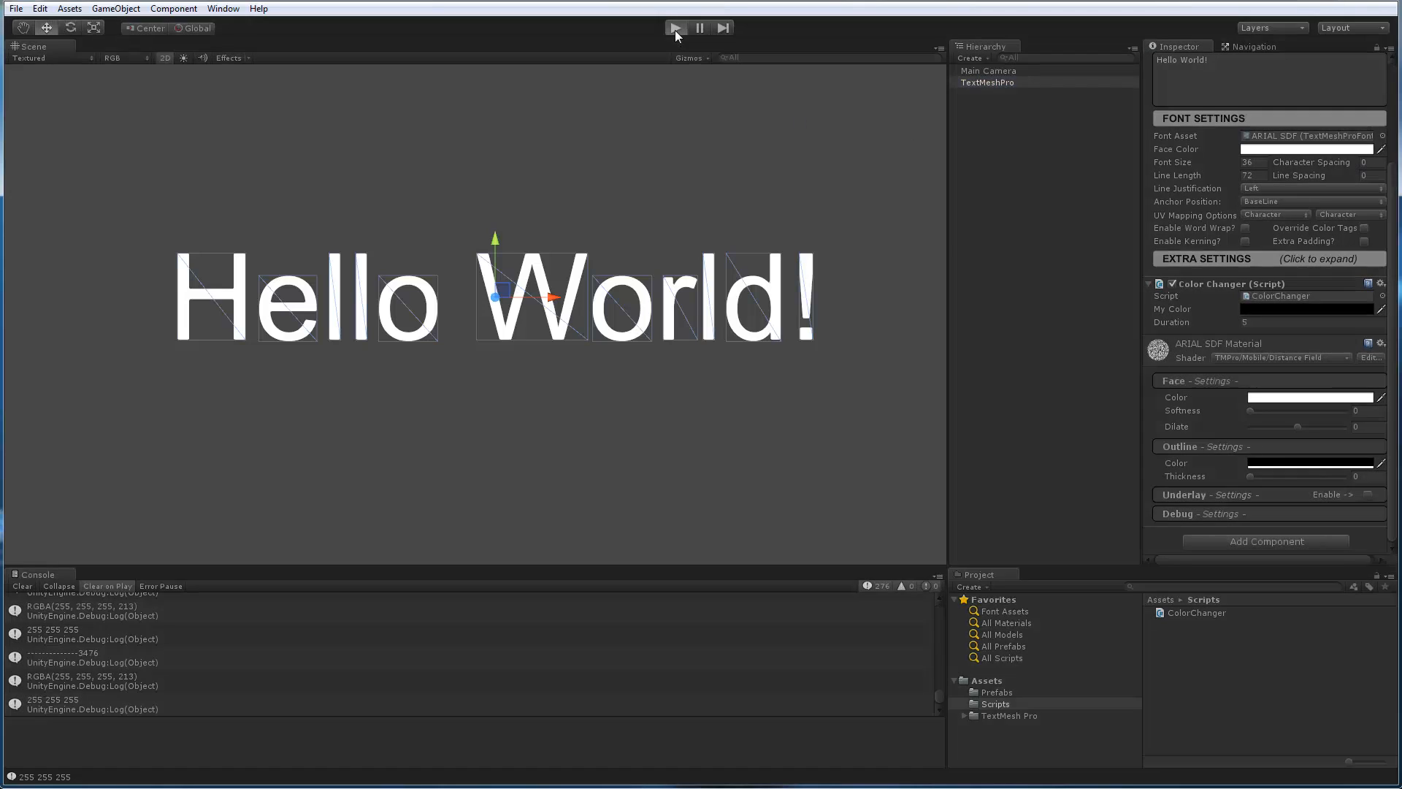
left_click(675, 28)
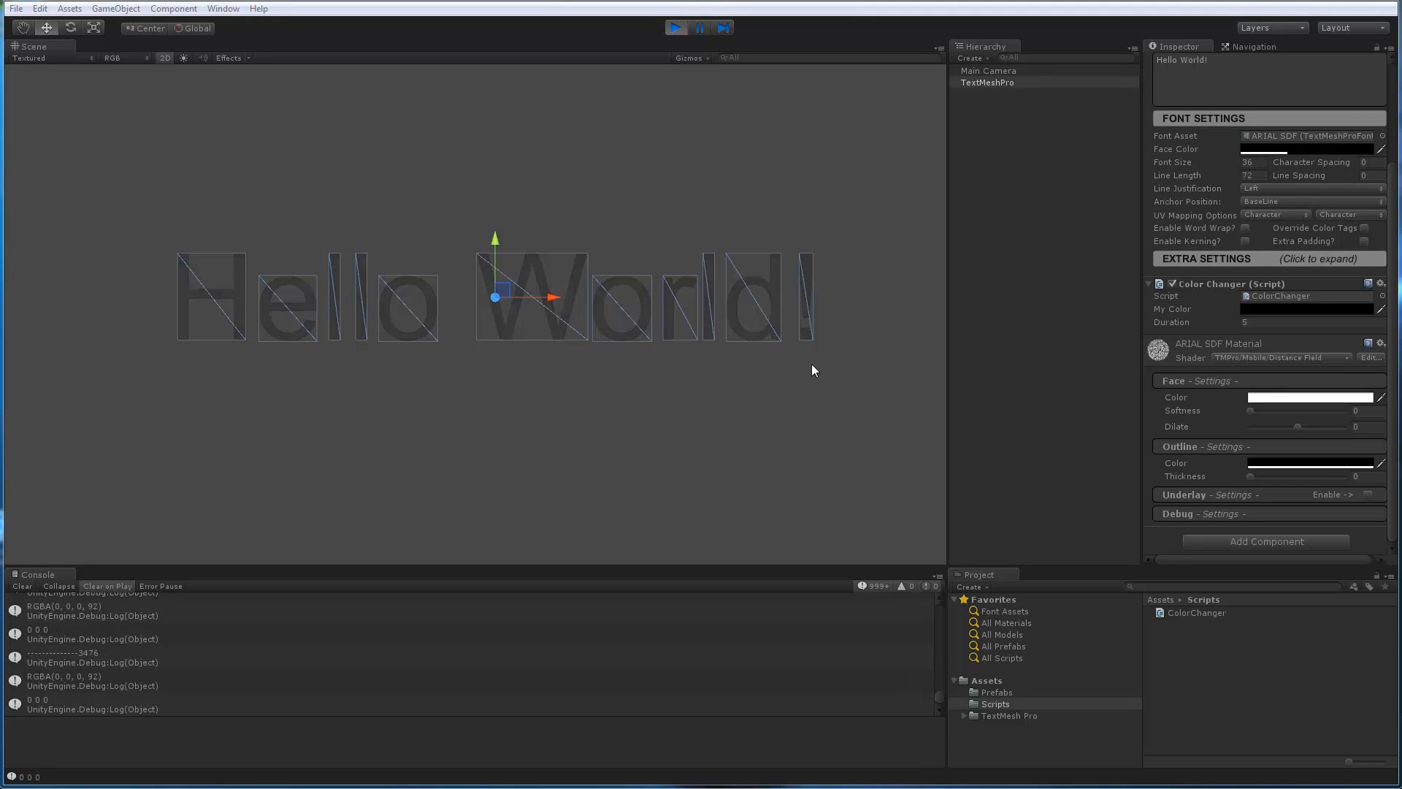
left_click(674, 28)
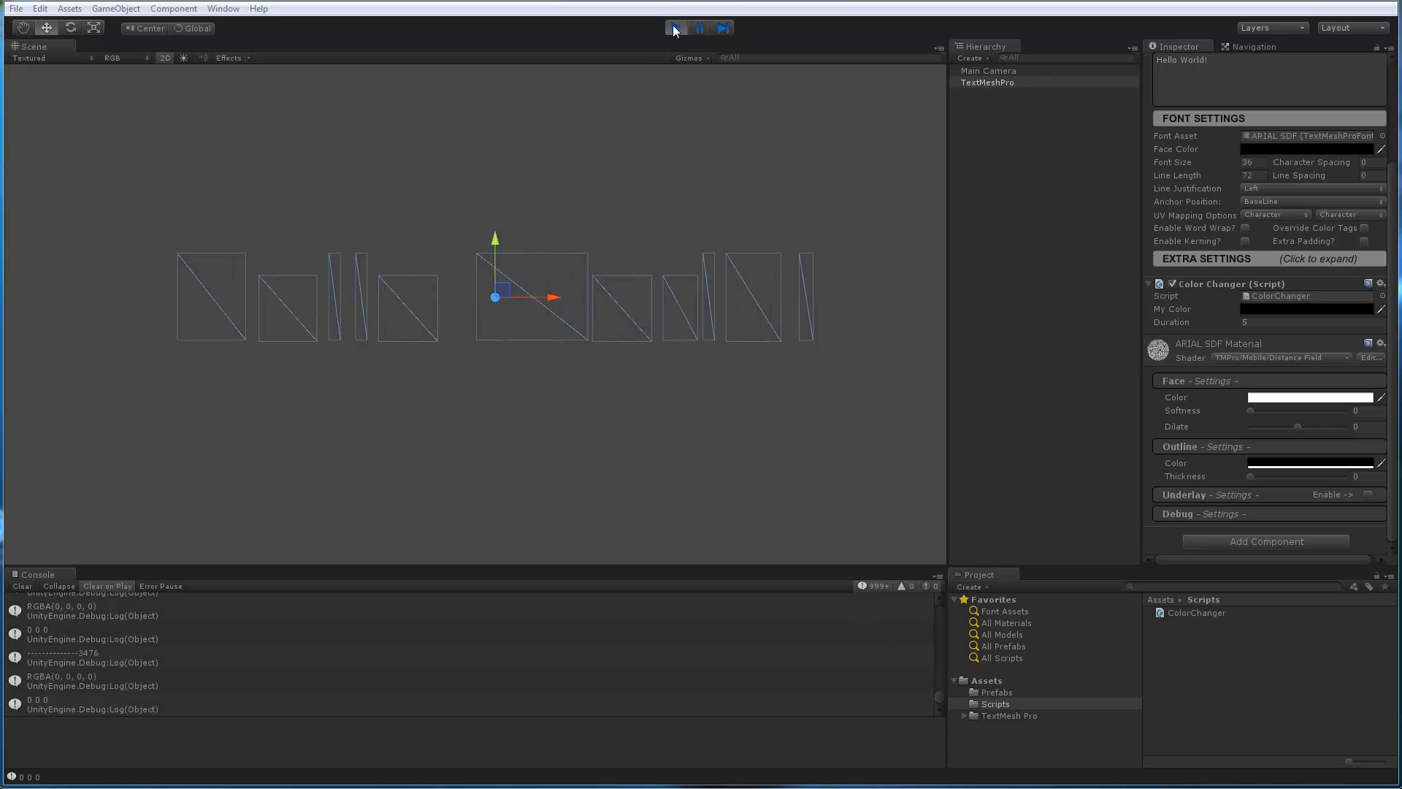
left_click(676, 28)
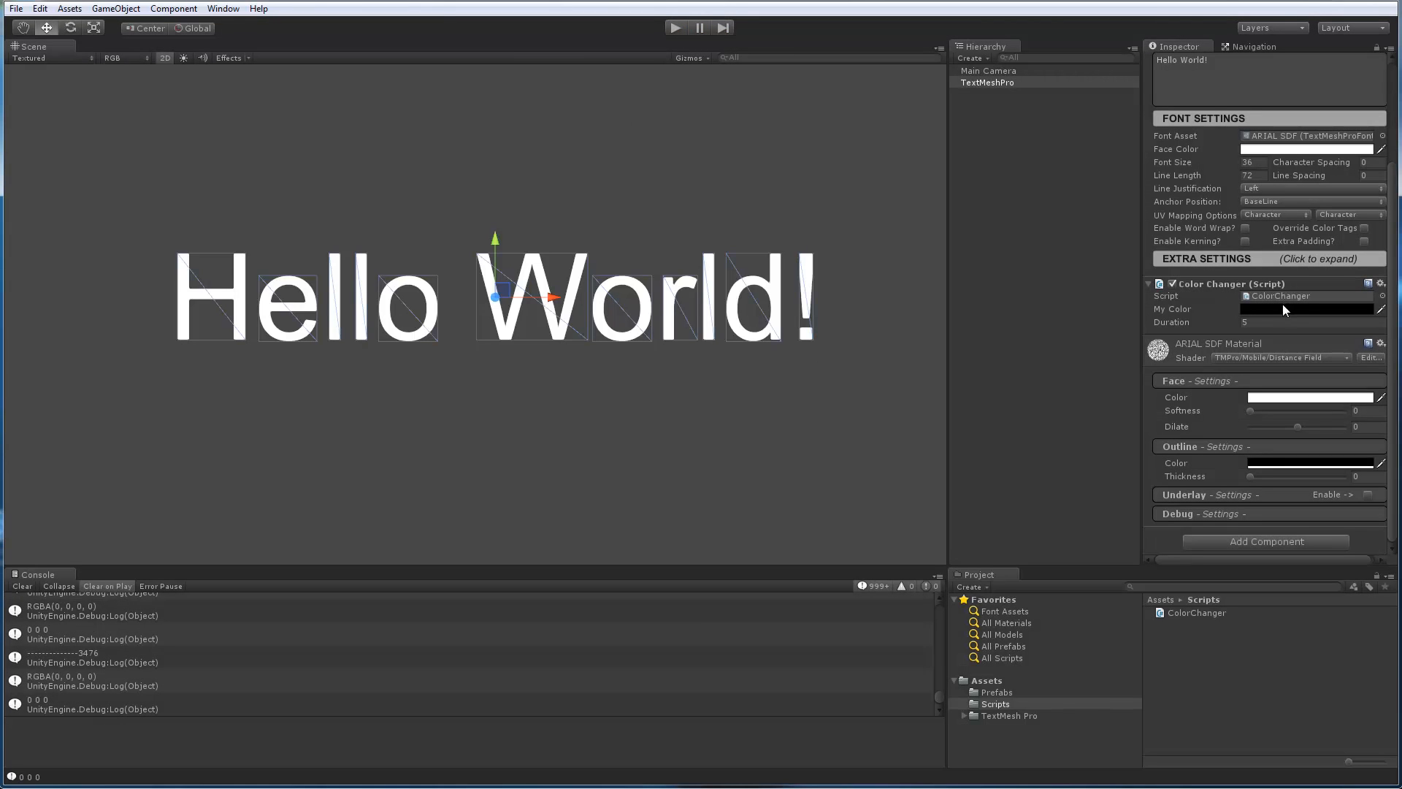
Set My Color to red, preview the fade, then change the colour to green
left_click(1309, 308)
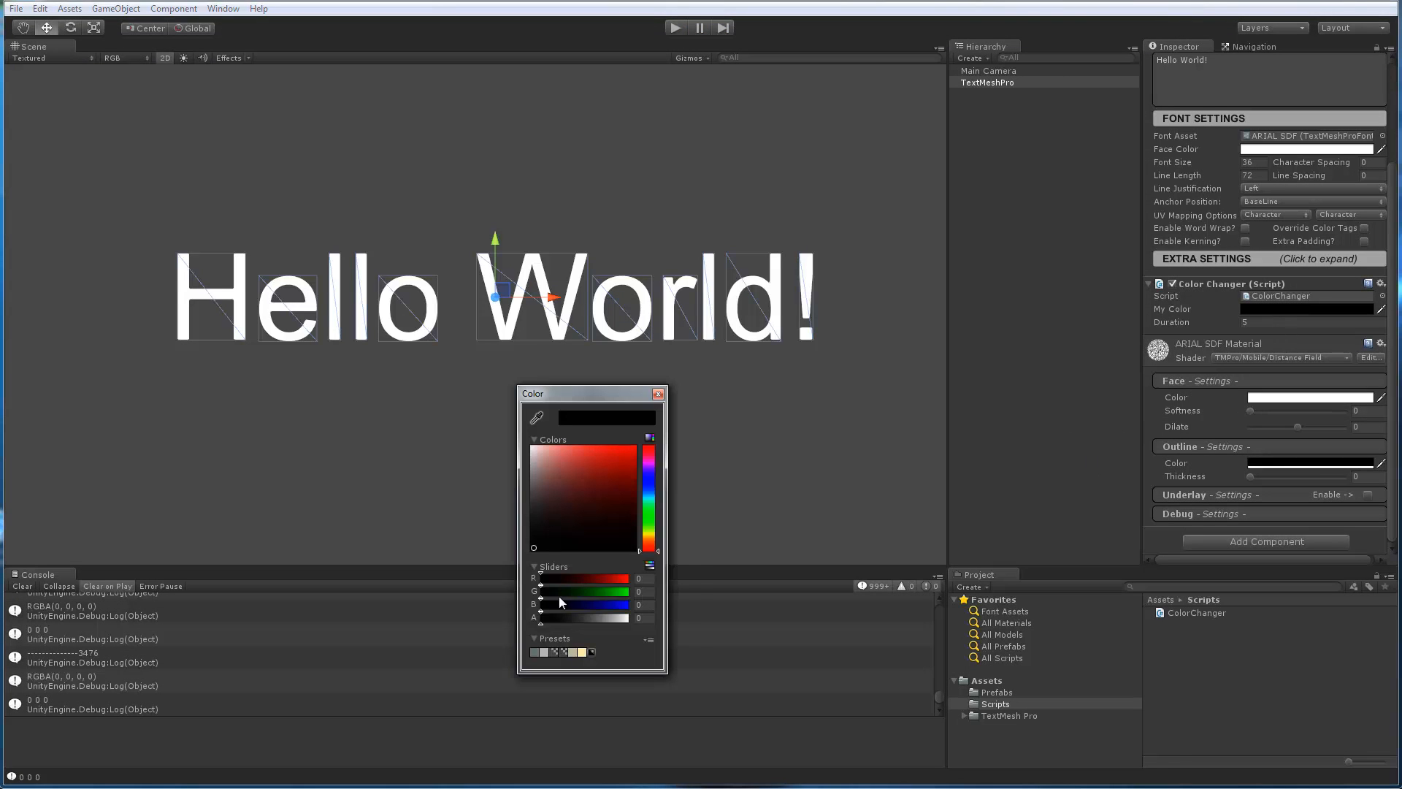
left_click_drag(539, 579, 622, 579)
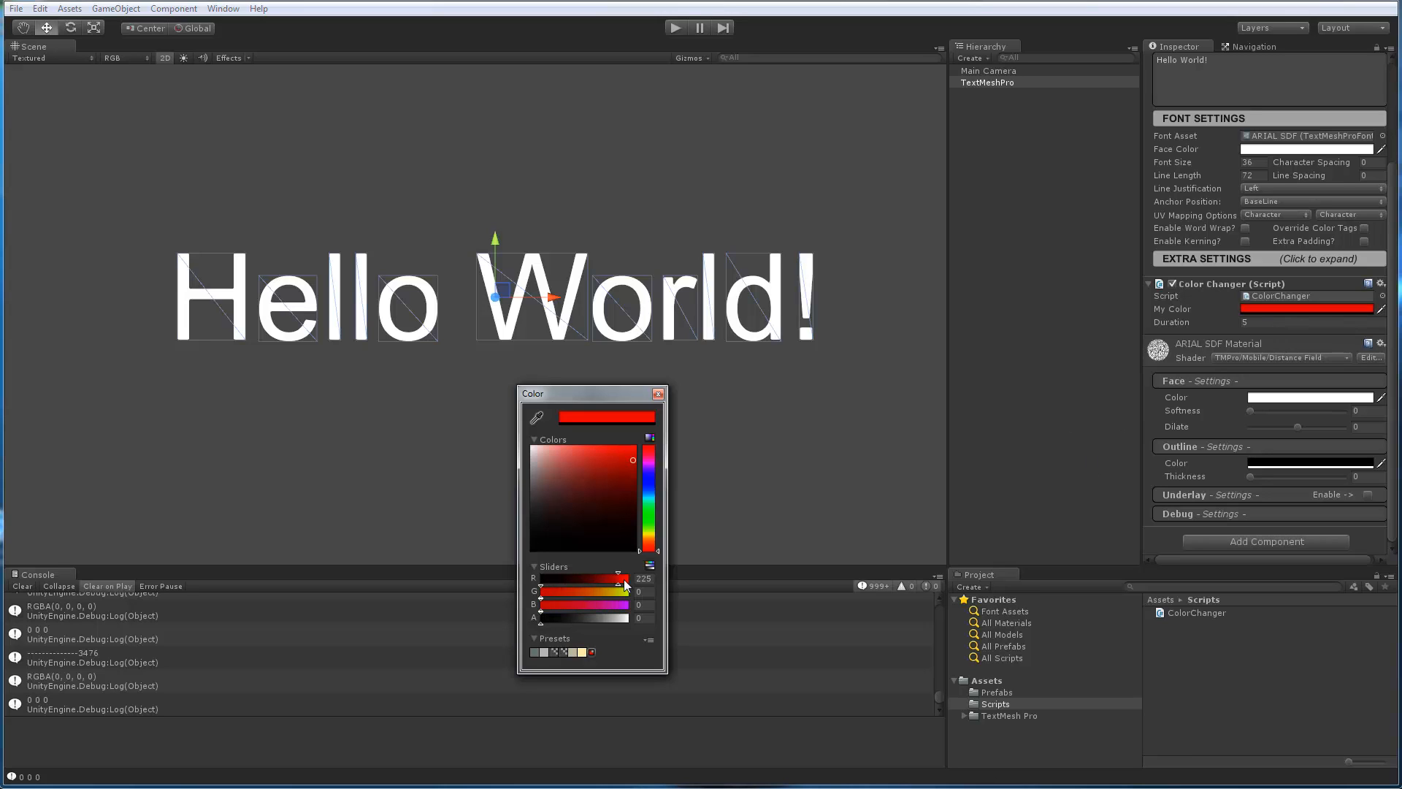
left_click(658, 392)
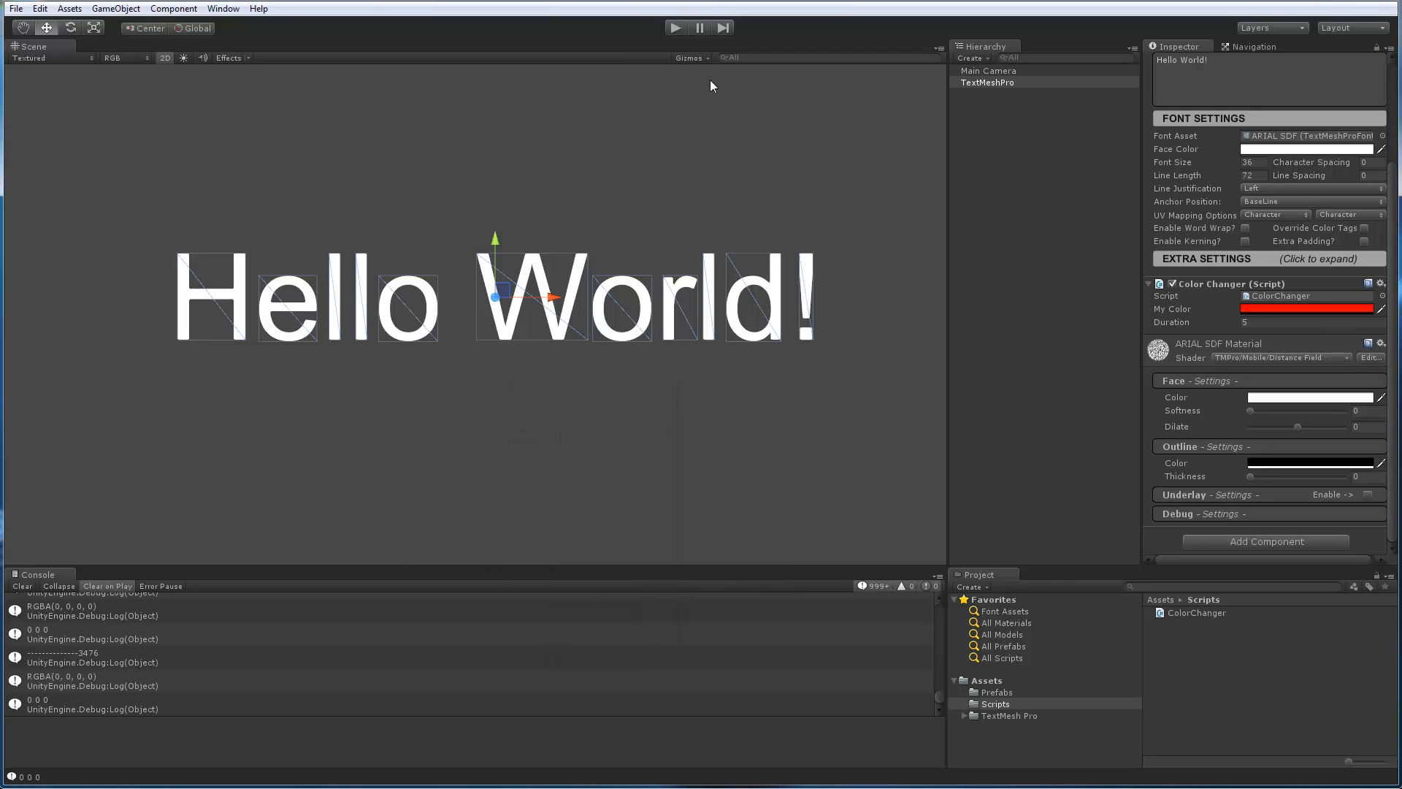
left_click(676, 27)
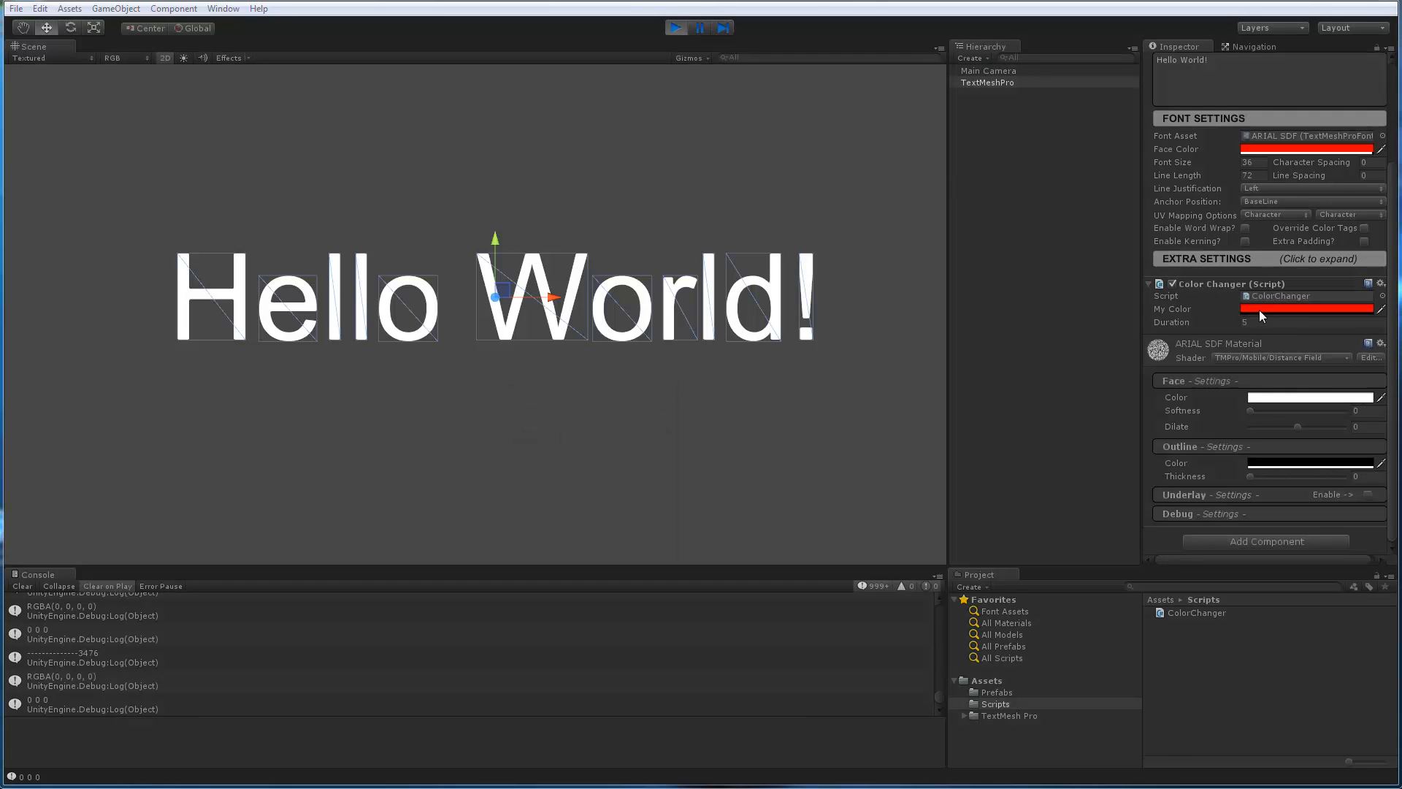
left_click(676, 28)
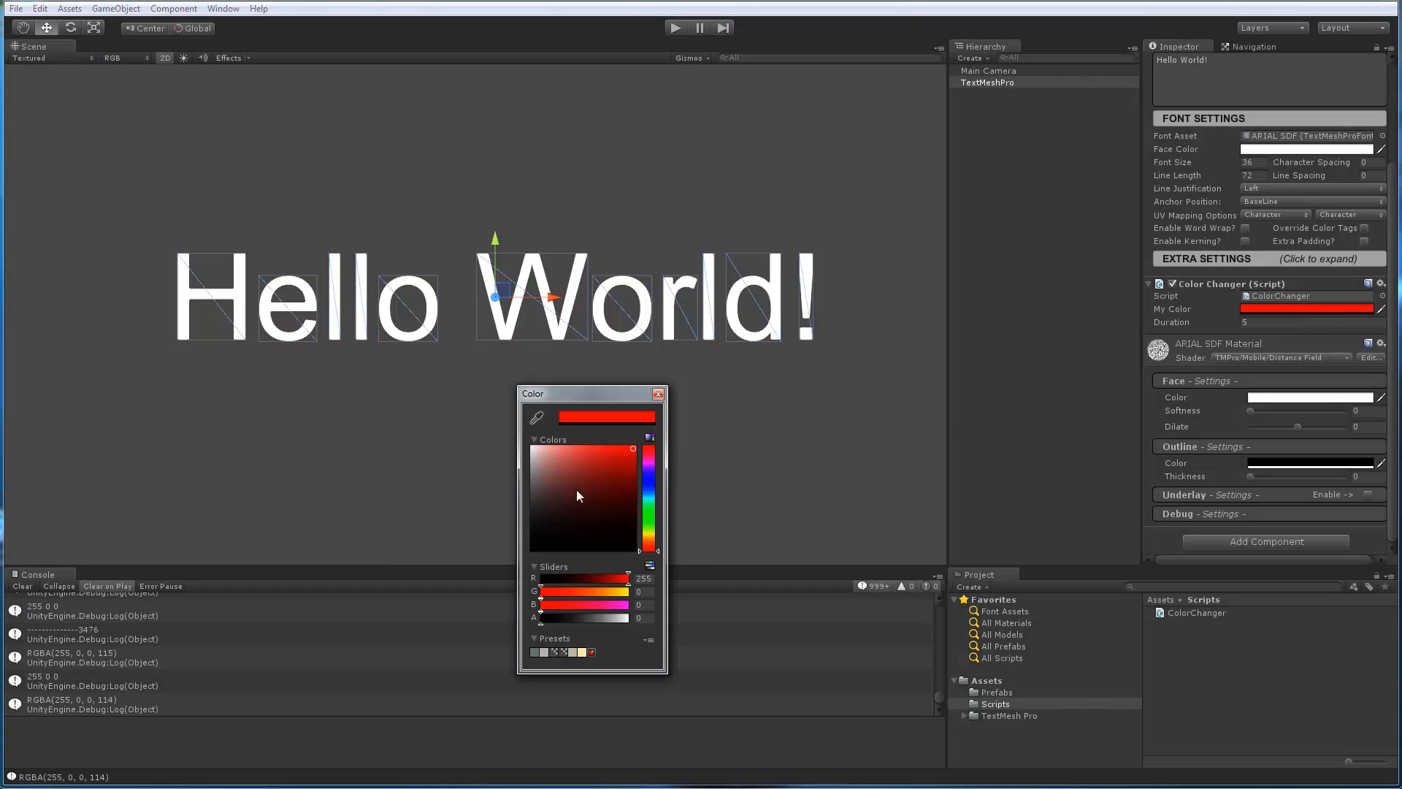
left_click_drag(631, 578, 594, 578)
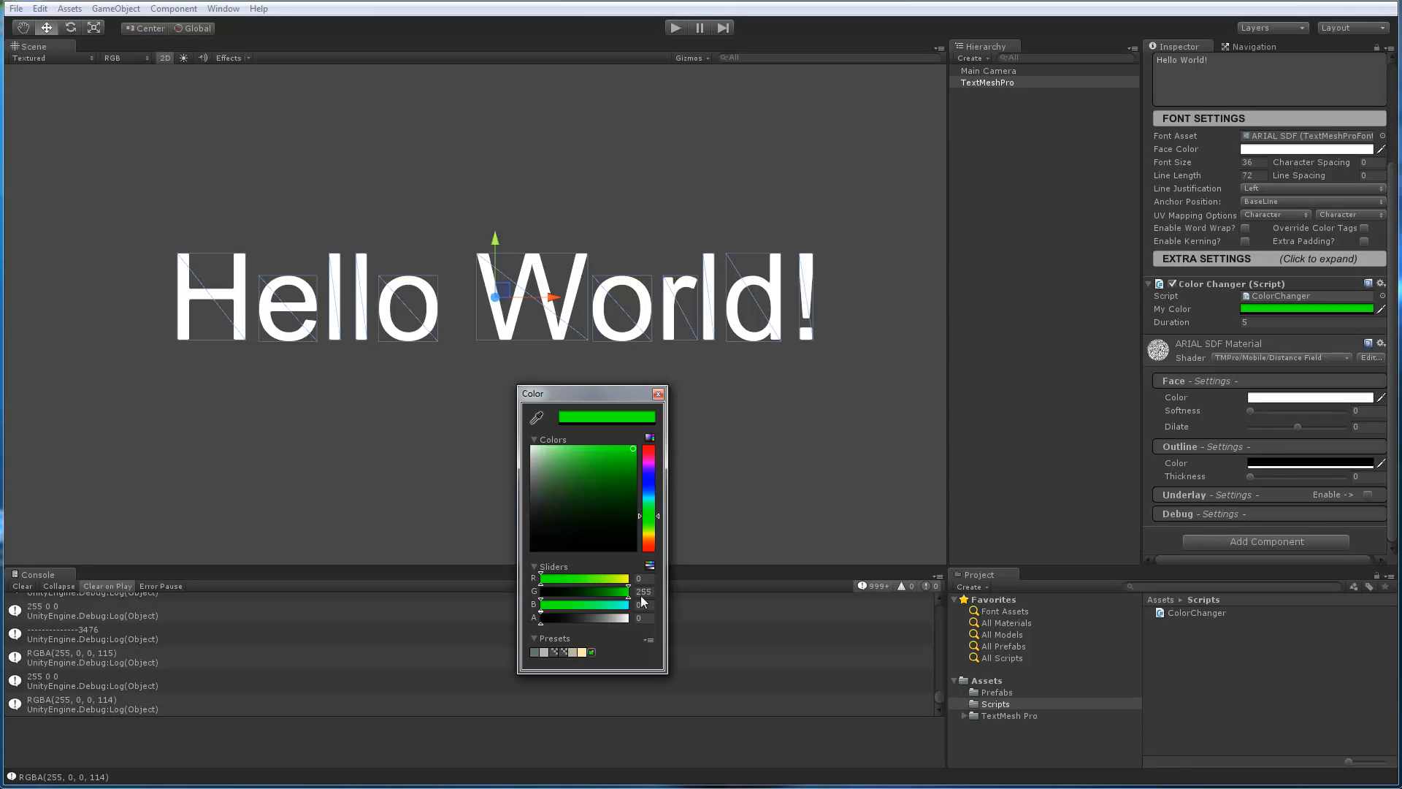
left_click(658, 393)
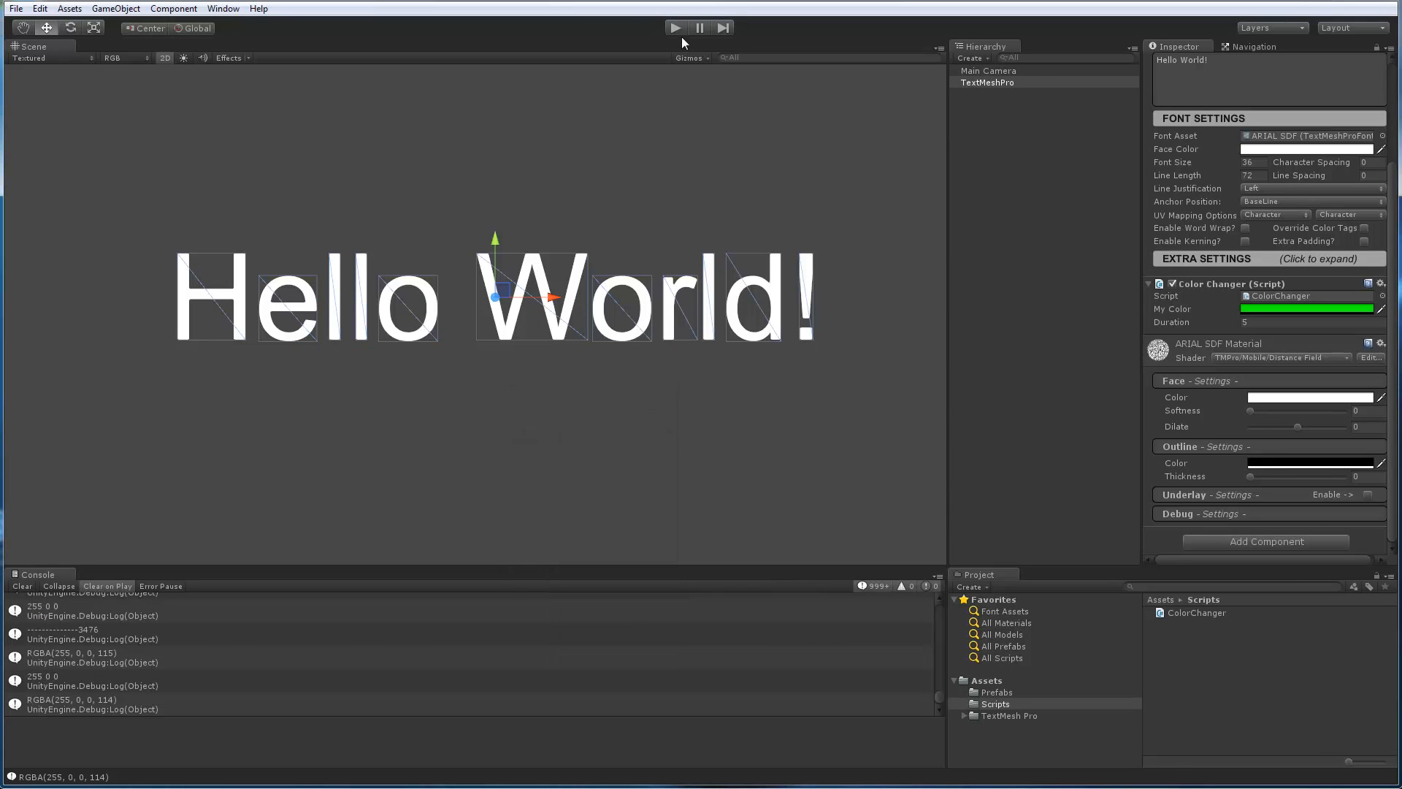
Change My Color to a dark blue and preview Hello World! fading out in blue
left_click(676, 27)
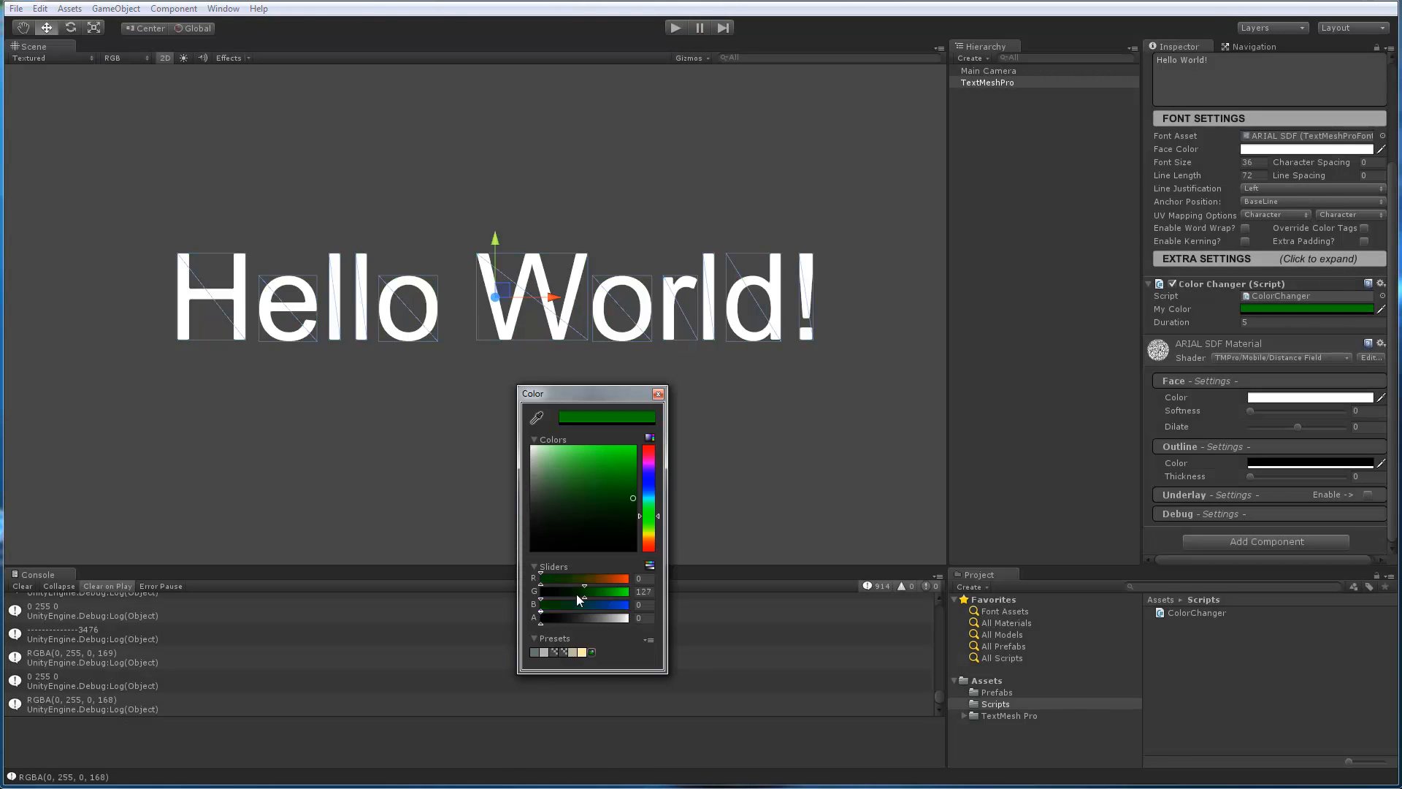
left_click_drag(536, 604, 568, 605)
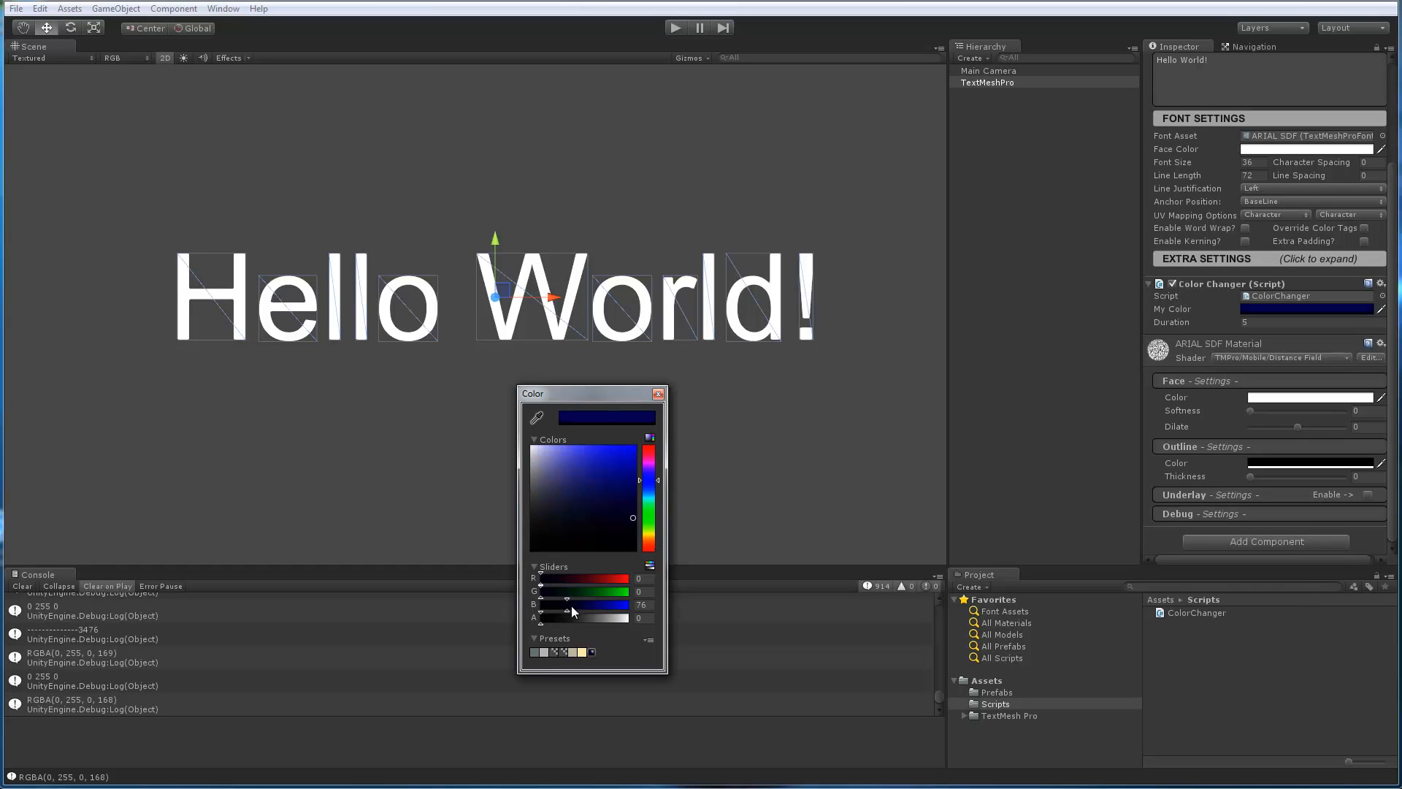
left_click(659, 393)
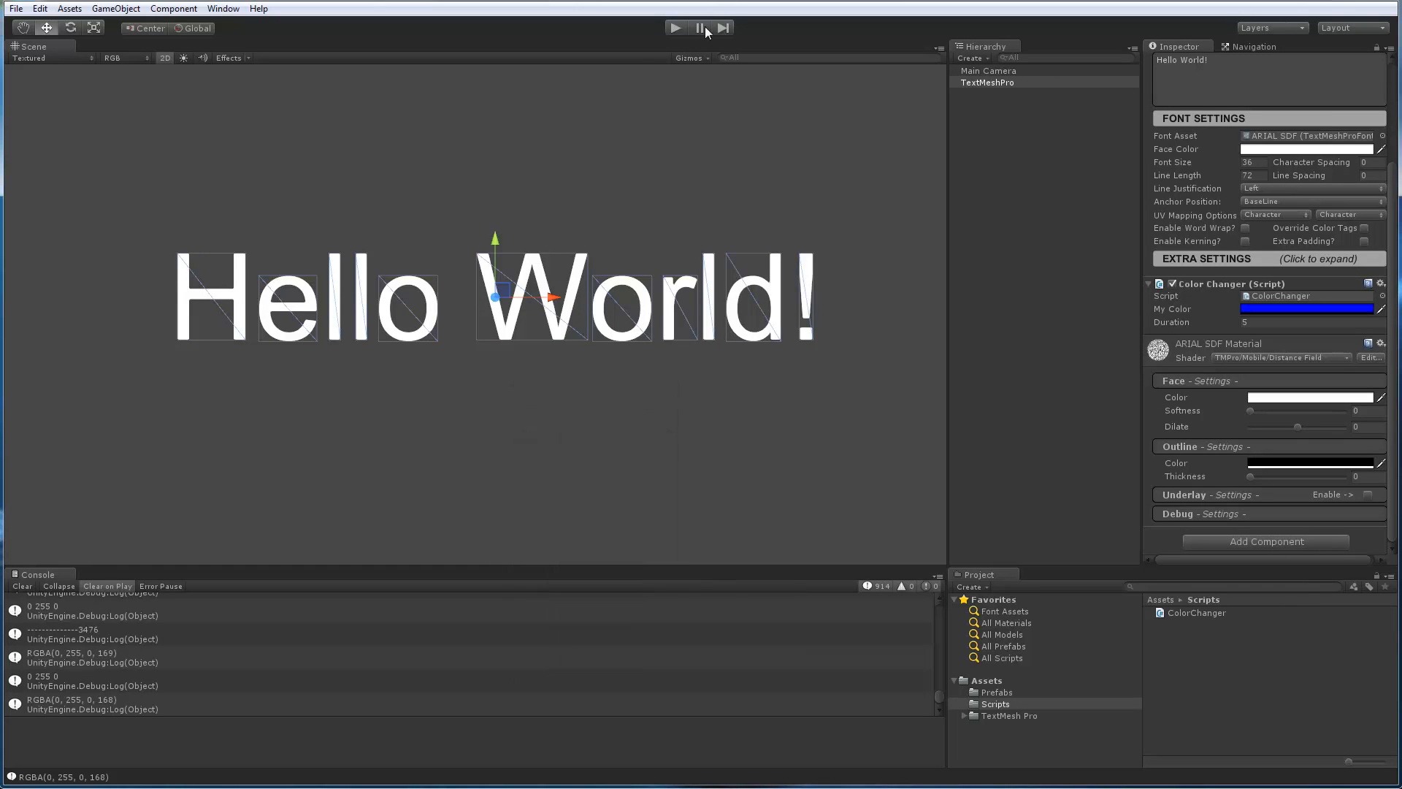
left_click(676, 28)
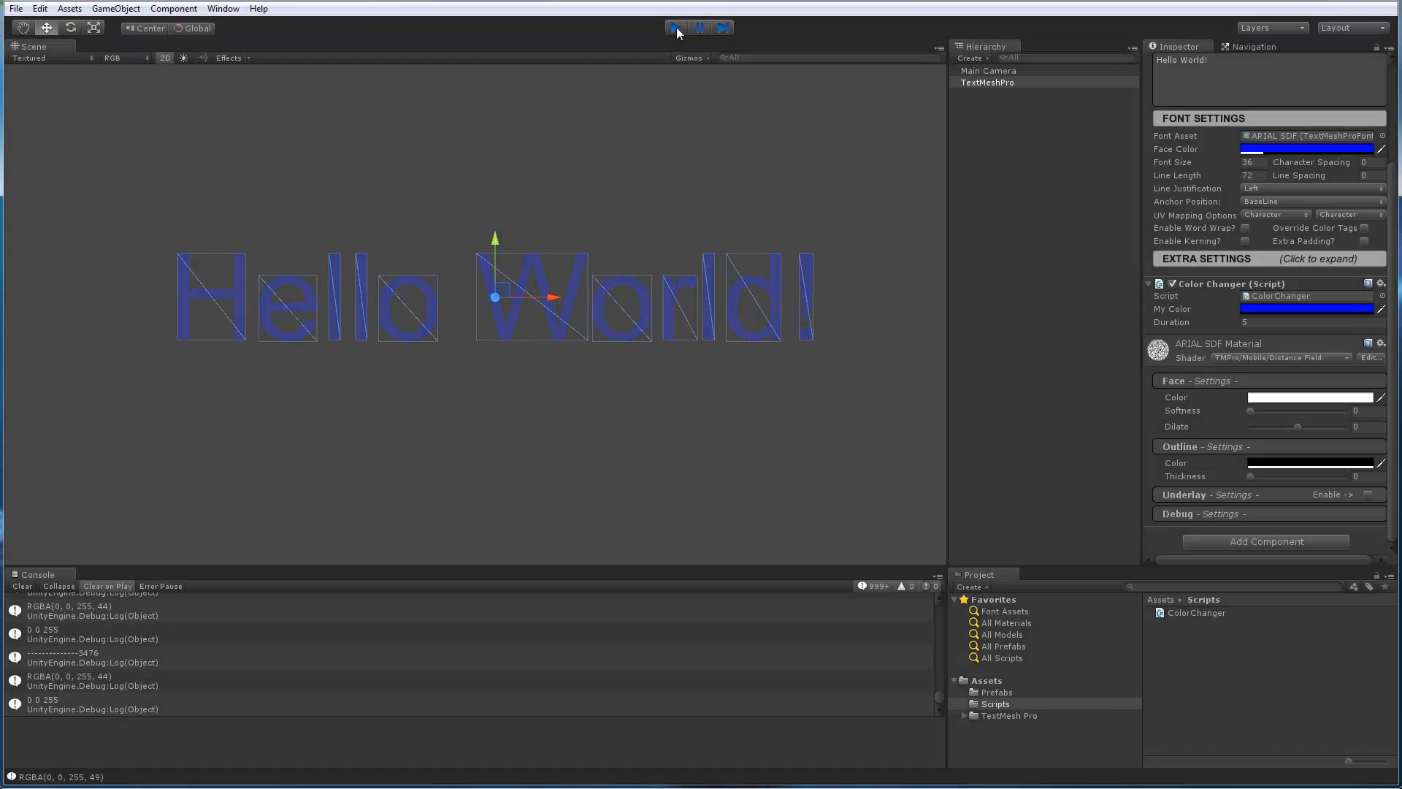
left_click(676, 26)
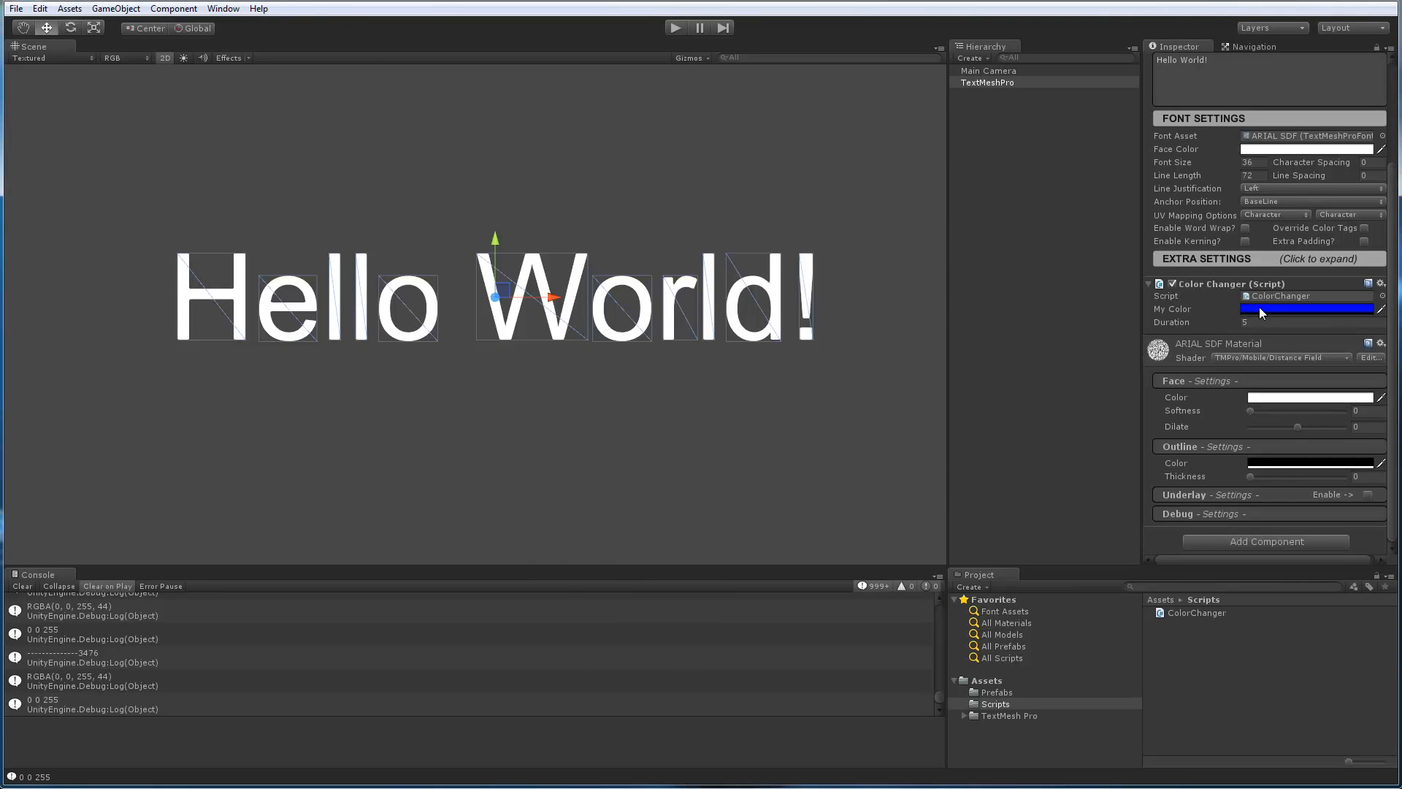
Adjust the RGB sliders through purple, white and cyan to leave a light orange (255, 193, 116)
left_click(1305, 308)
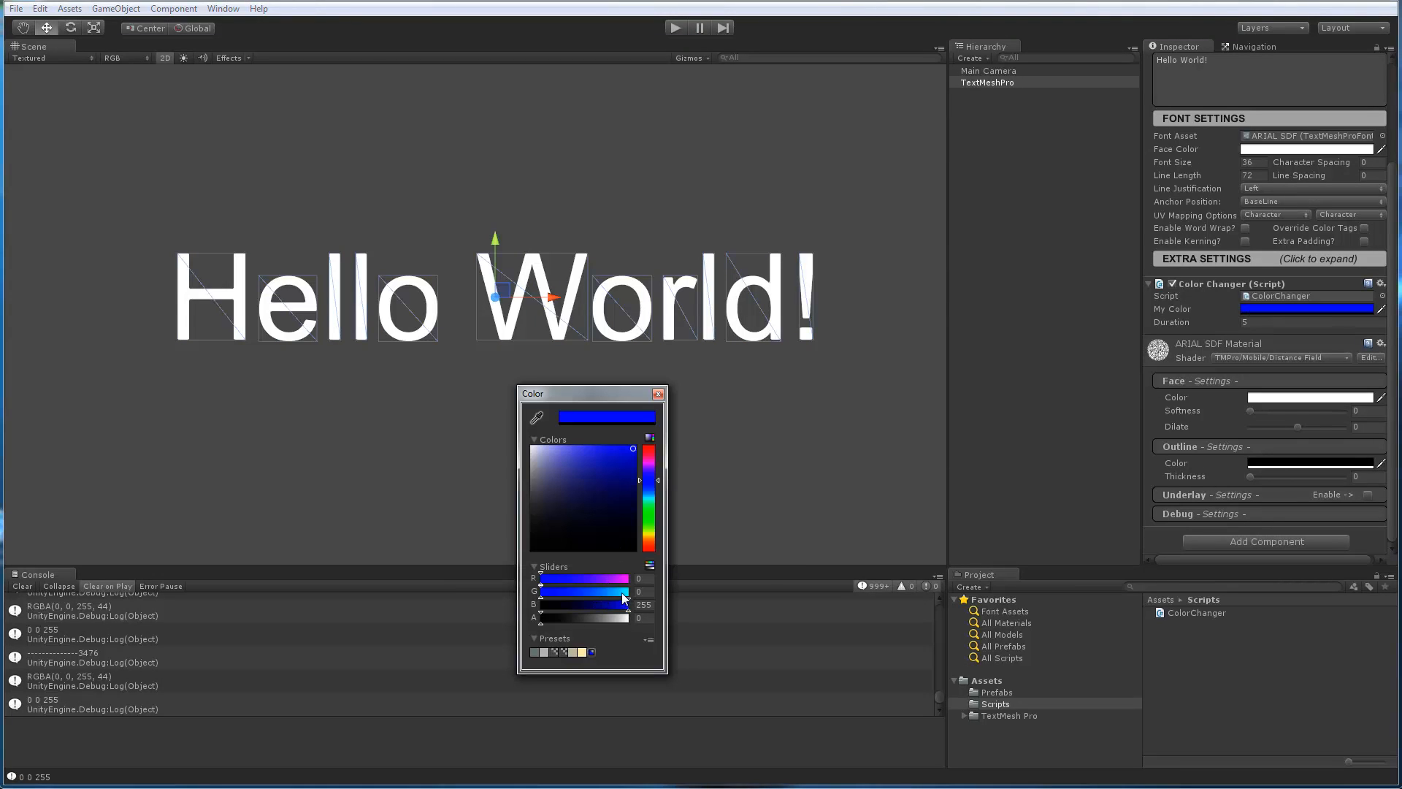
left_click_drag(541, 578, 599, 578)
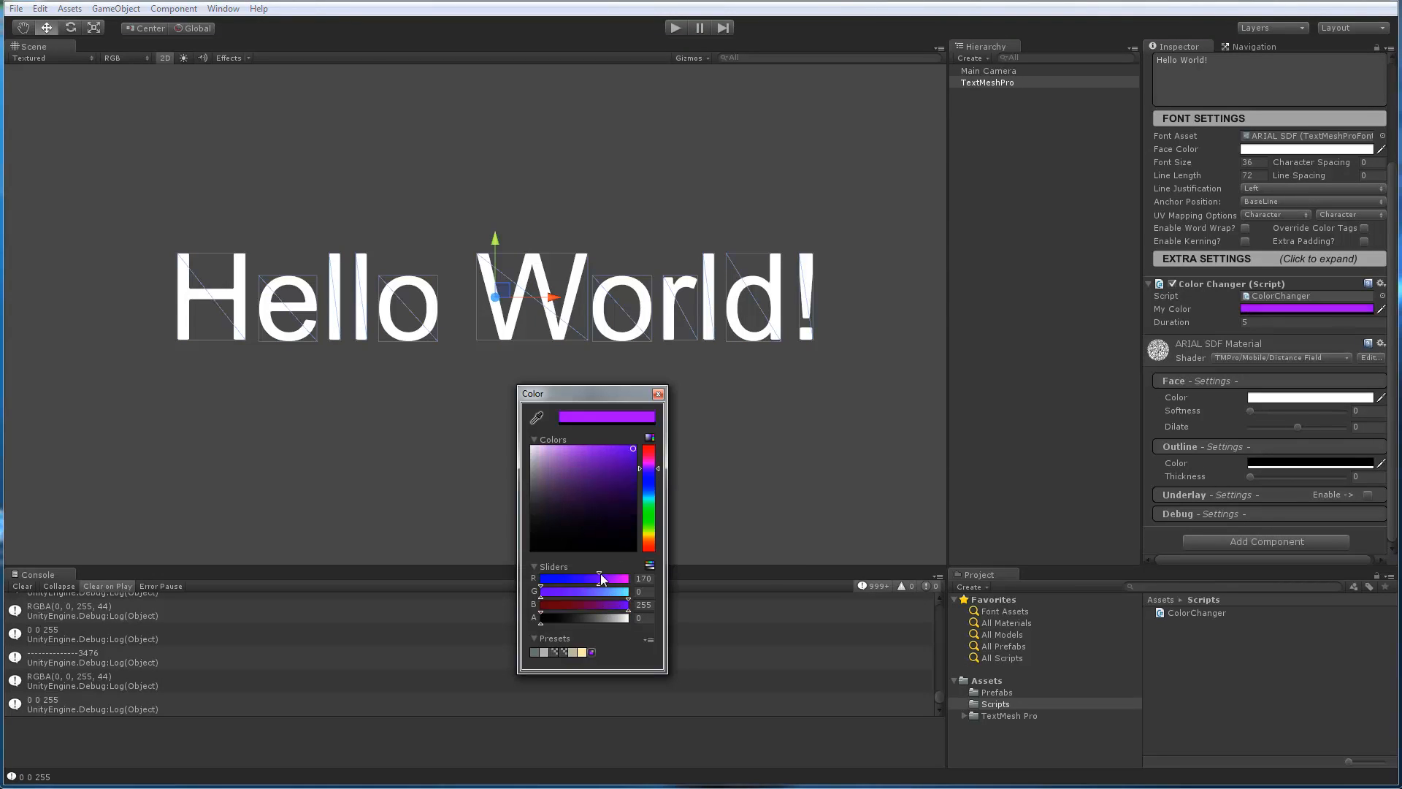
left_click_drag(600, 578, 631, 578)
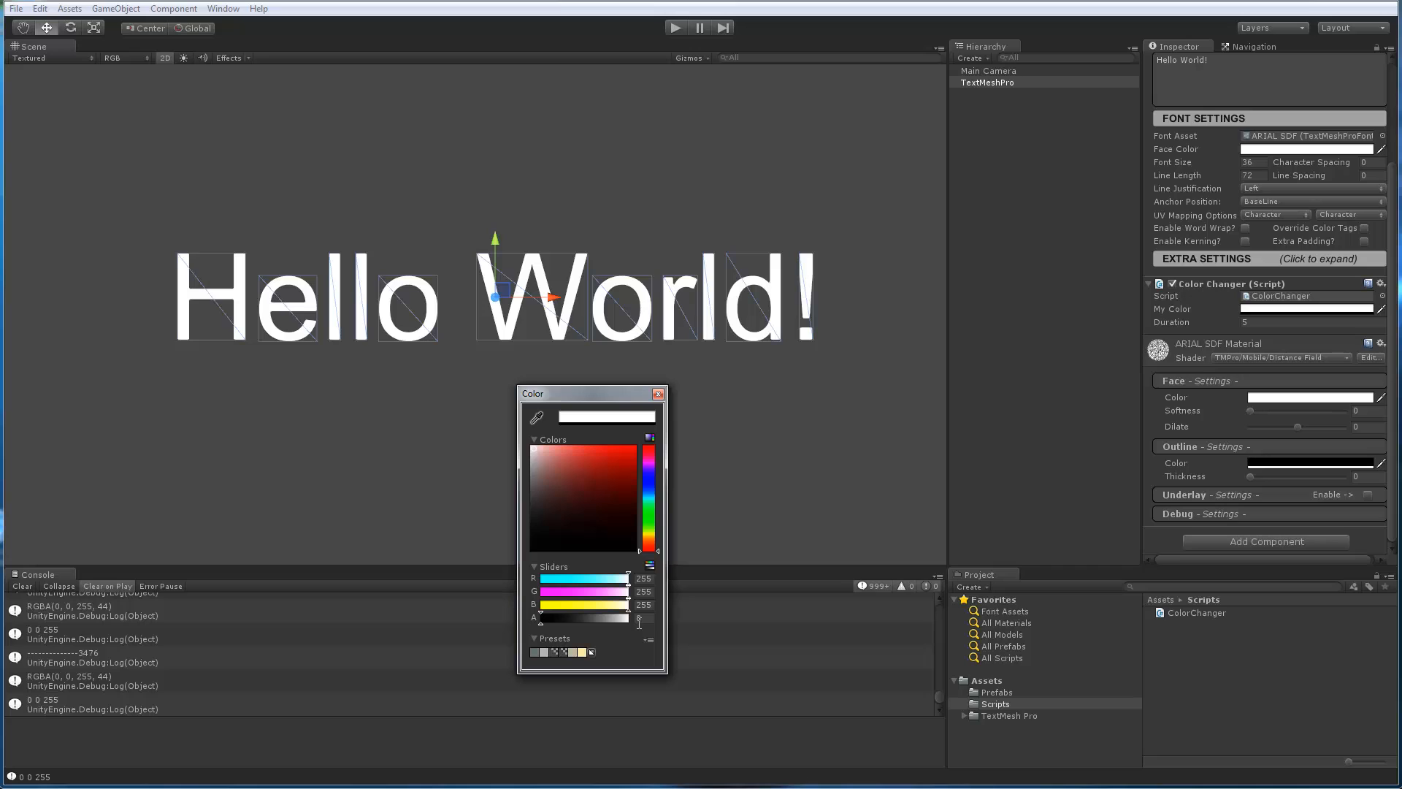
left_click_drag(627, 578, 577, 578)
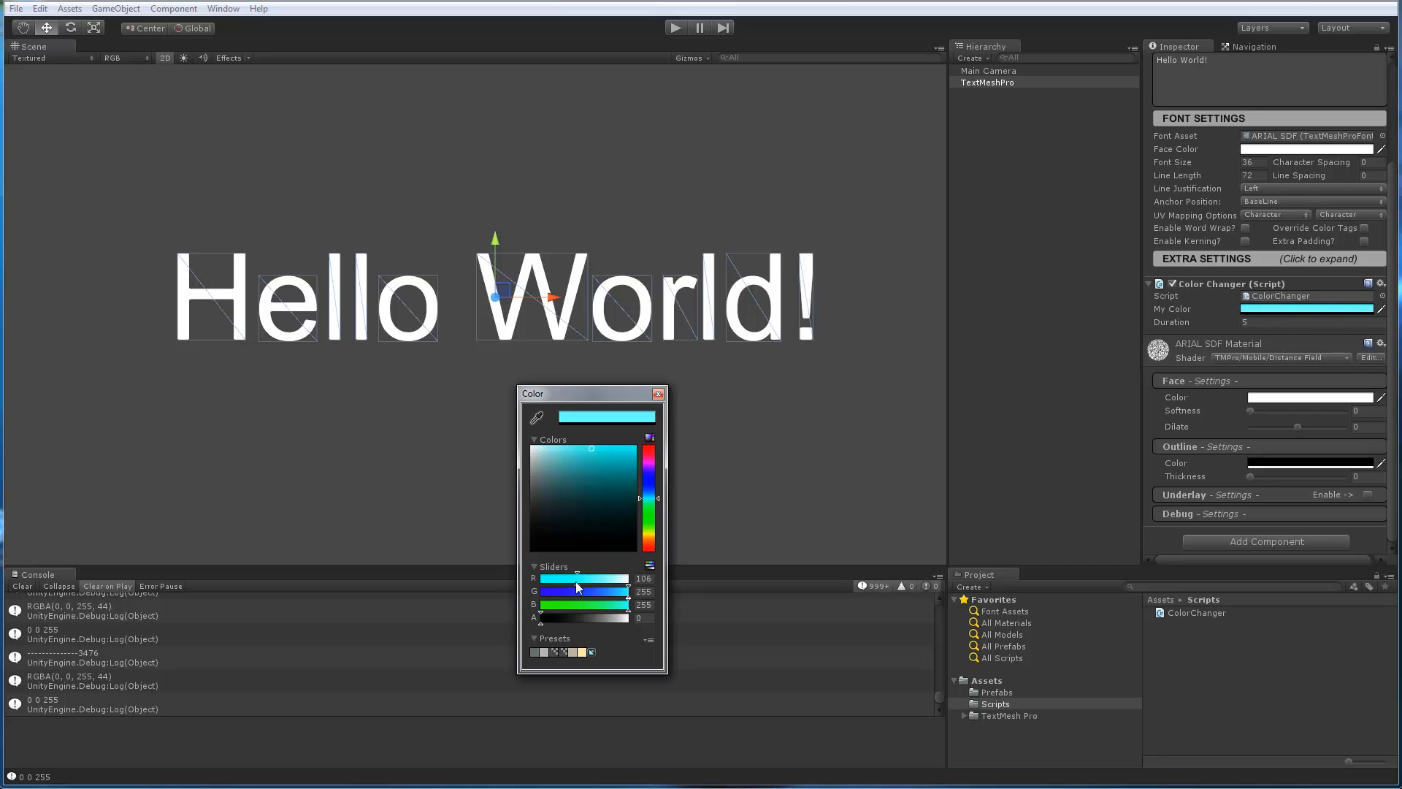
left_click_drag(631, 605, 599, 604)
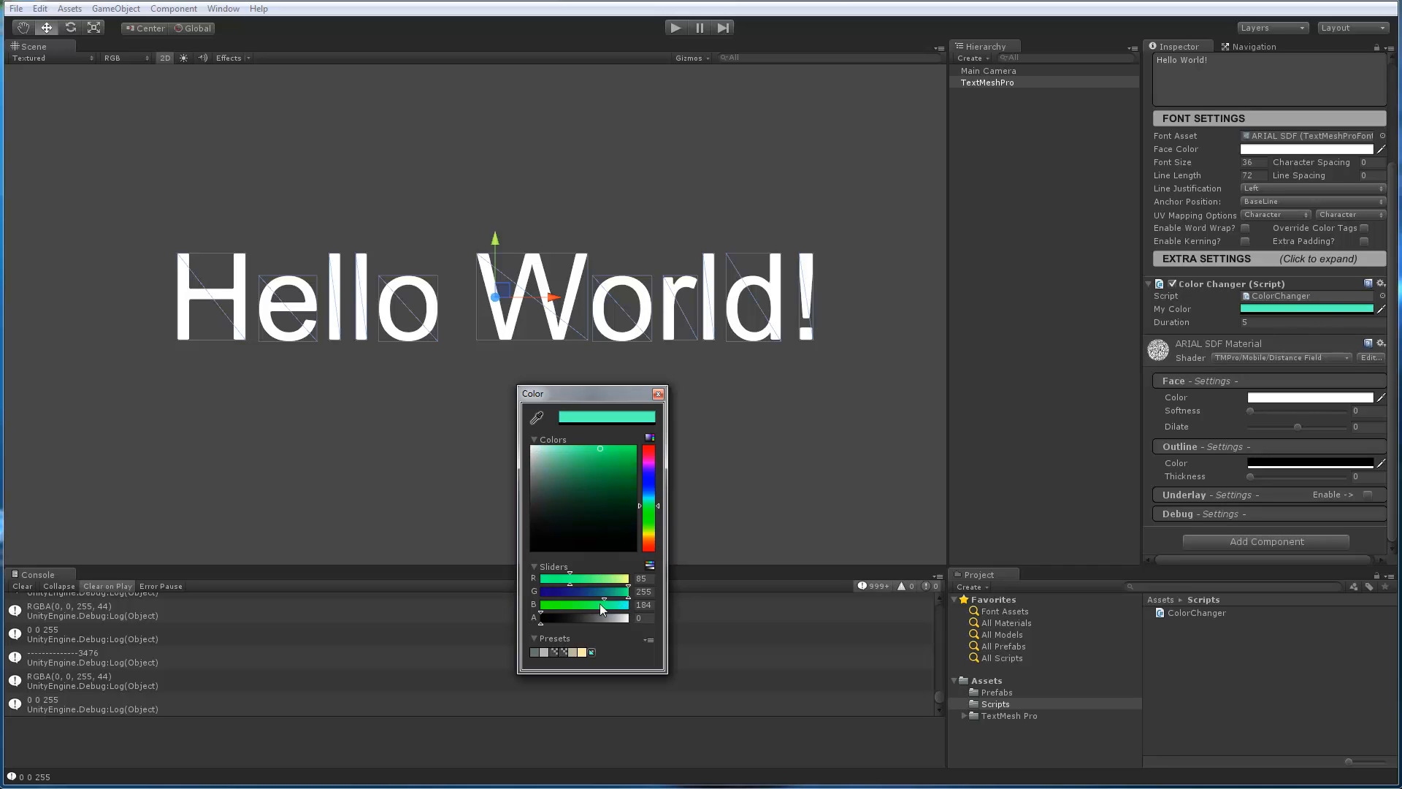
left_click_drag(599, 604, 581, 604)
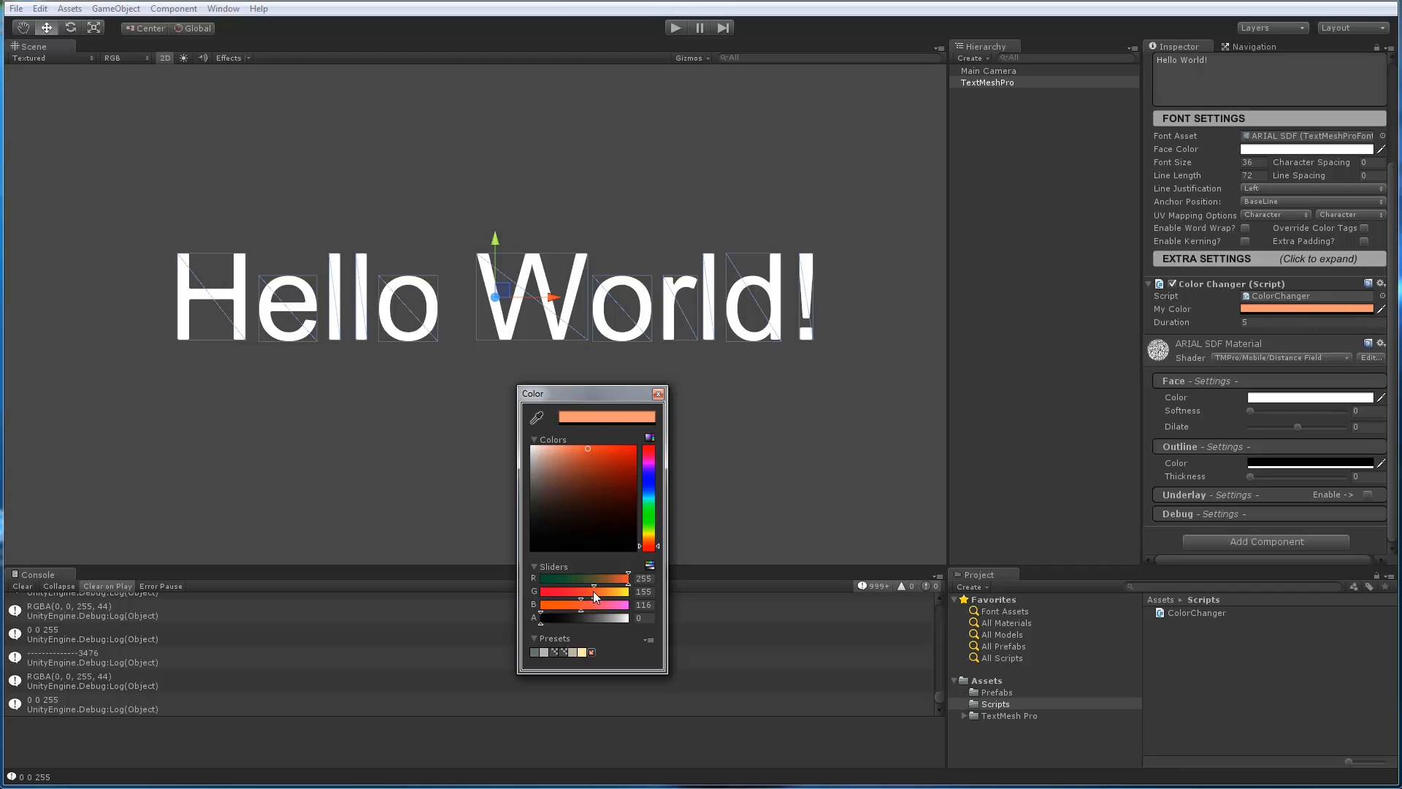
left_click_drag(594, 591, 606, 591)
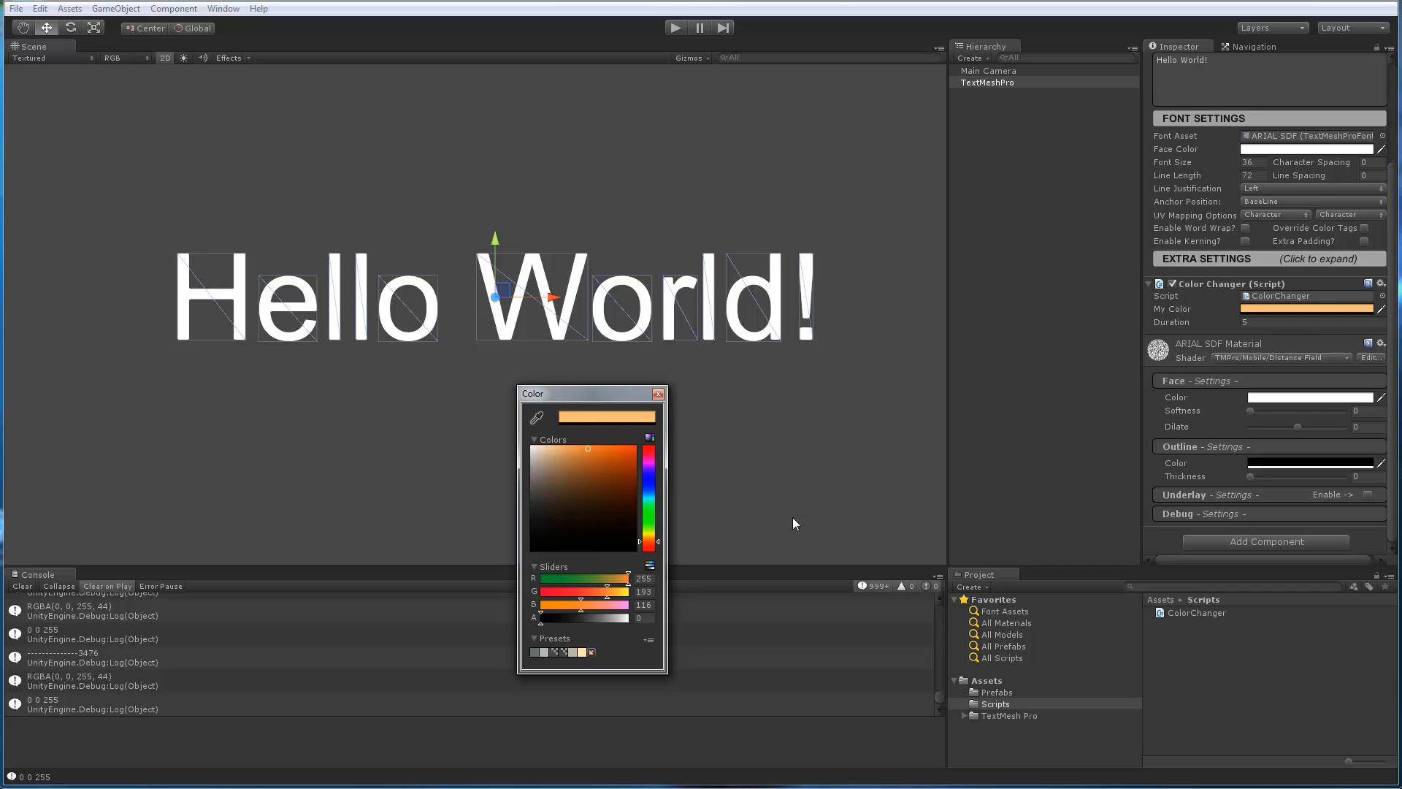
left_click(659, 393)
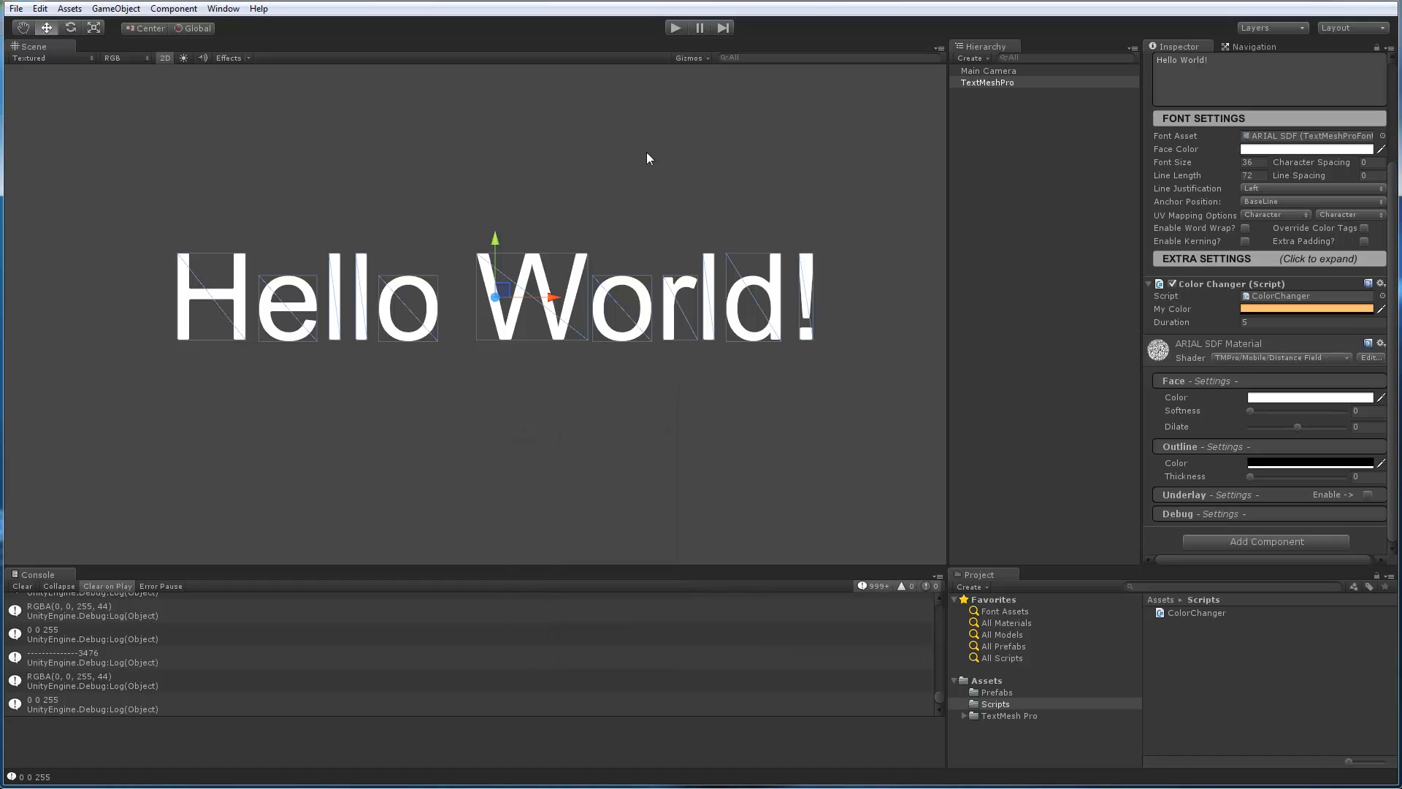
mouse_move(1290, 126)
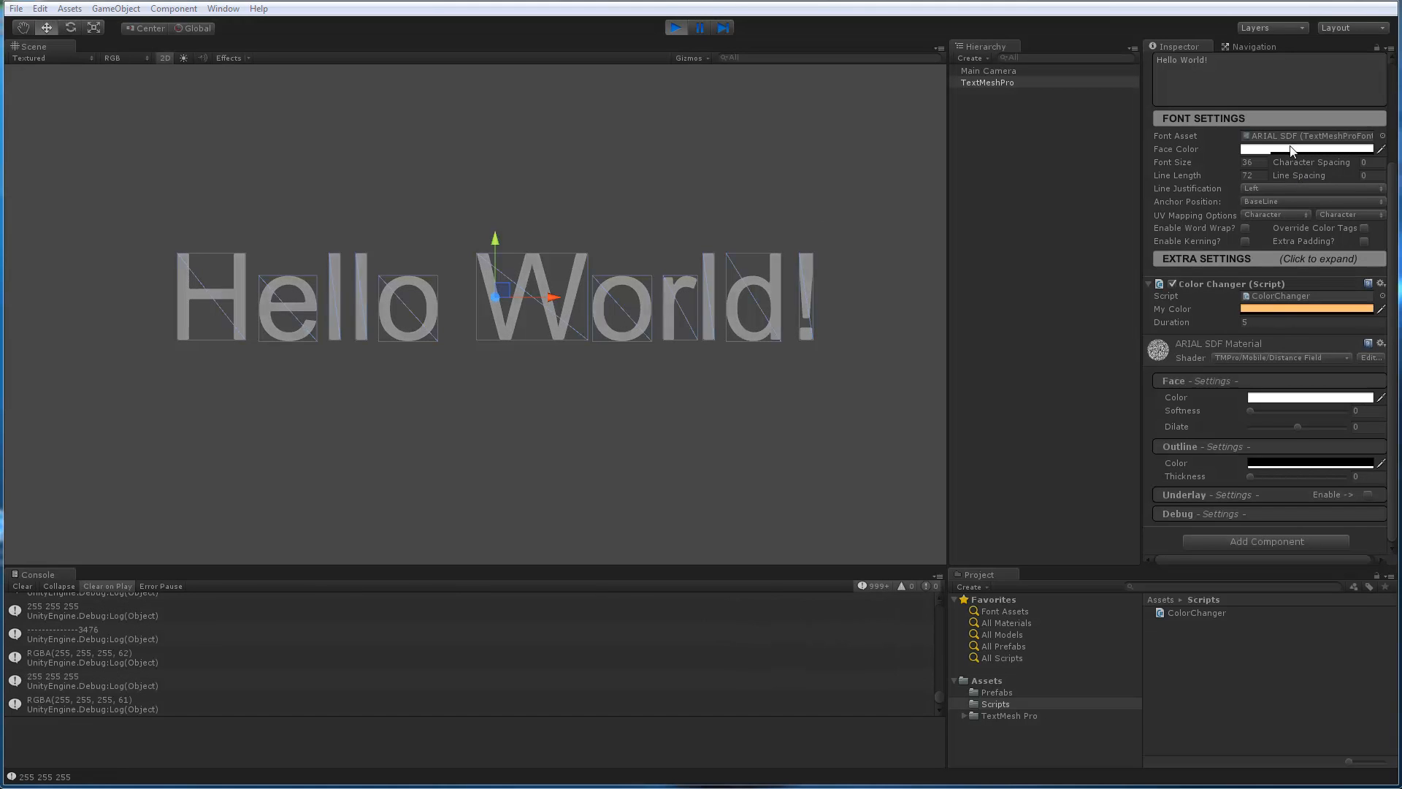
Stop the white-fade run, set My Color to teal and start another preview
left_click(674, 28)
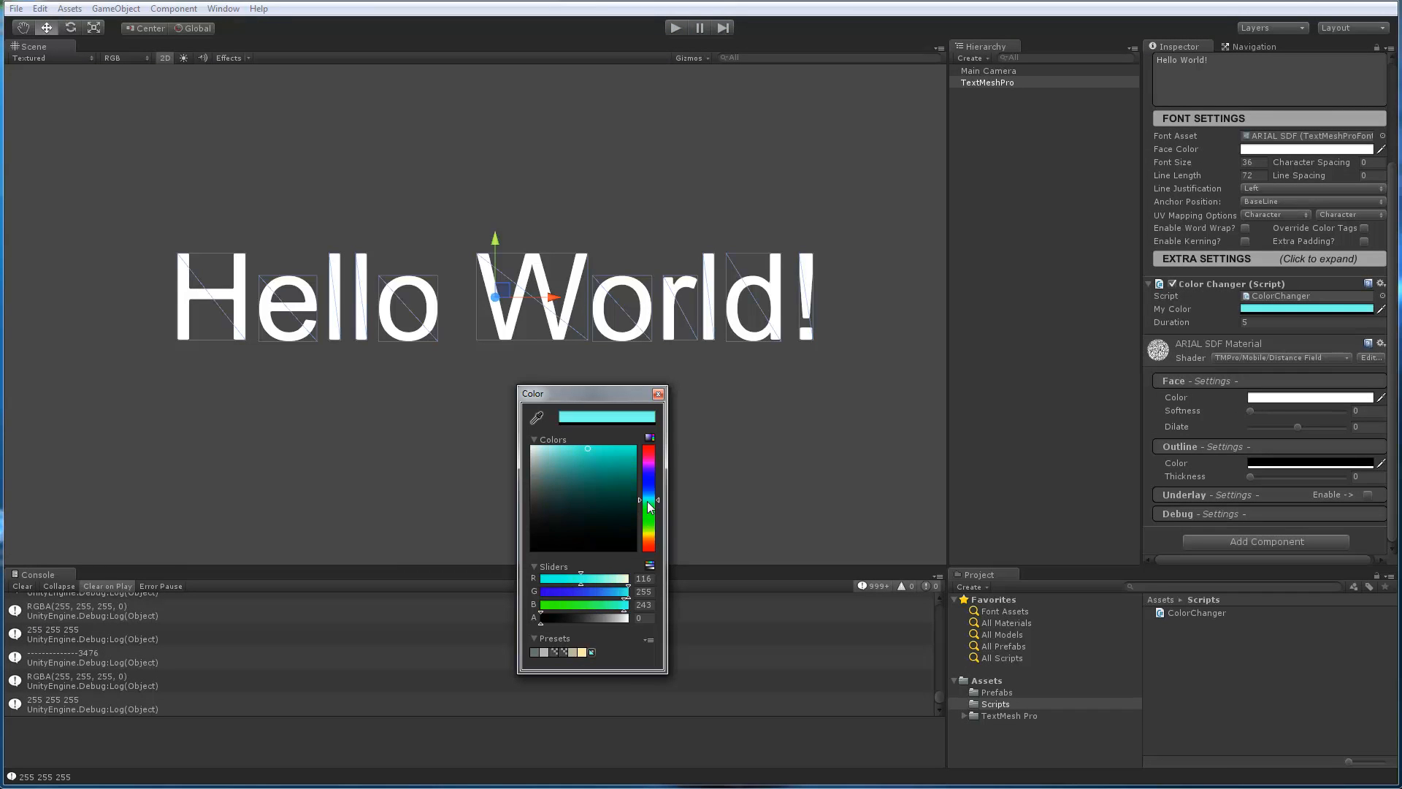
left_click(588, 473)
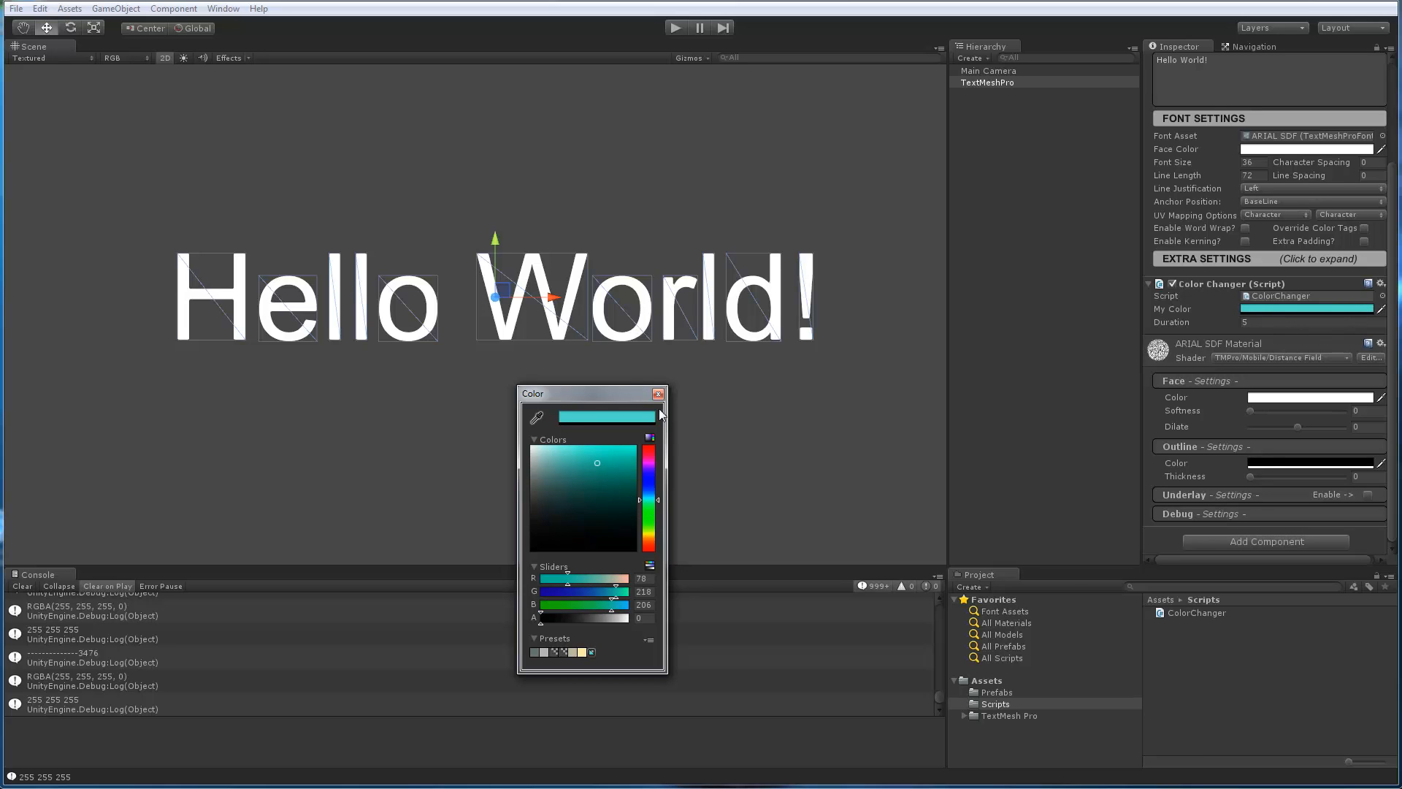
left_click(675, 26)
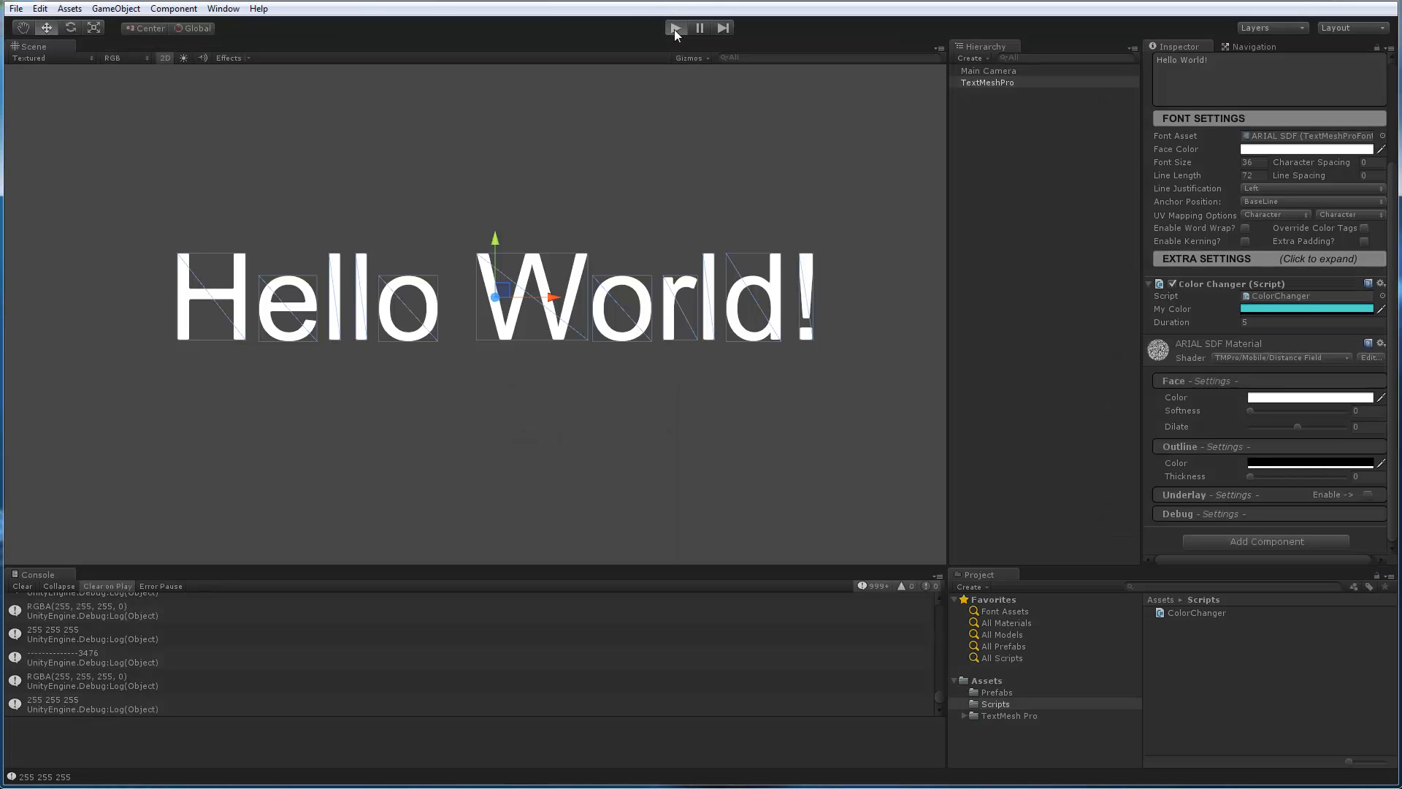
left_click(674, 28)
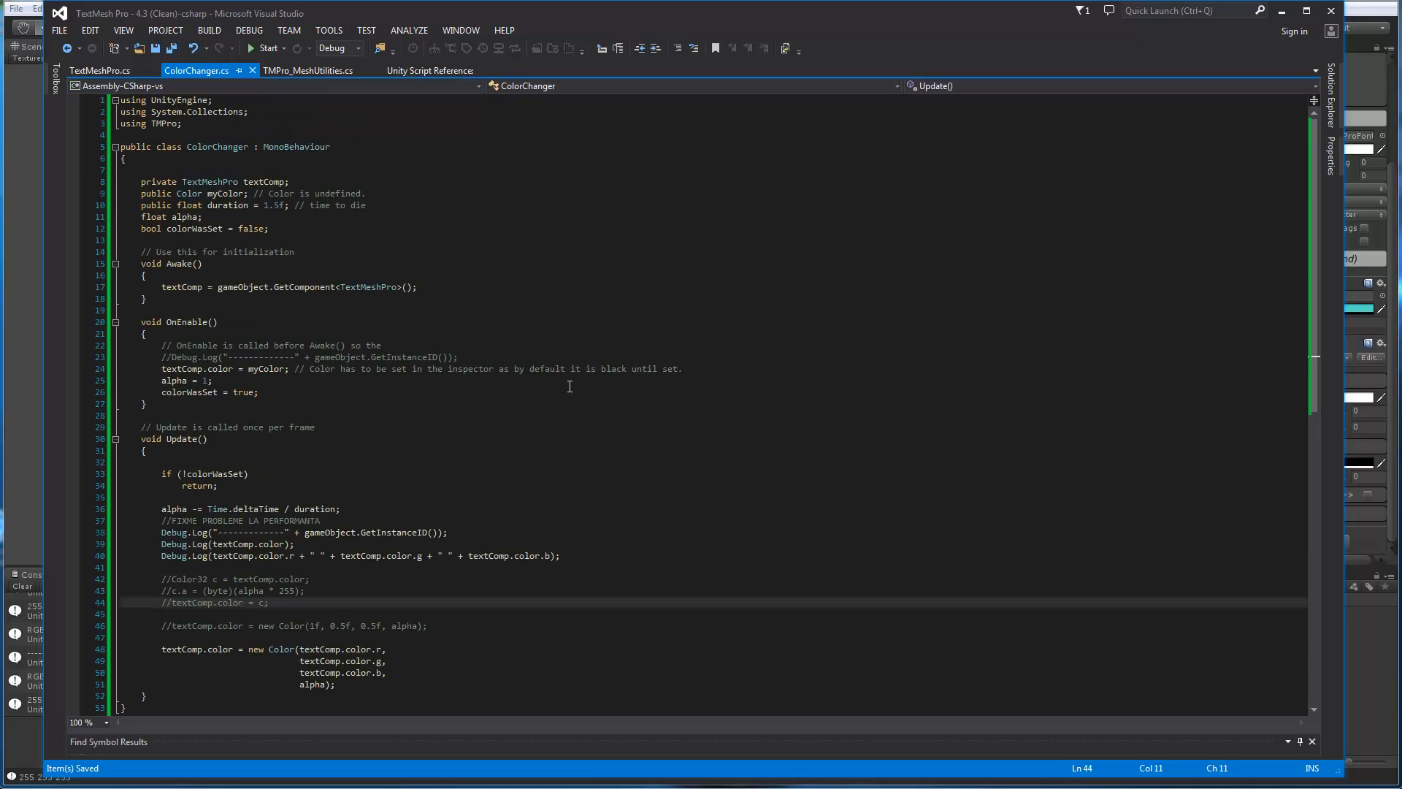
mouse_move(345, 426)
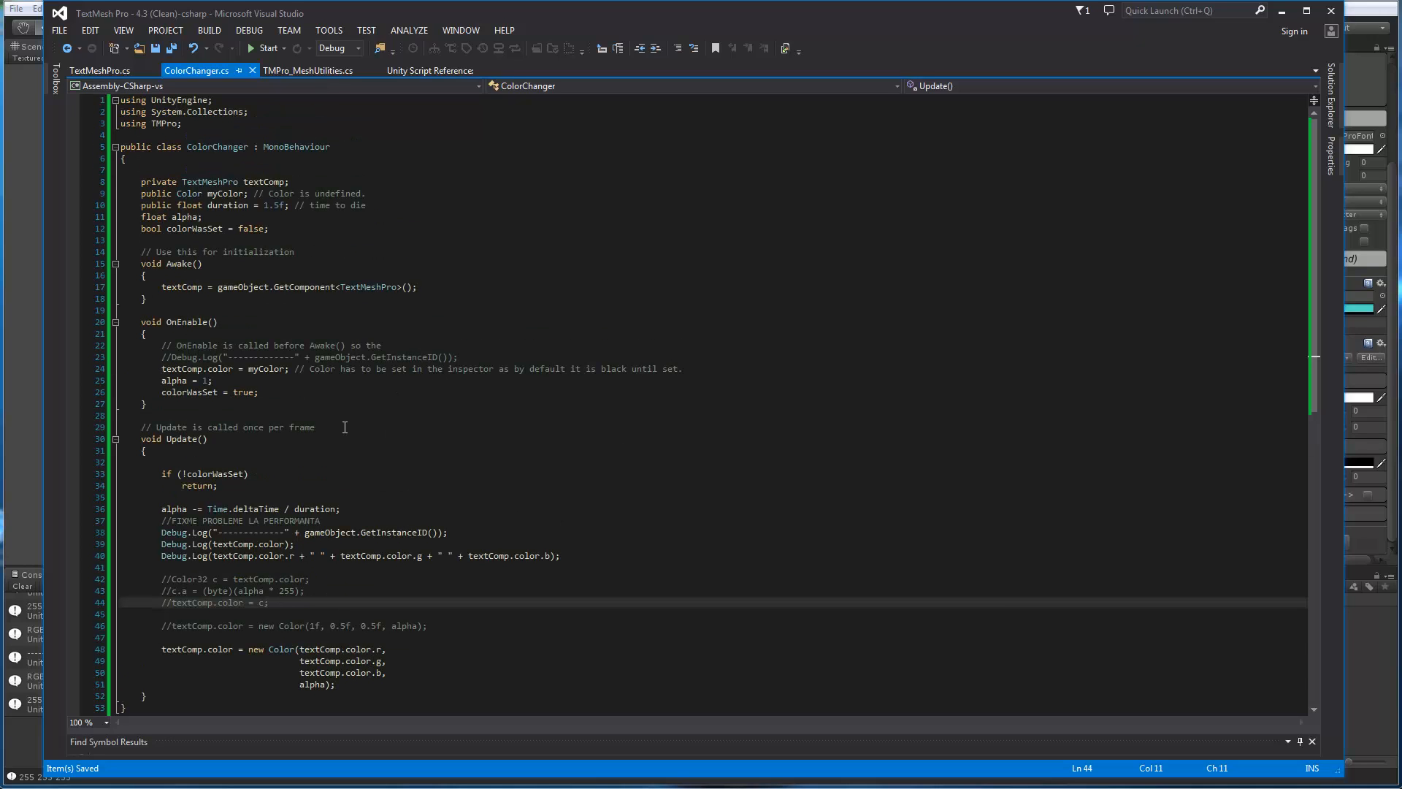
mouse_move(223, 368)
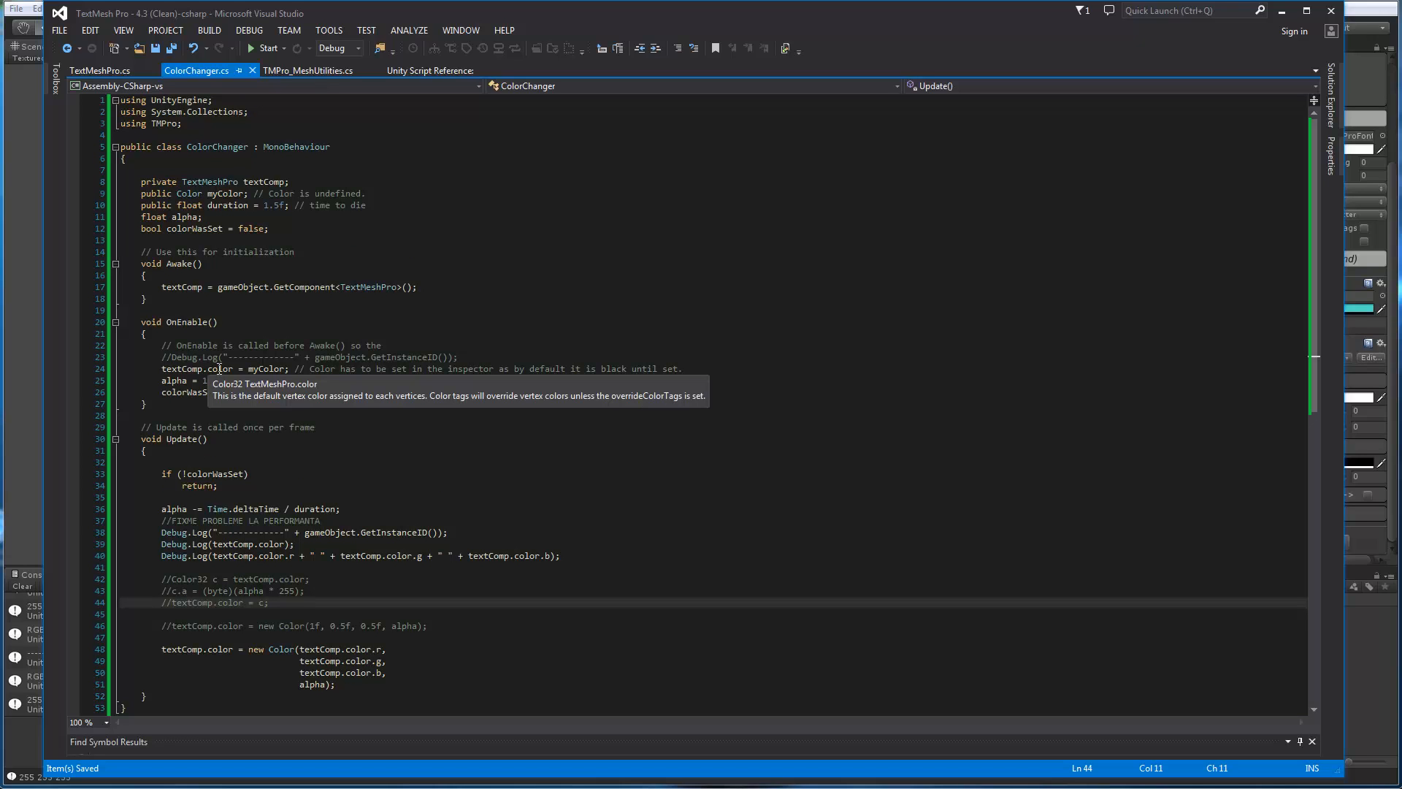
Look up the definition of the text colour property in ColorChanger.cs Update
right_click(219, 368)
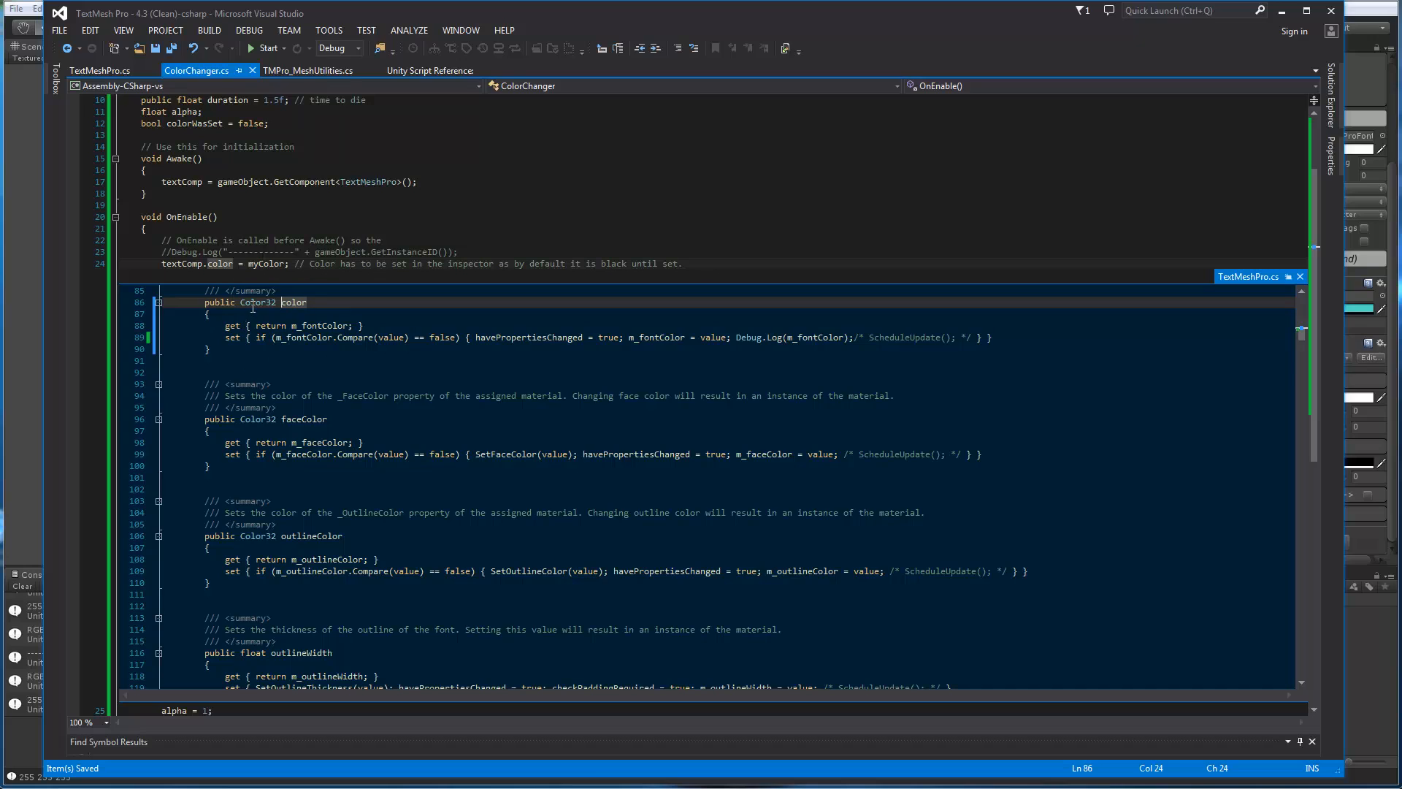
mouse_move(266, 303)
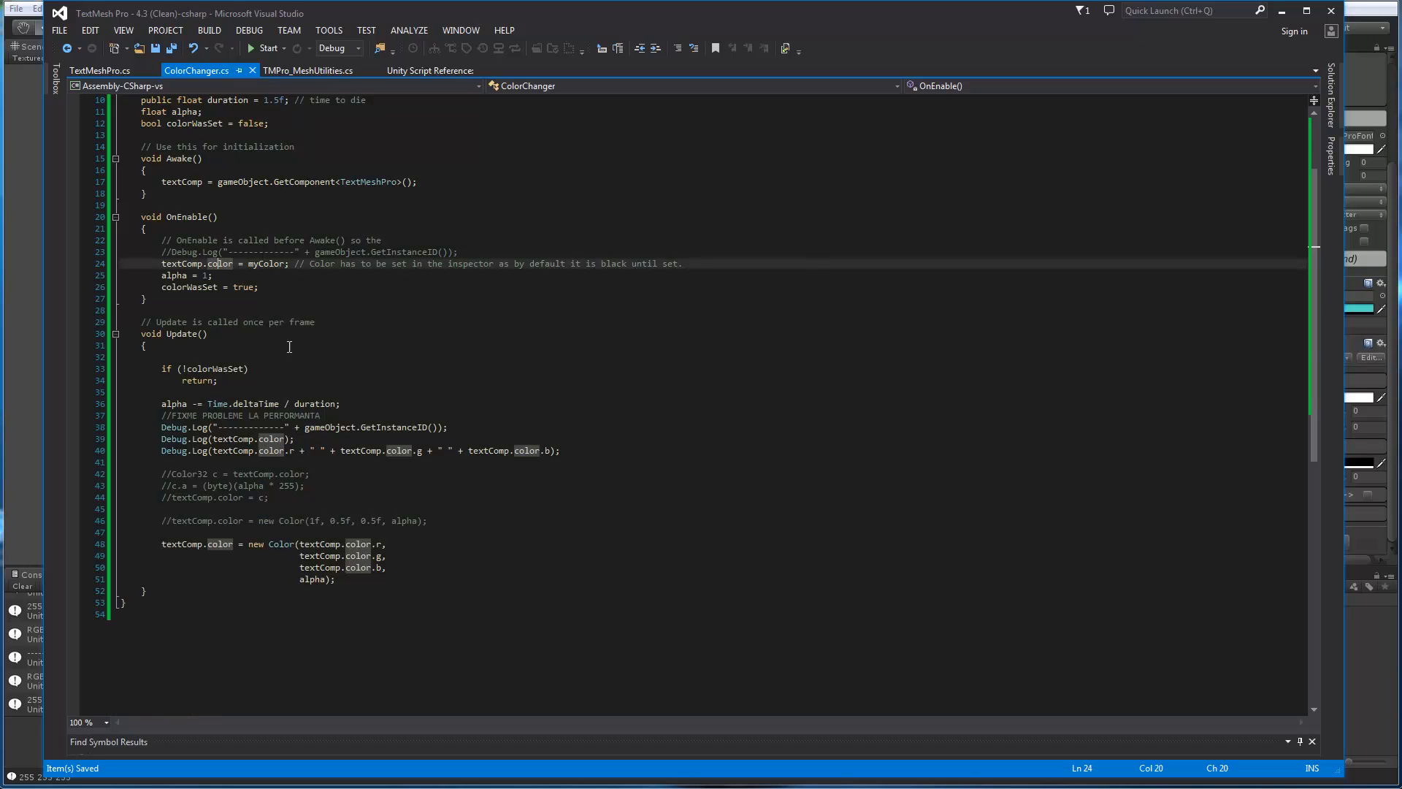
scroll("down", 3)
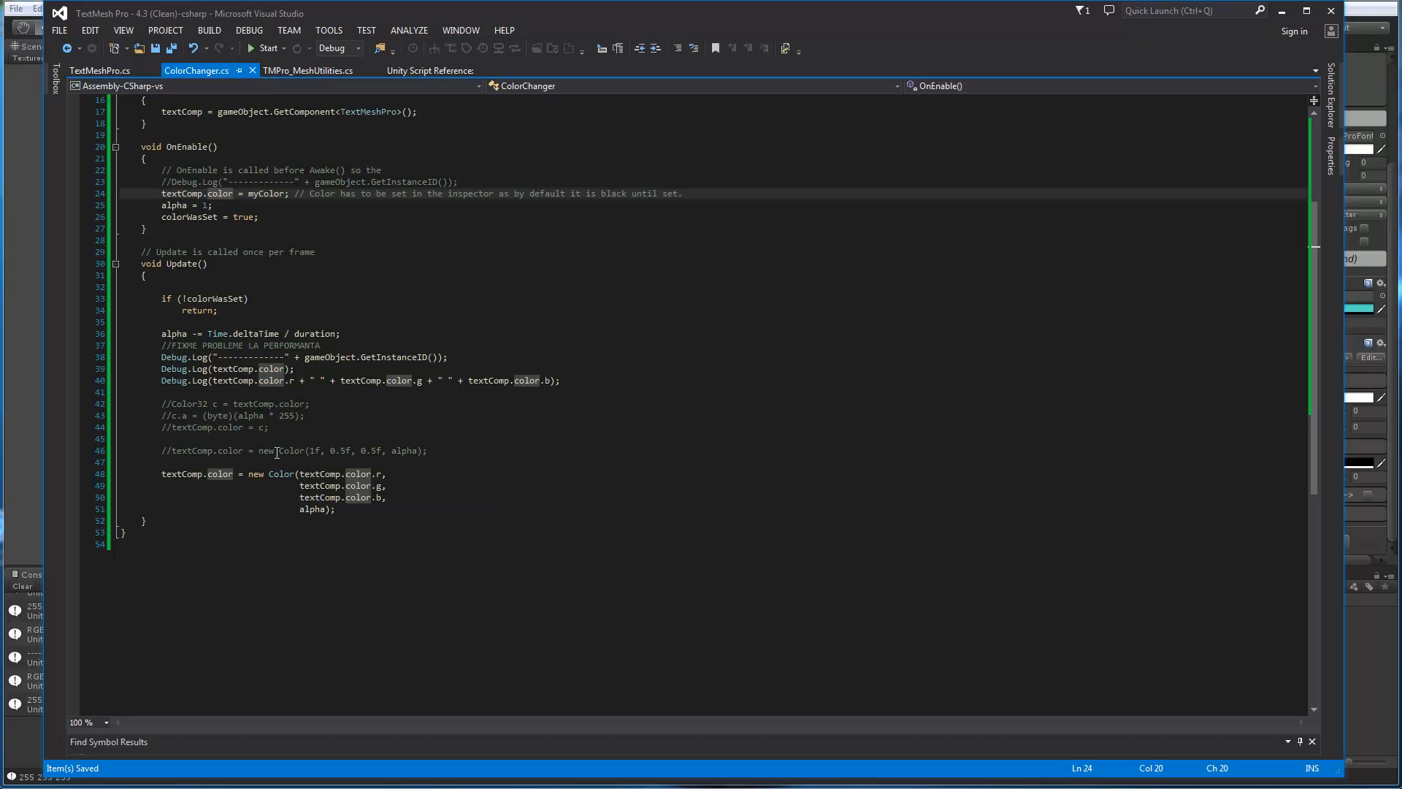
mouse_move(317, 473)
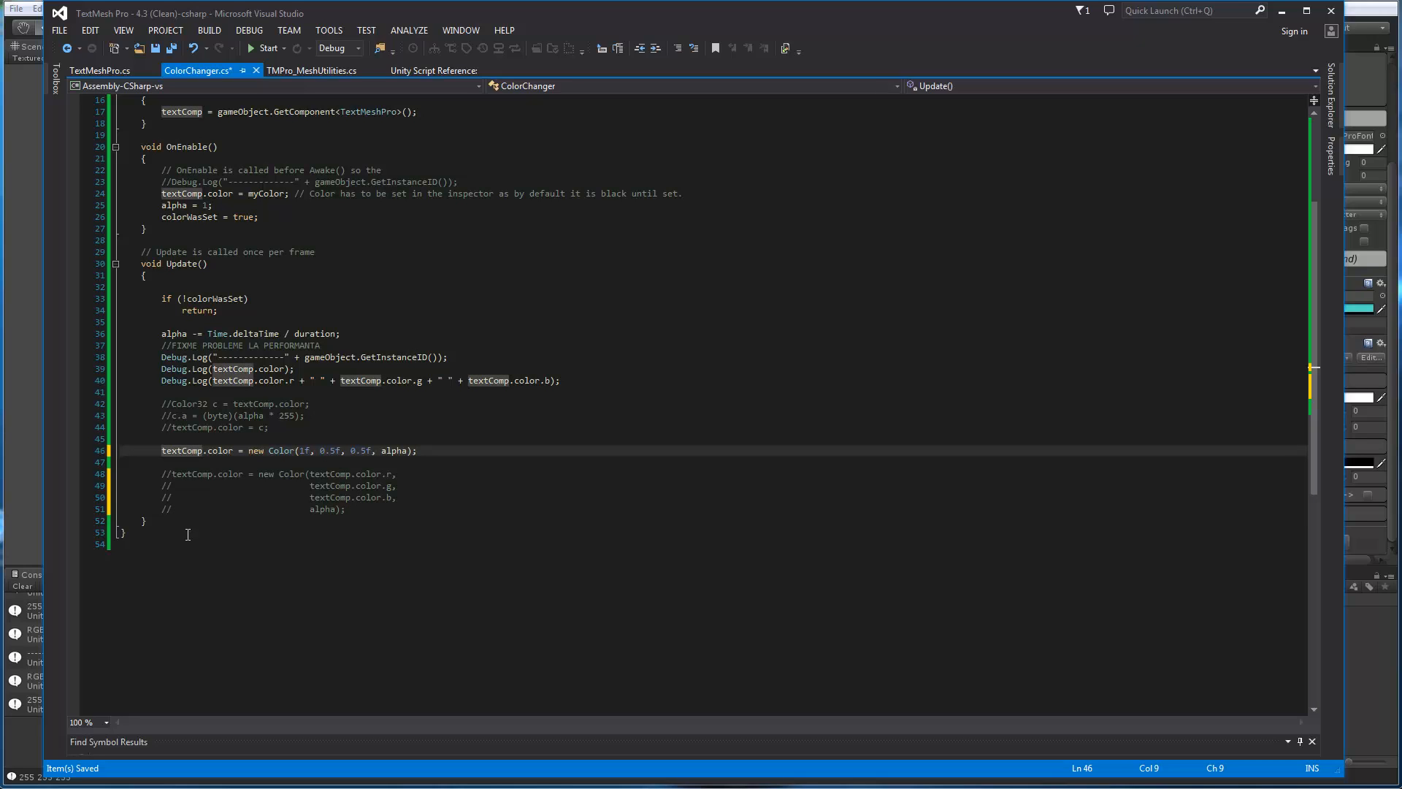
mouse_move(286, 442)
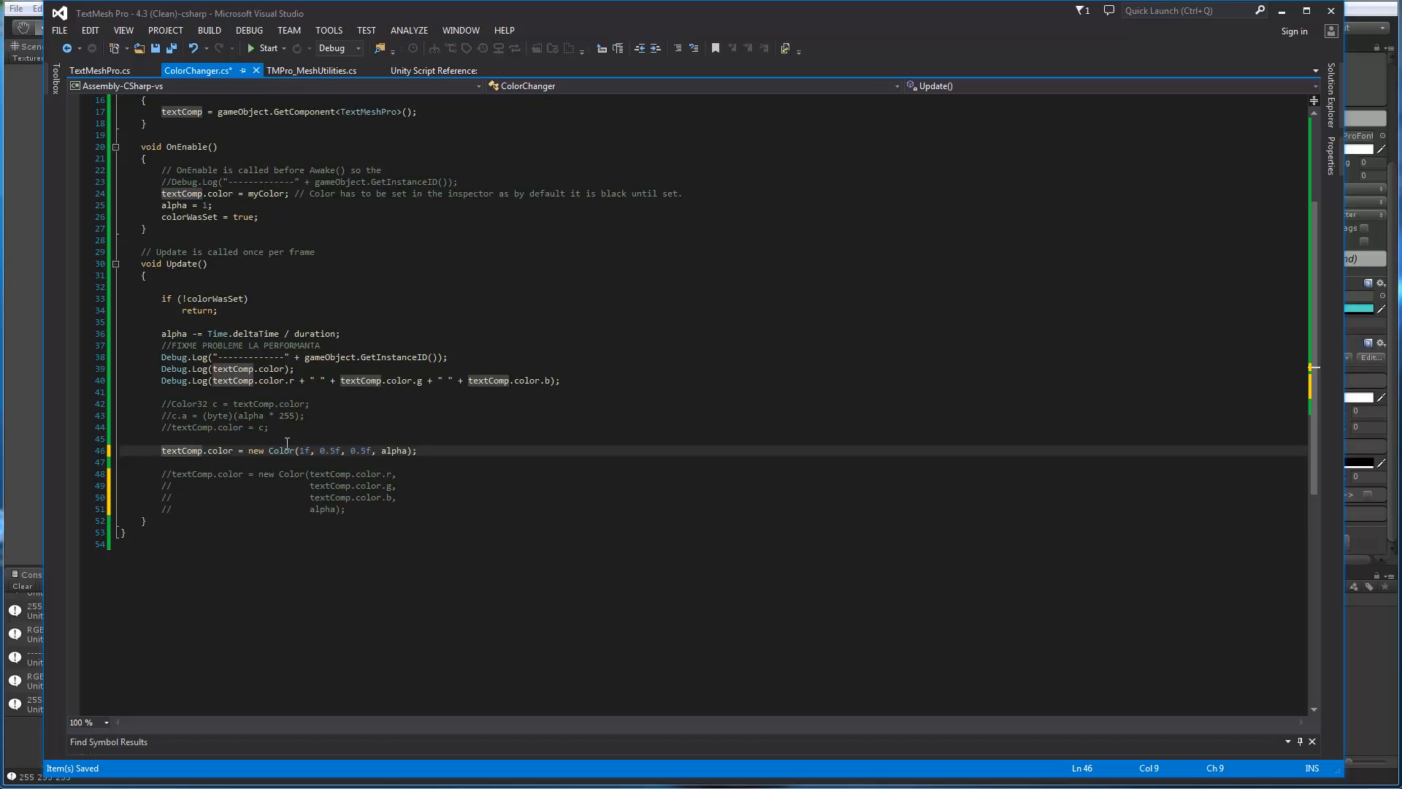
mouse_move(282, 450)
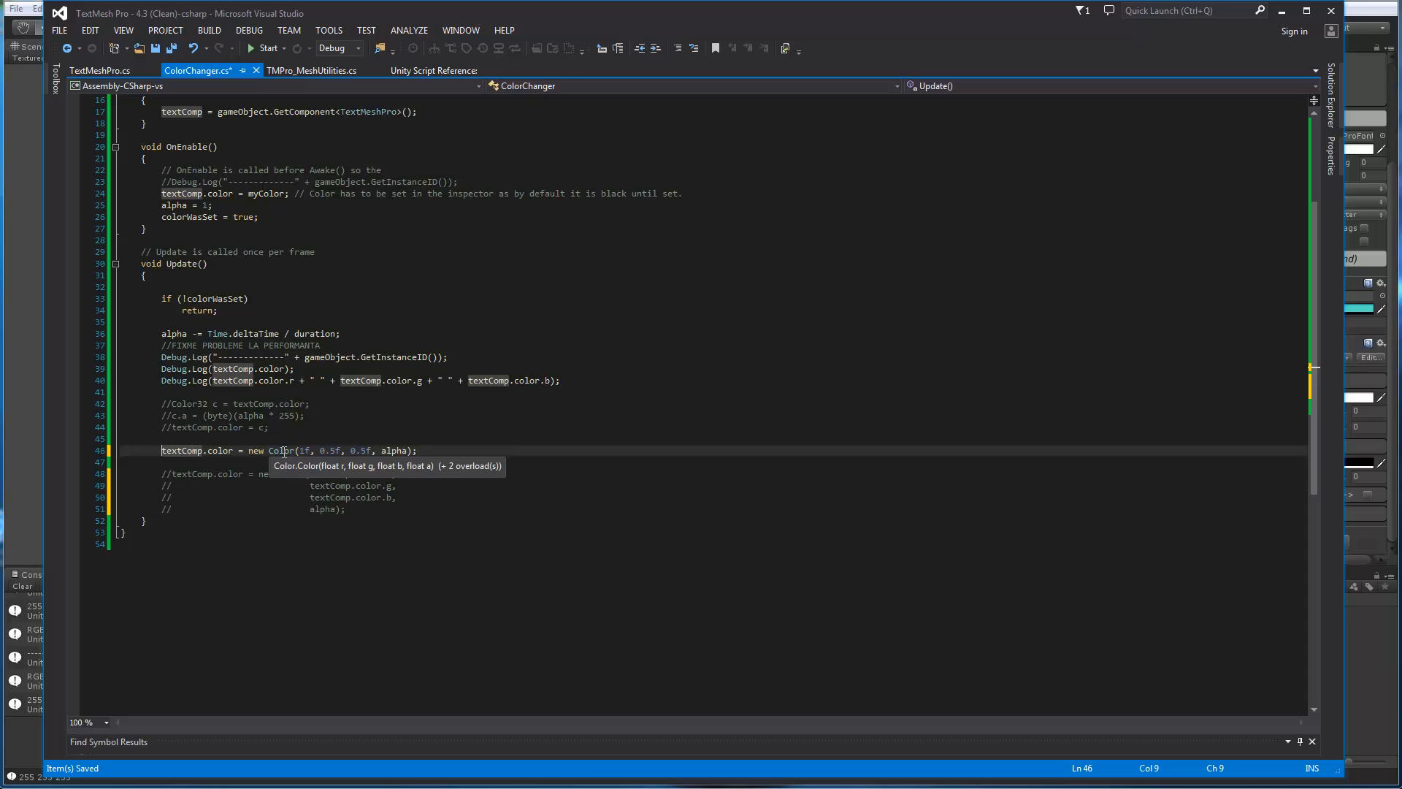
mouse_move(317, 429)
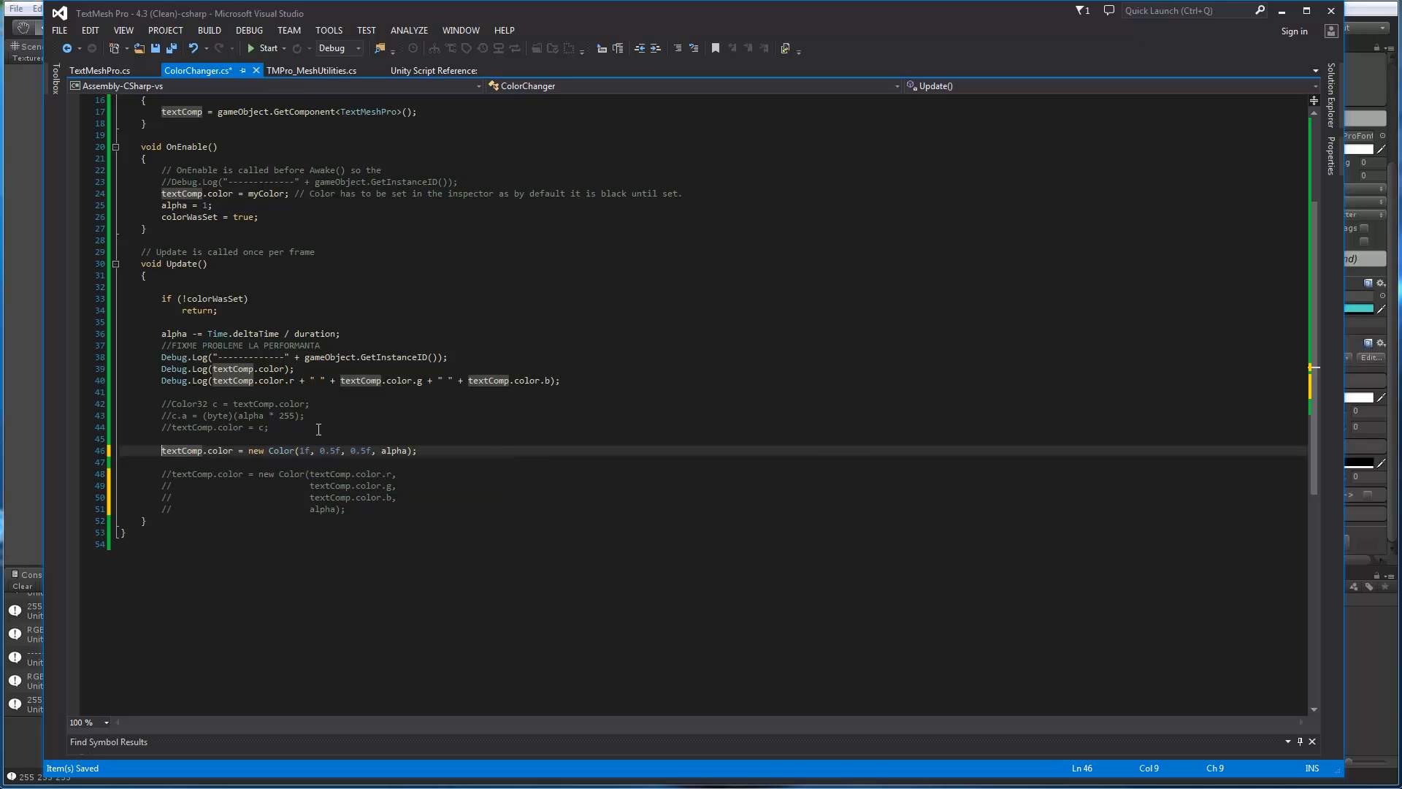
mouse_move(398, 450)
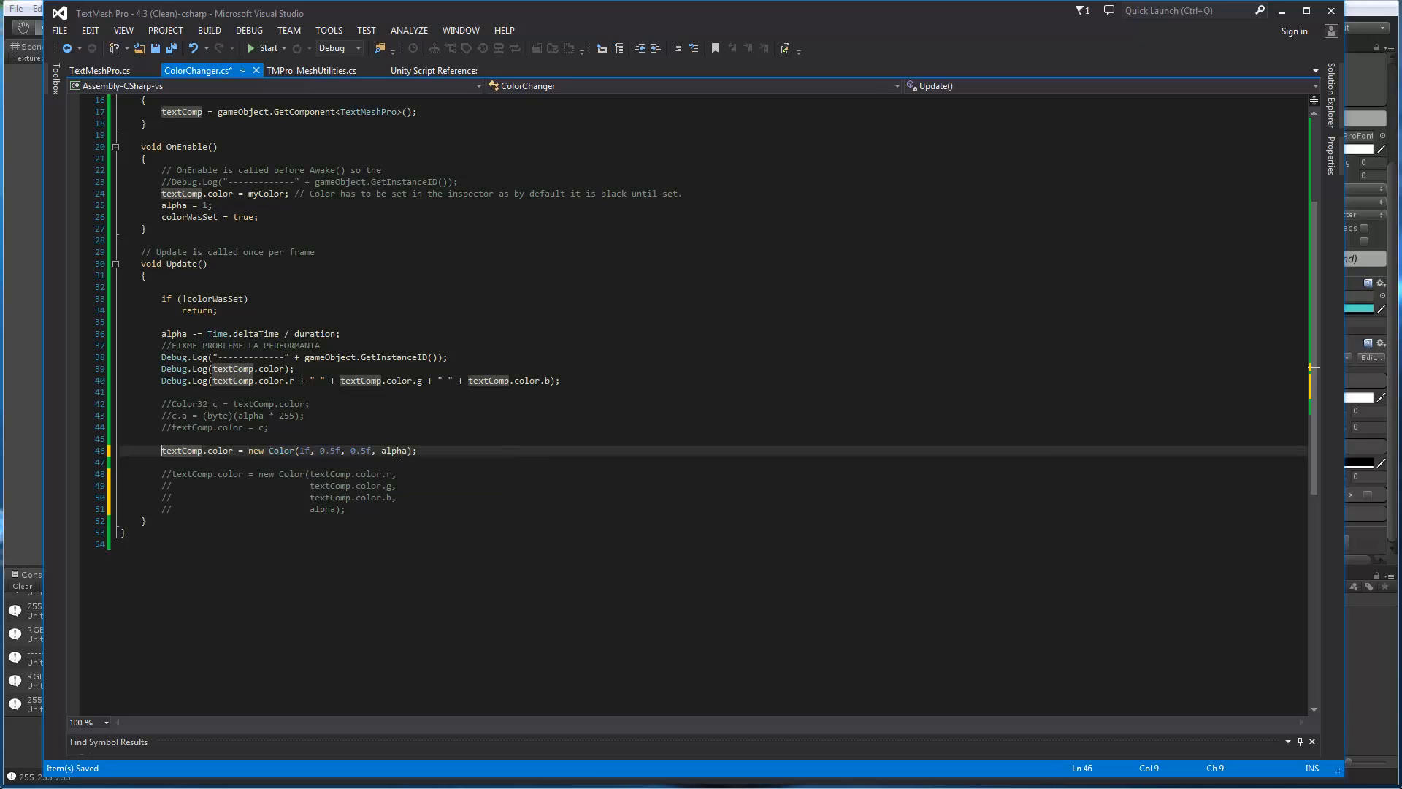
mouse_move(217, 450)
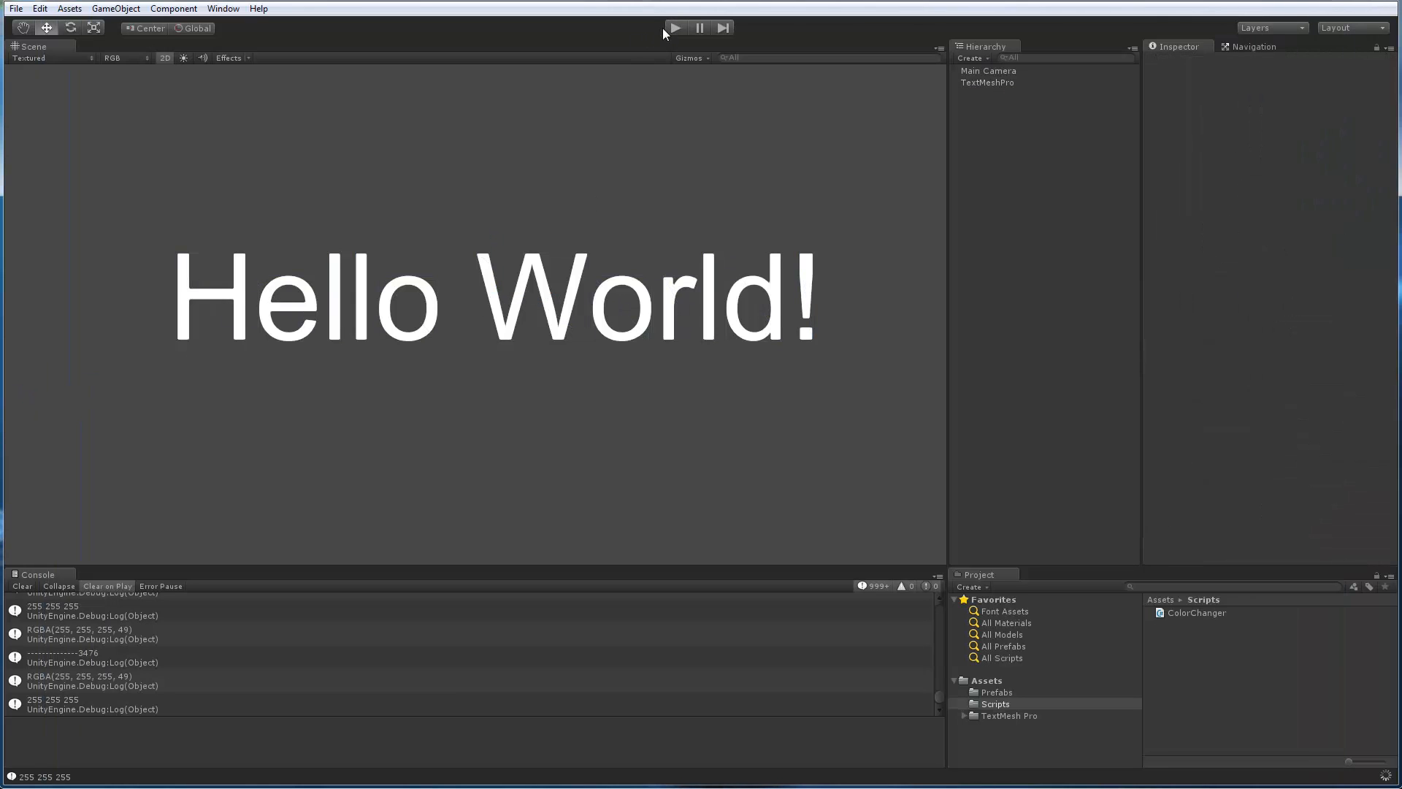
Run the scene so Hello World! shows in pink (255, 127, 127) and select TextMeshPro
left_click(674, 28)
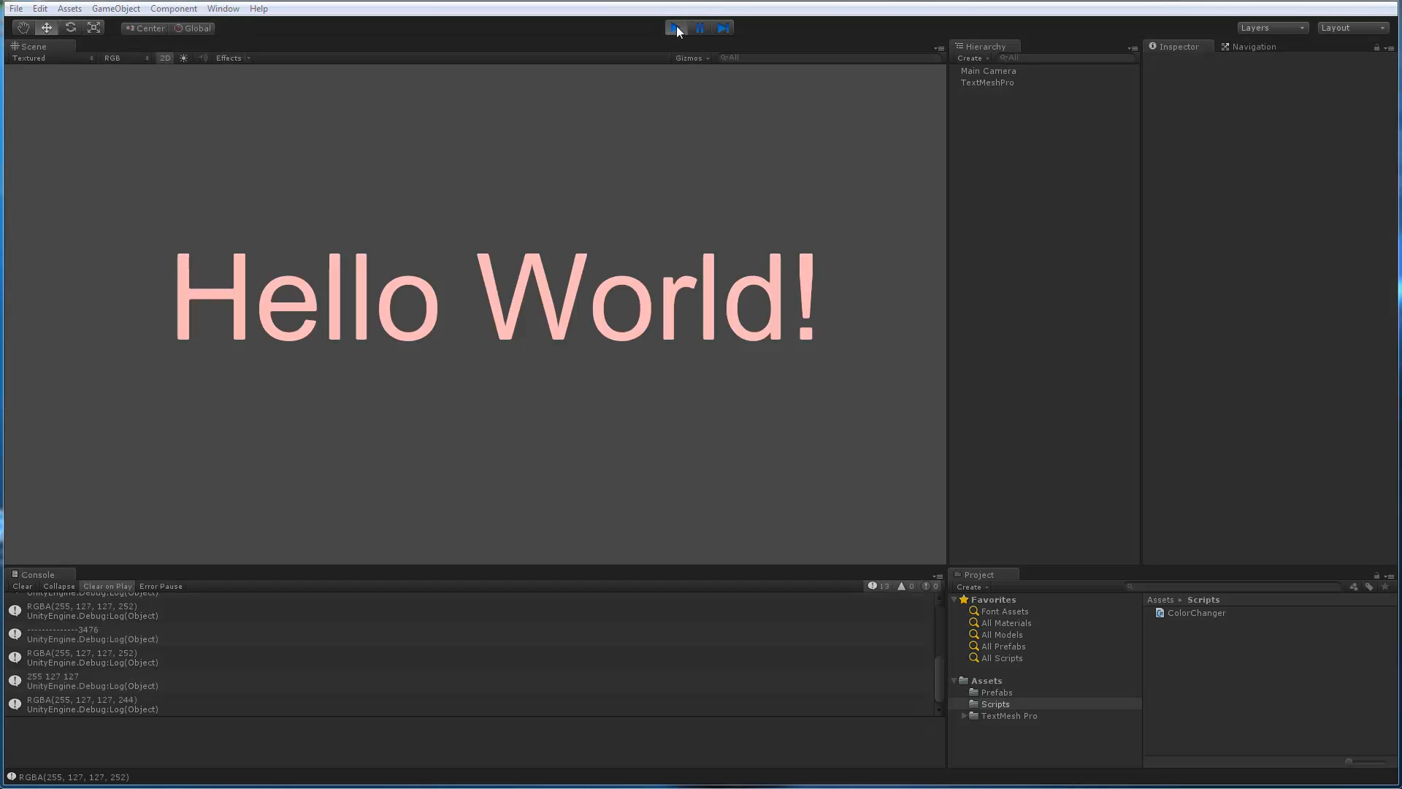
left_click(988, 82)
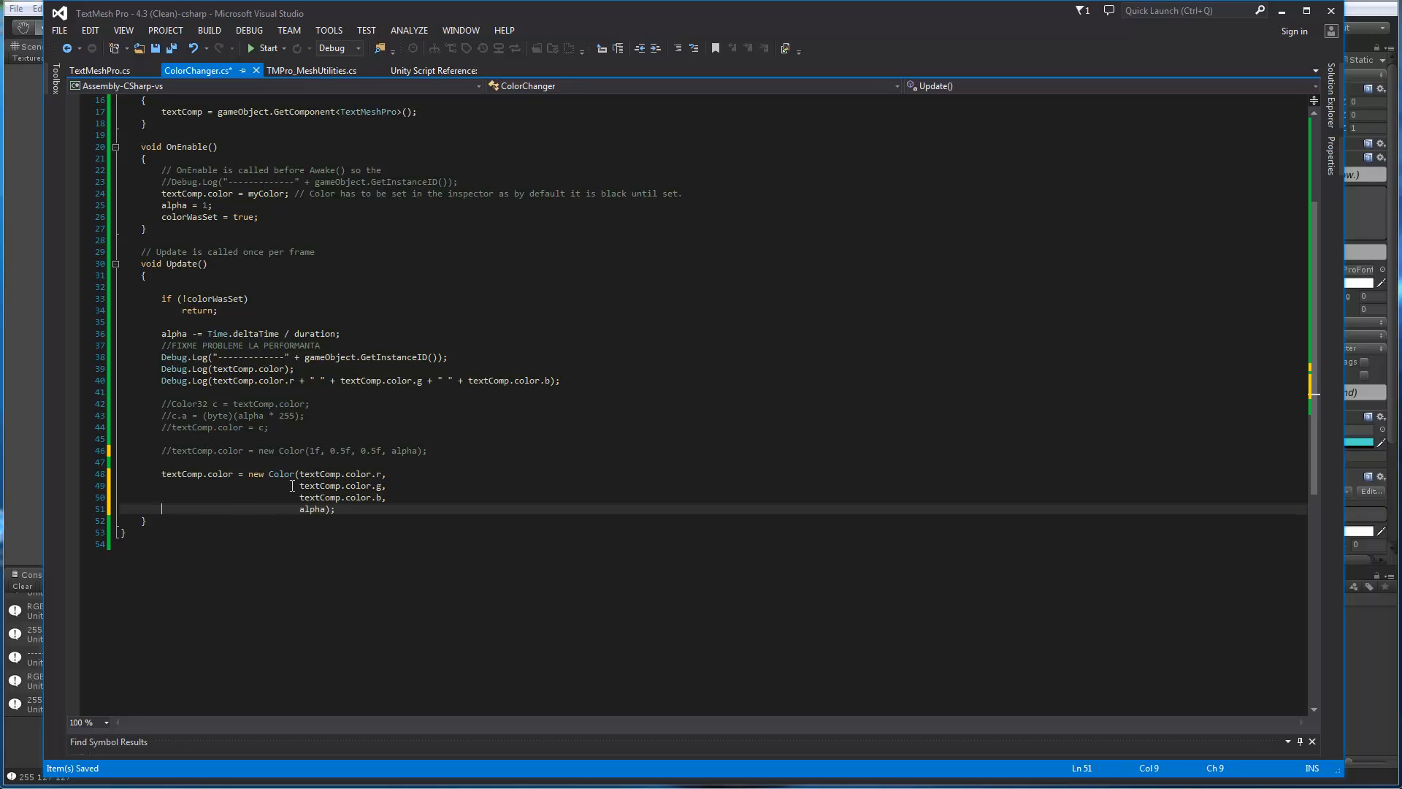
mouse_move(380, 473)
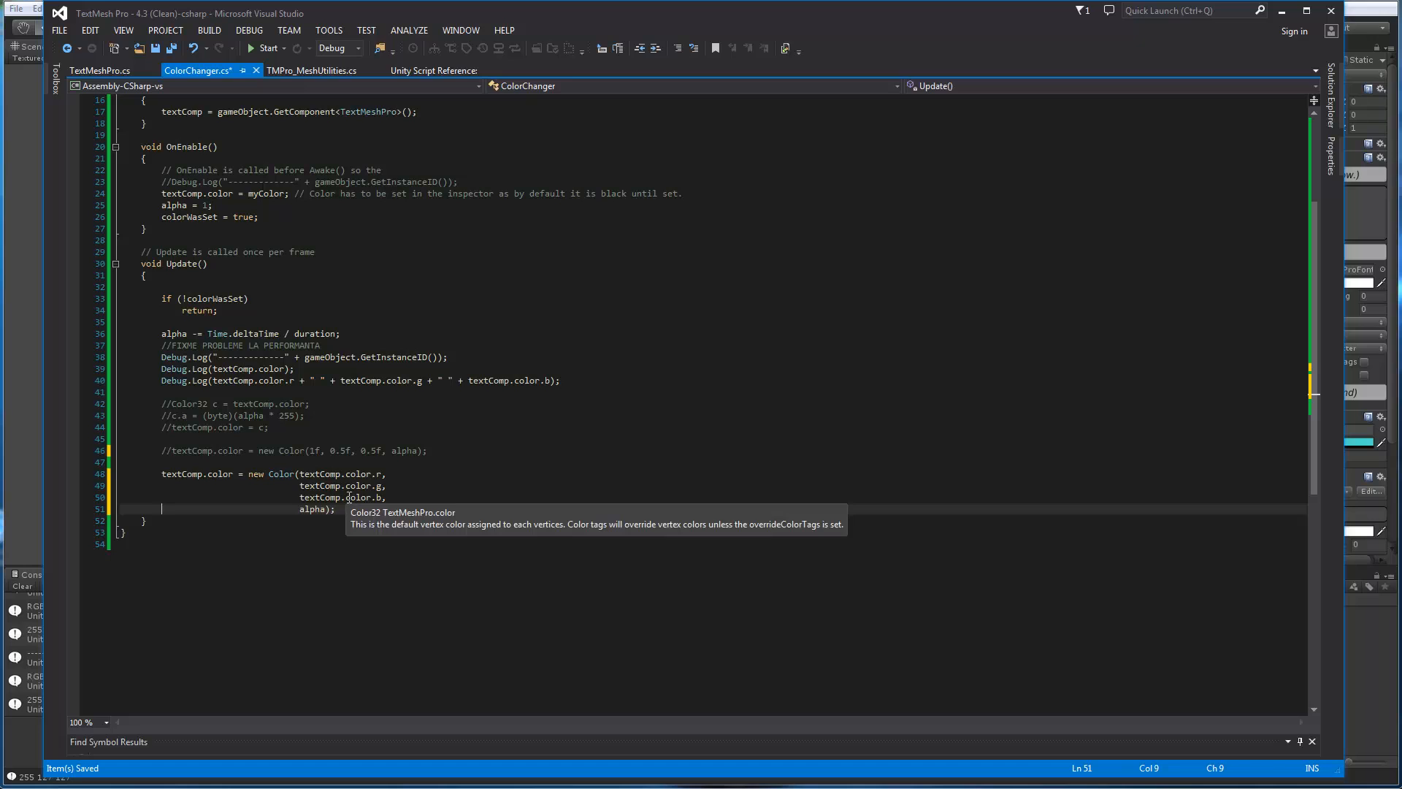
Peek the definition of textComp.color, revealing it is a Color32 property
right_click(362, 479)
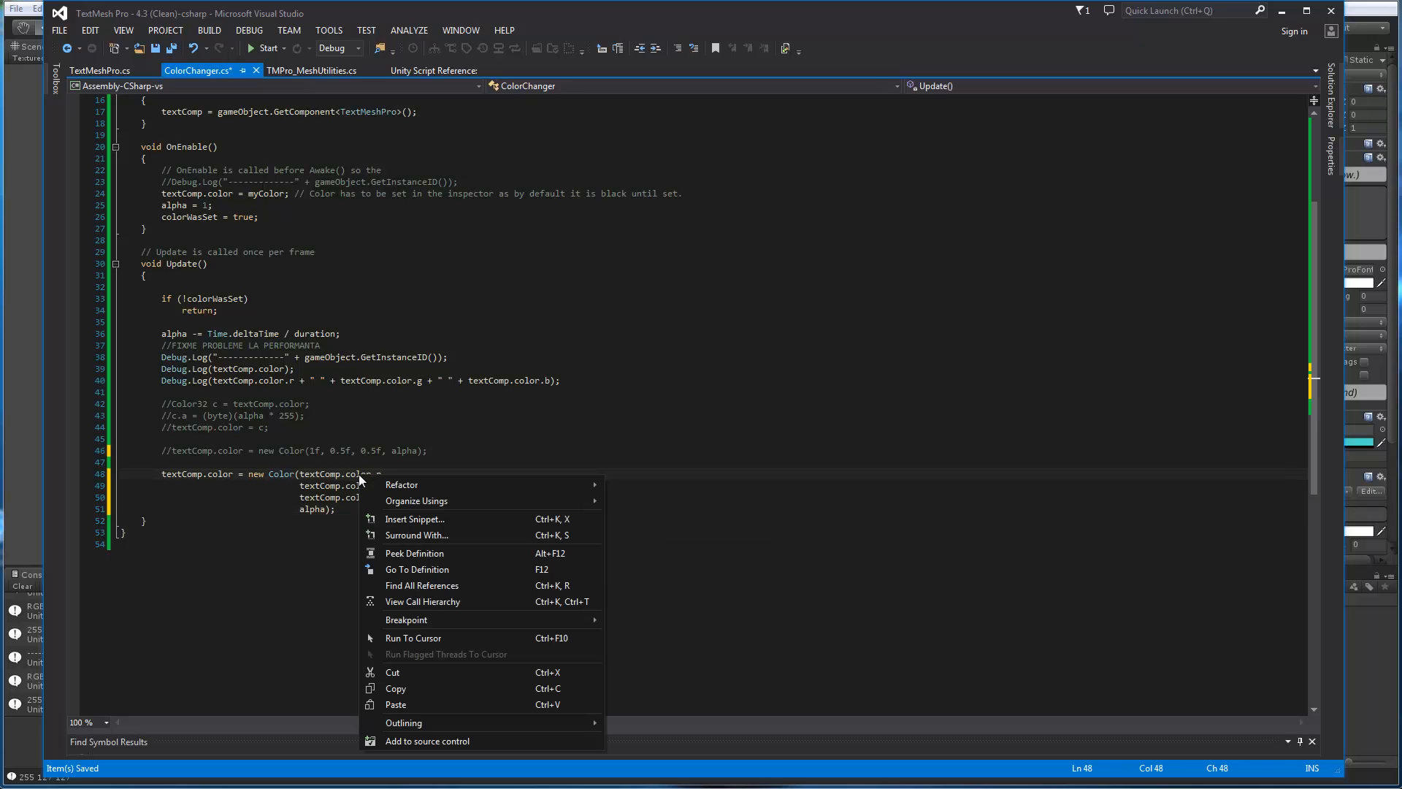
left_click(416, 570)
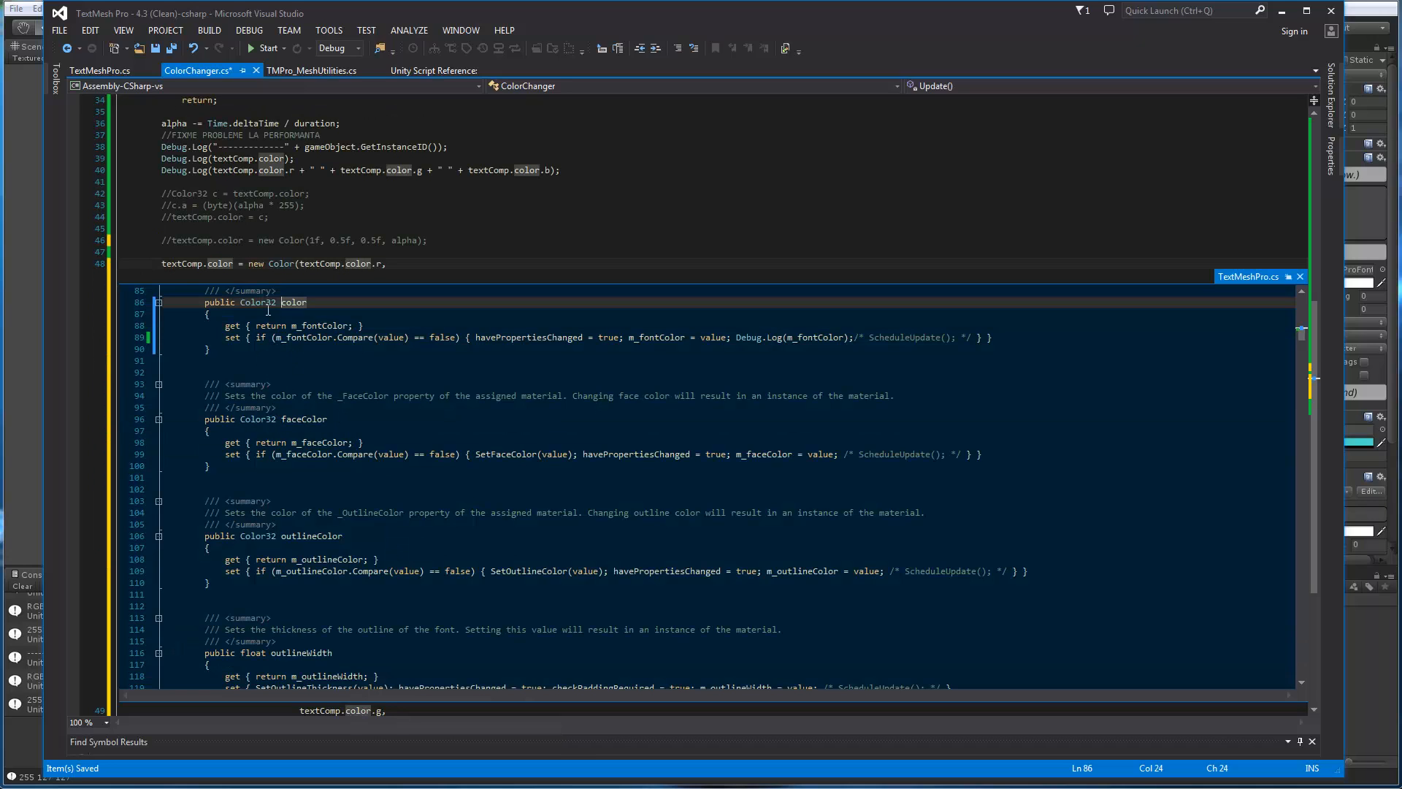
mouse_move(326, 324)
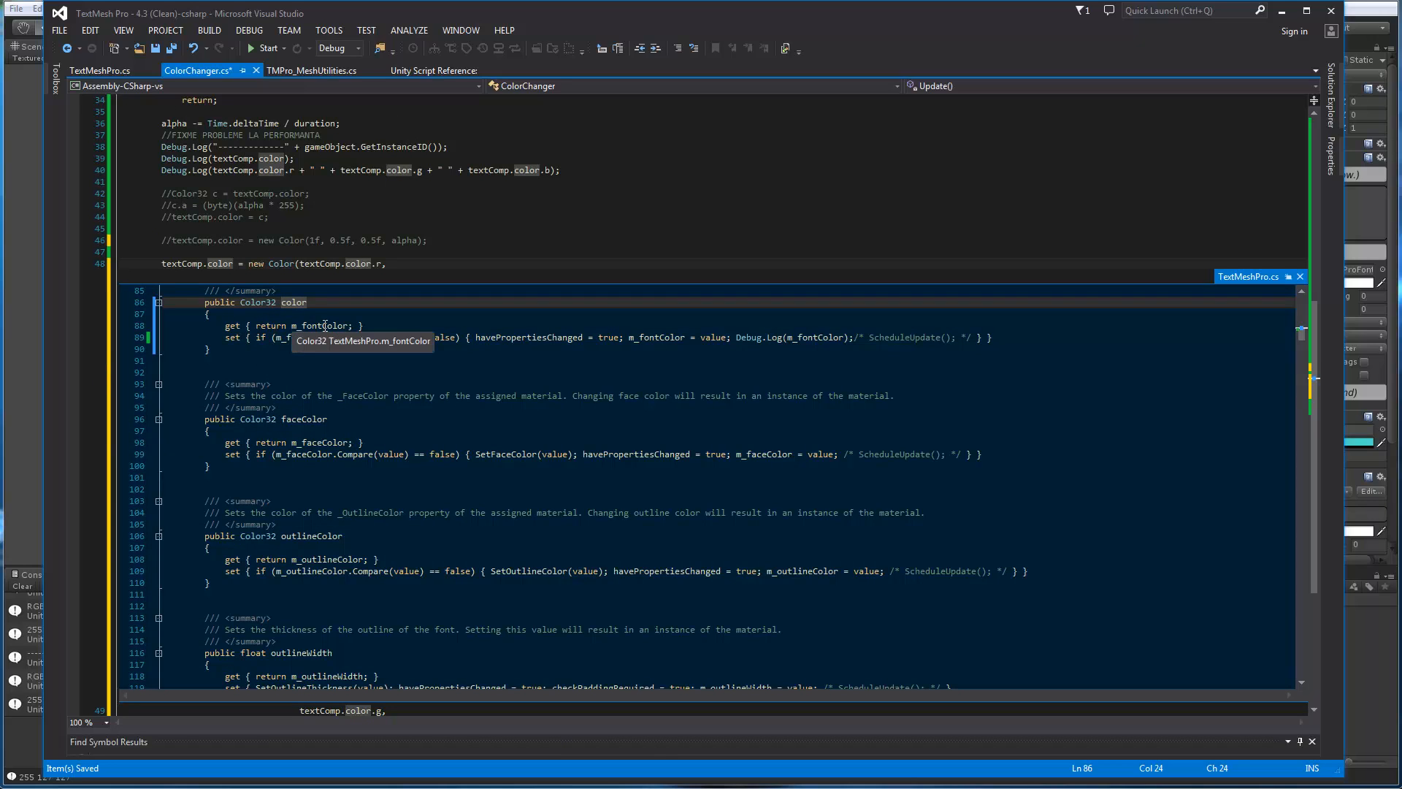
mouse_move(326, 324)
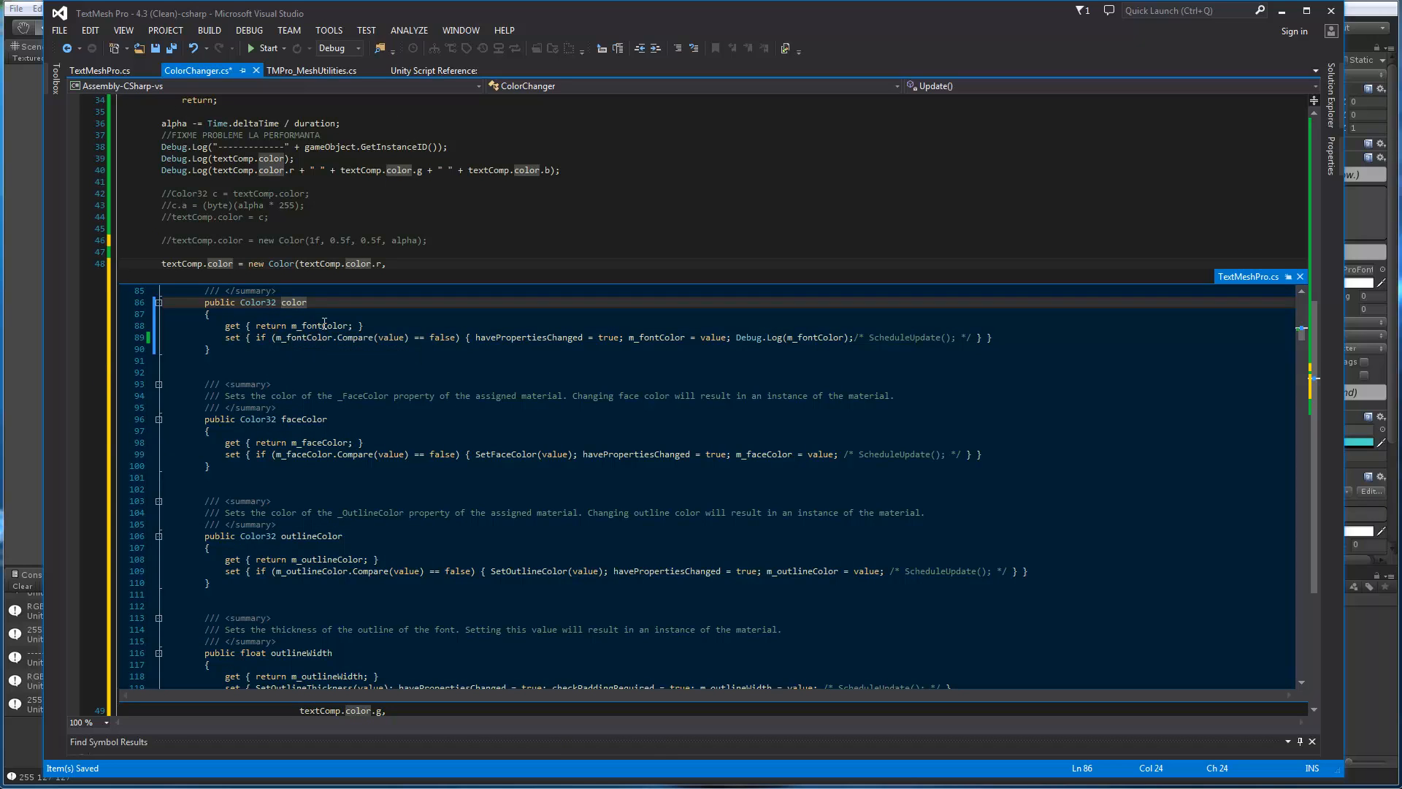
mouse_move(317, 324)
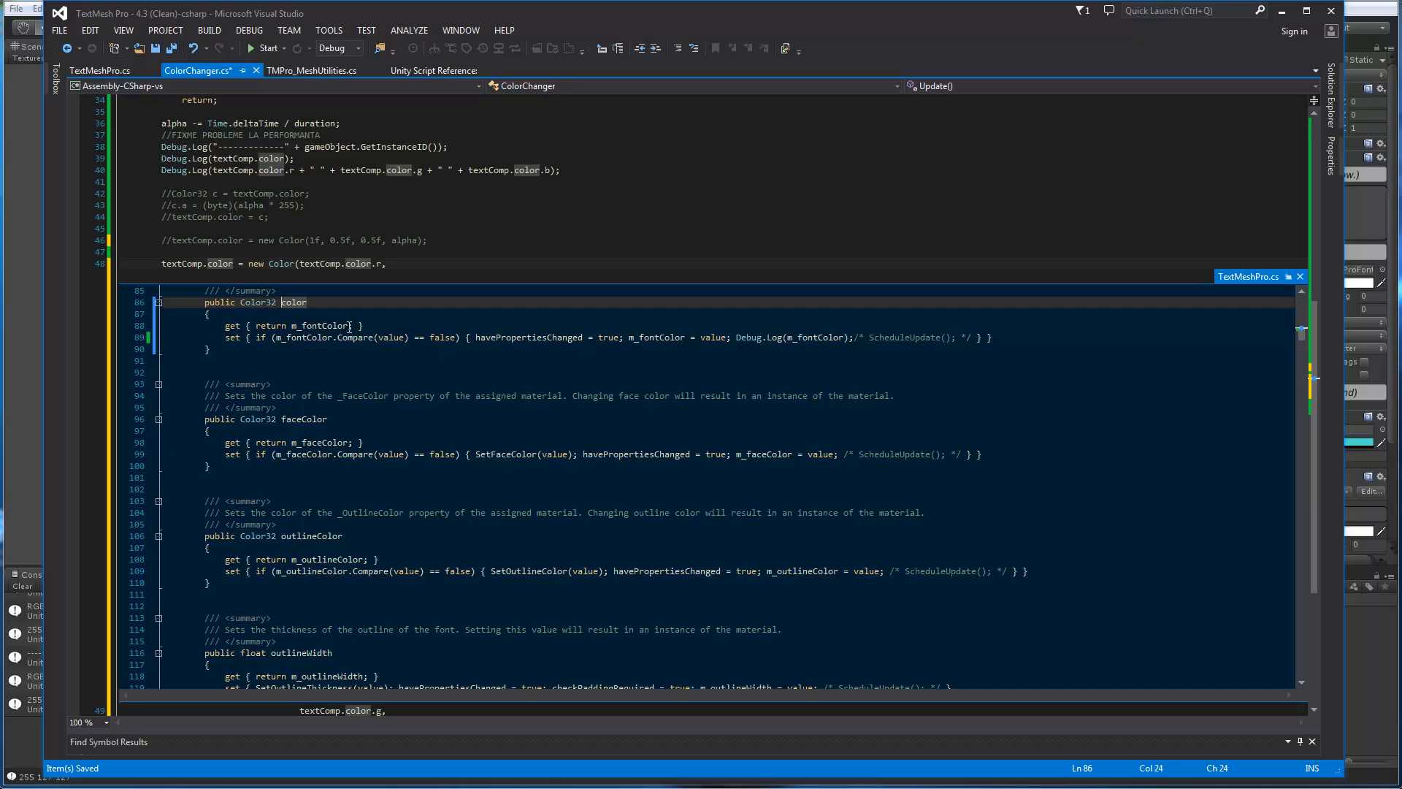
mouse_move(308, 325)
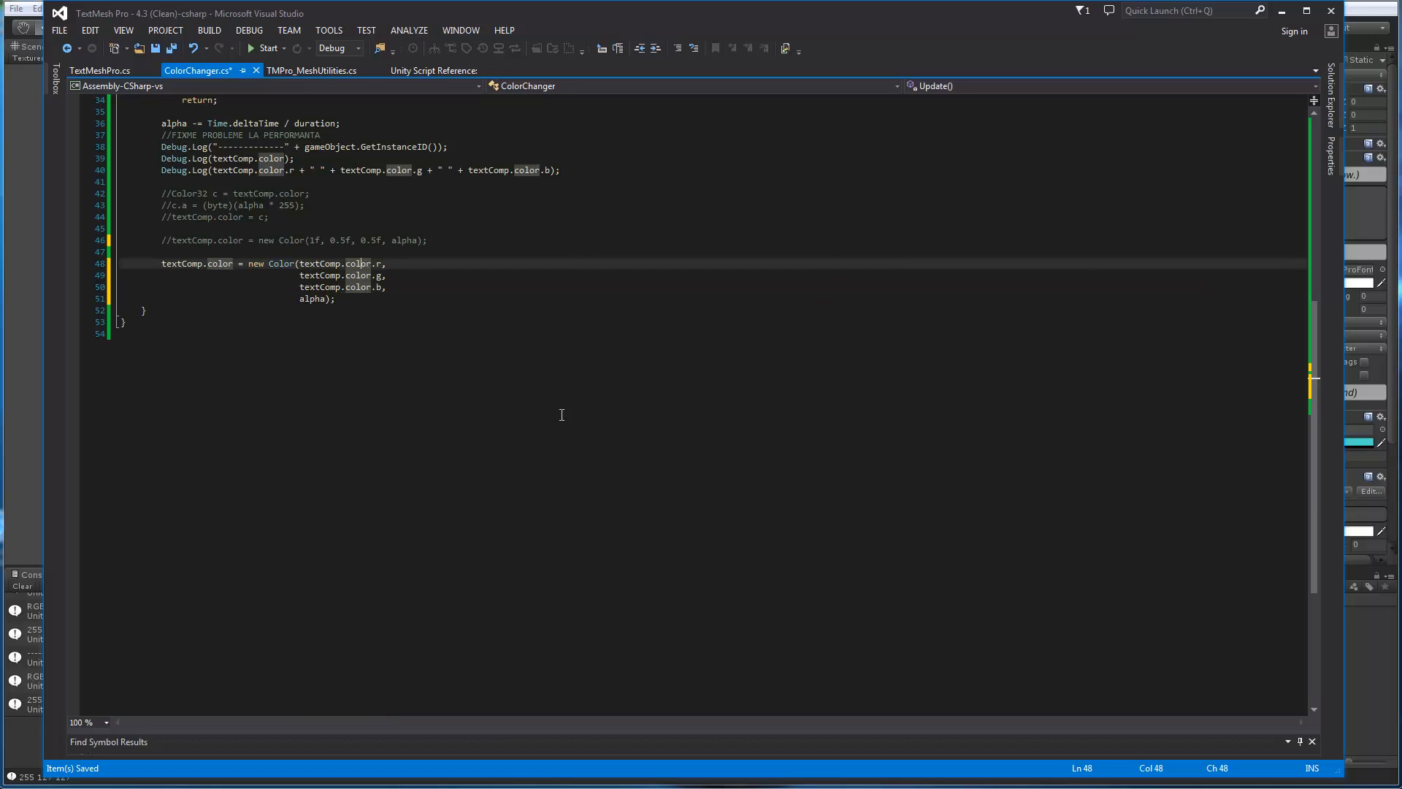
mouse_move(175, 262)
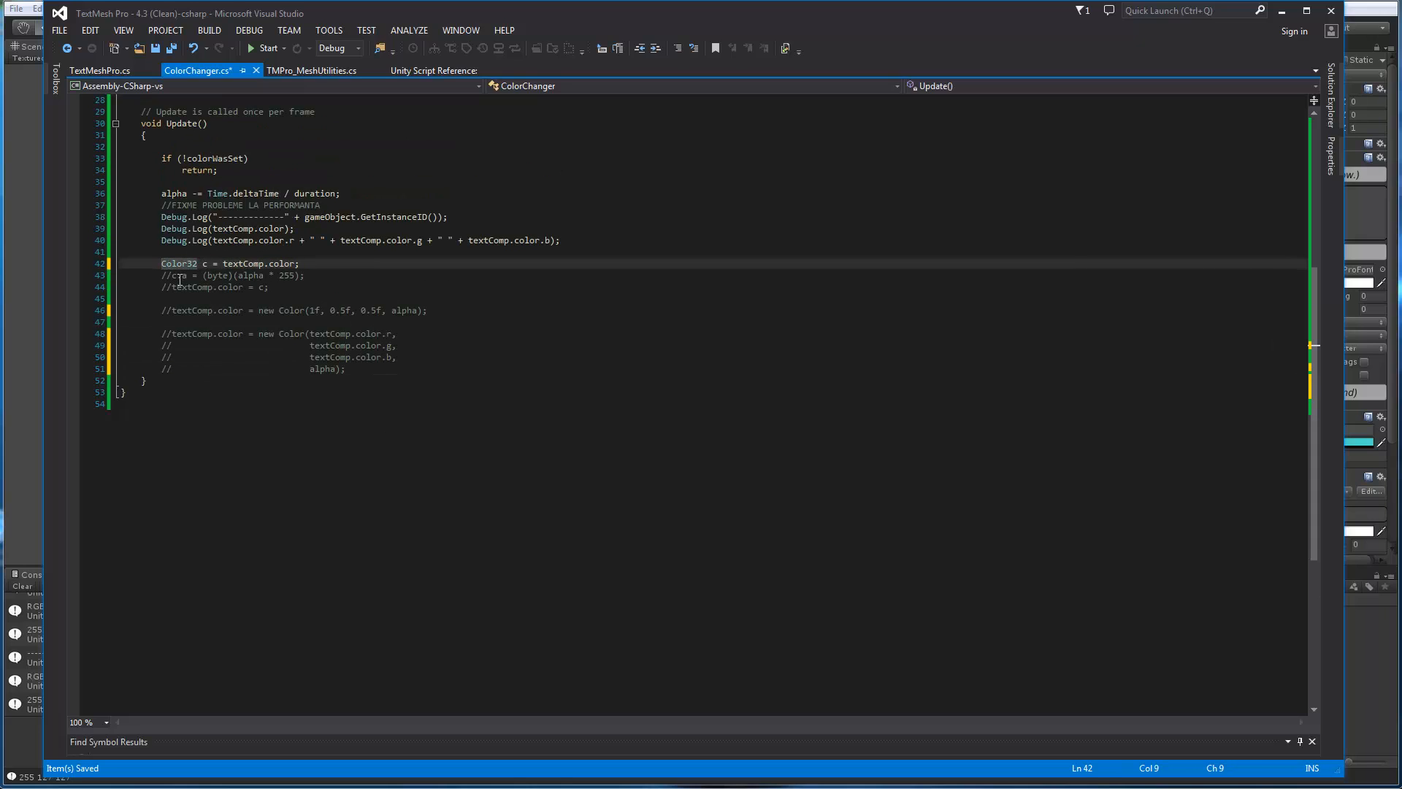
mouse_move(179, 263)
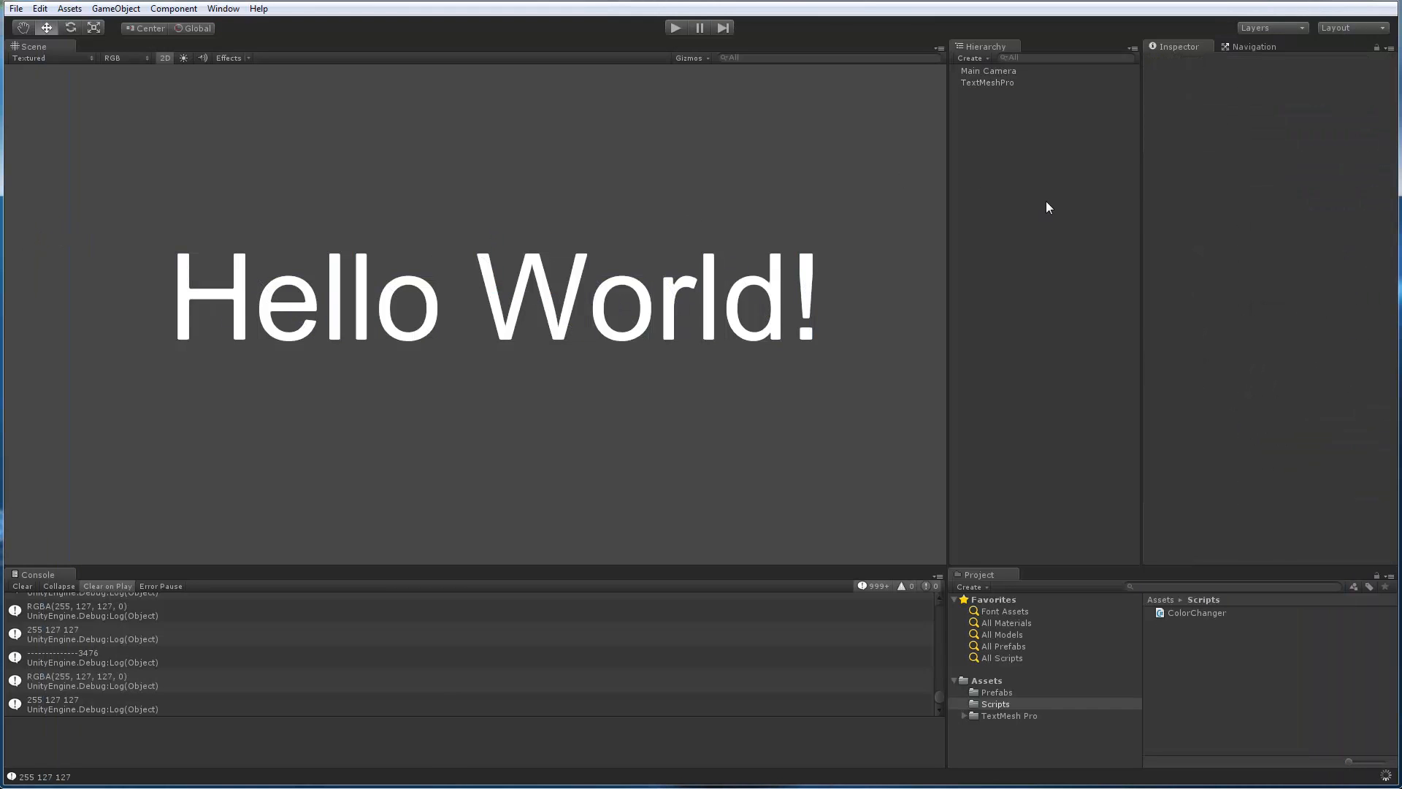
Set the ColorChanger's My Color to gold and run the scene so Hello World! fades in gold
left_click(987, 82)
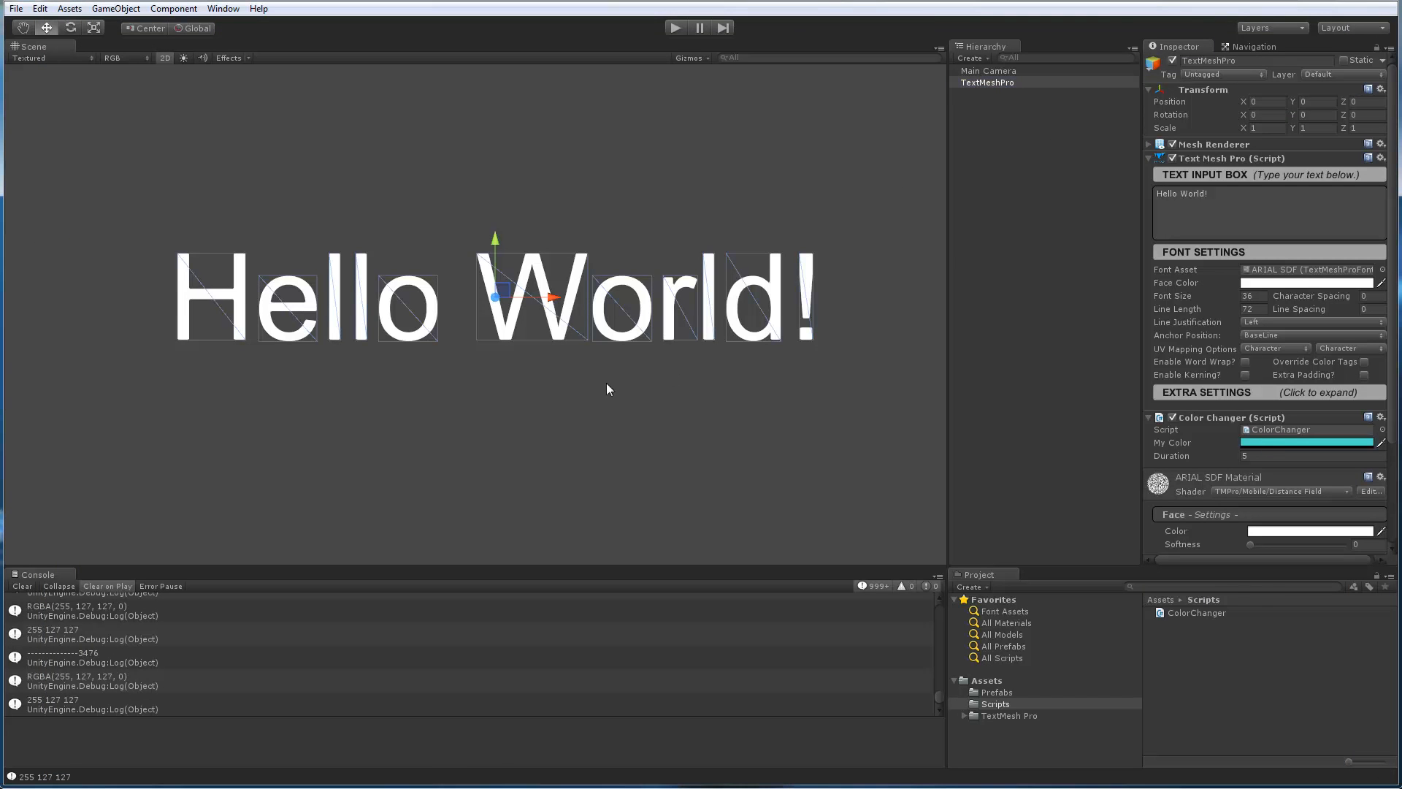
left_click(1305, 440)
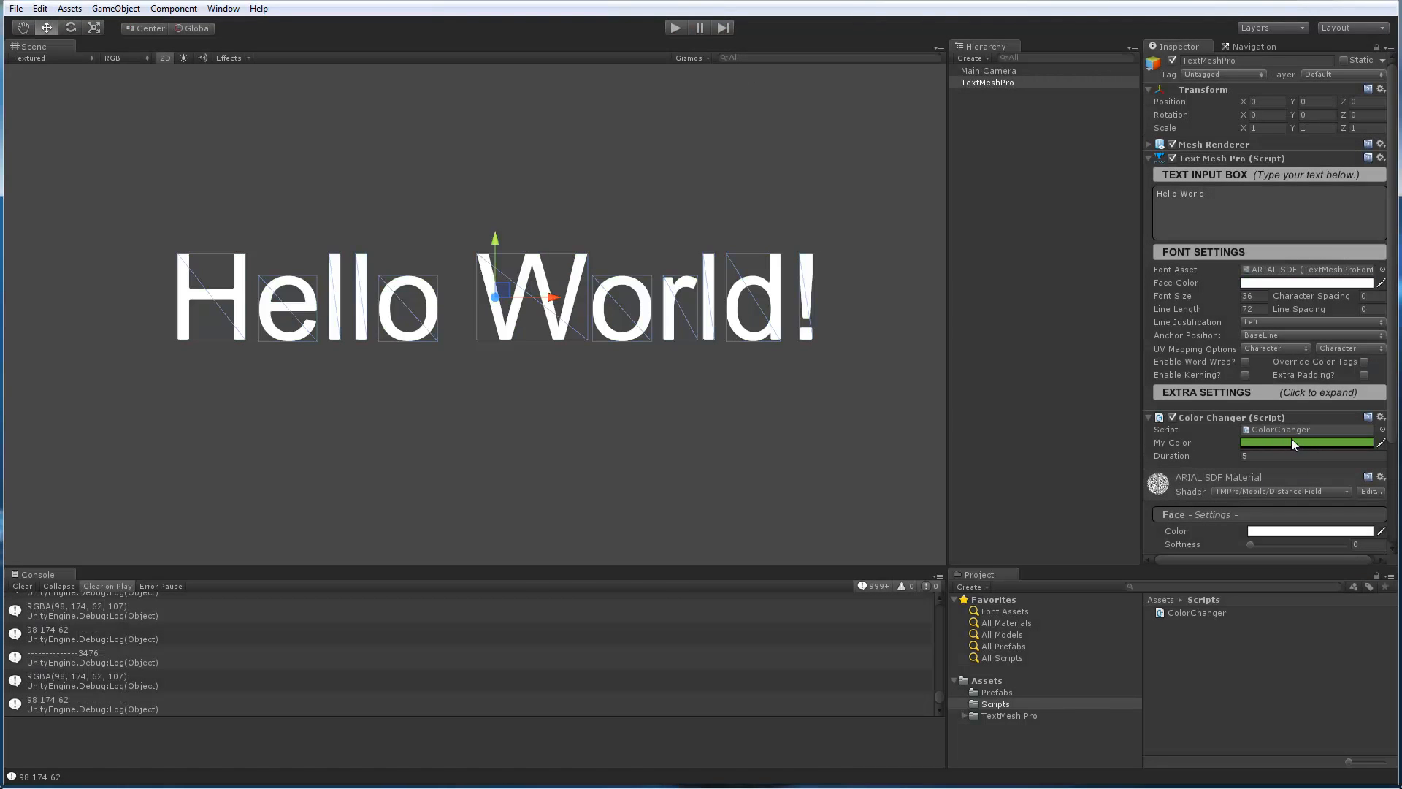
left_click(1305, 441)
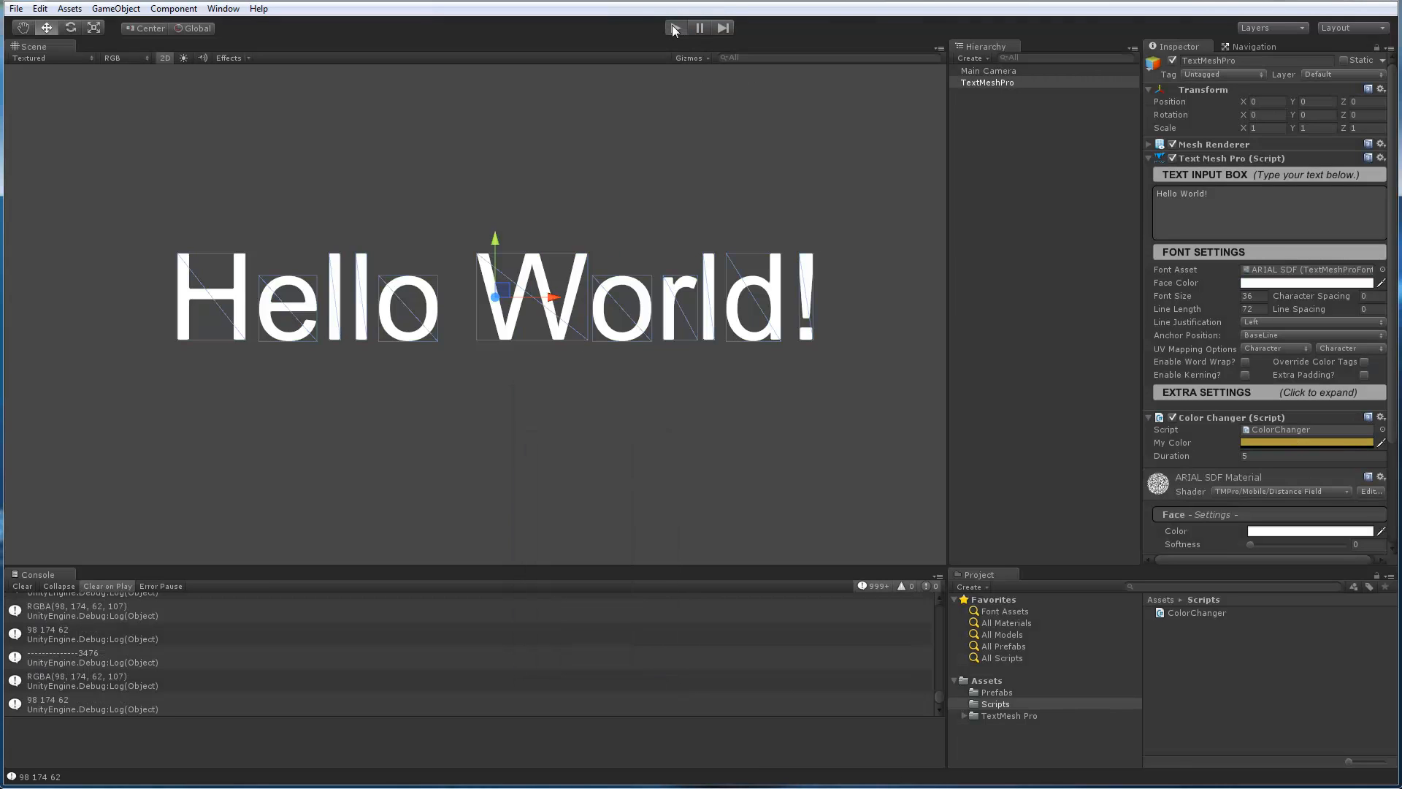
left_click(673, 28)
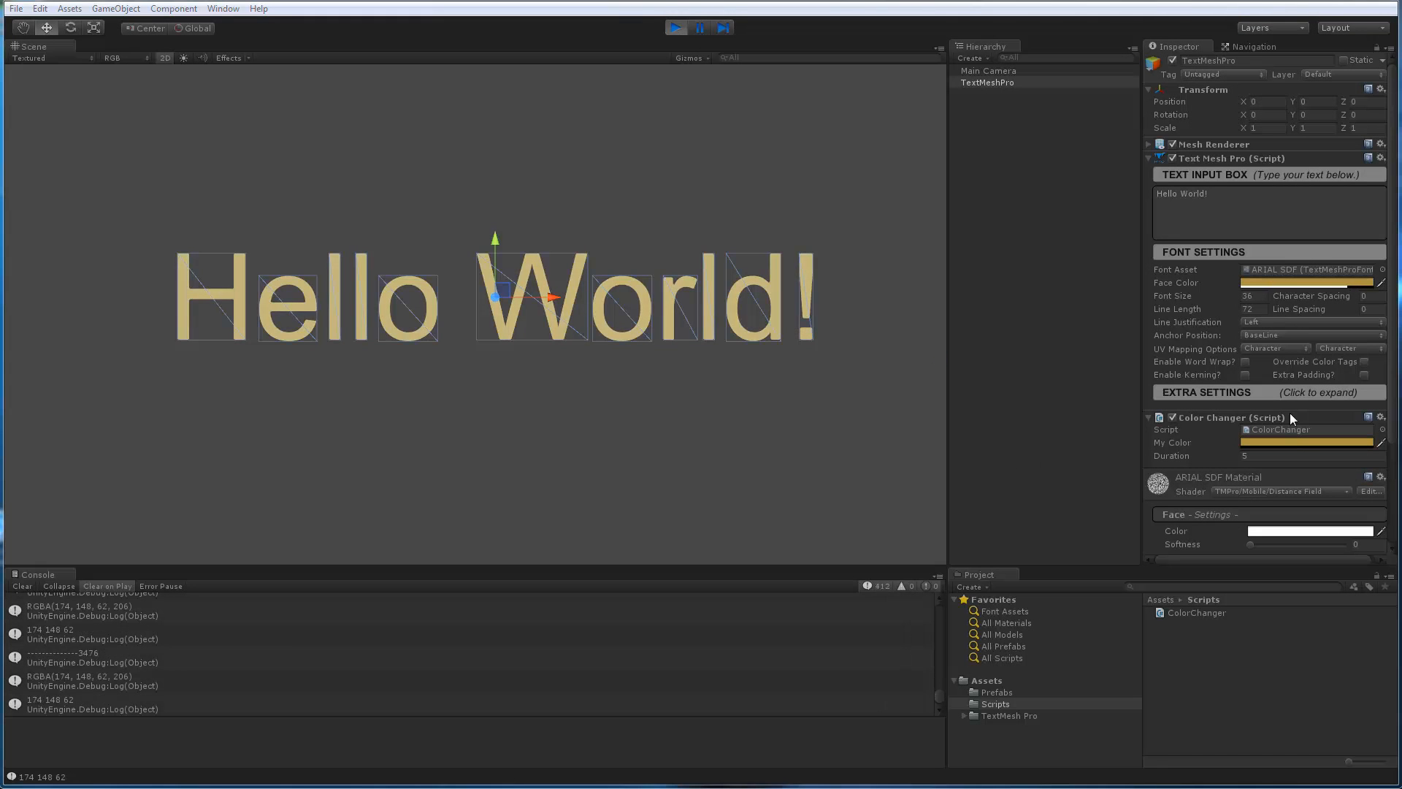
left_click(676, 26)
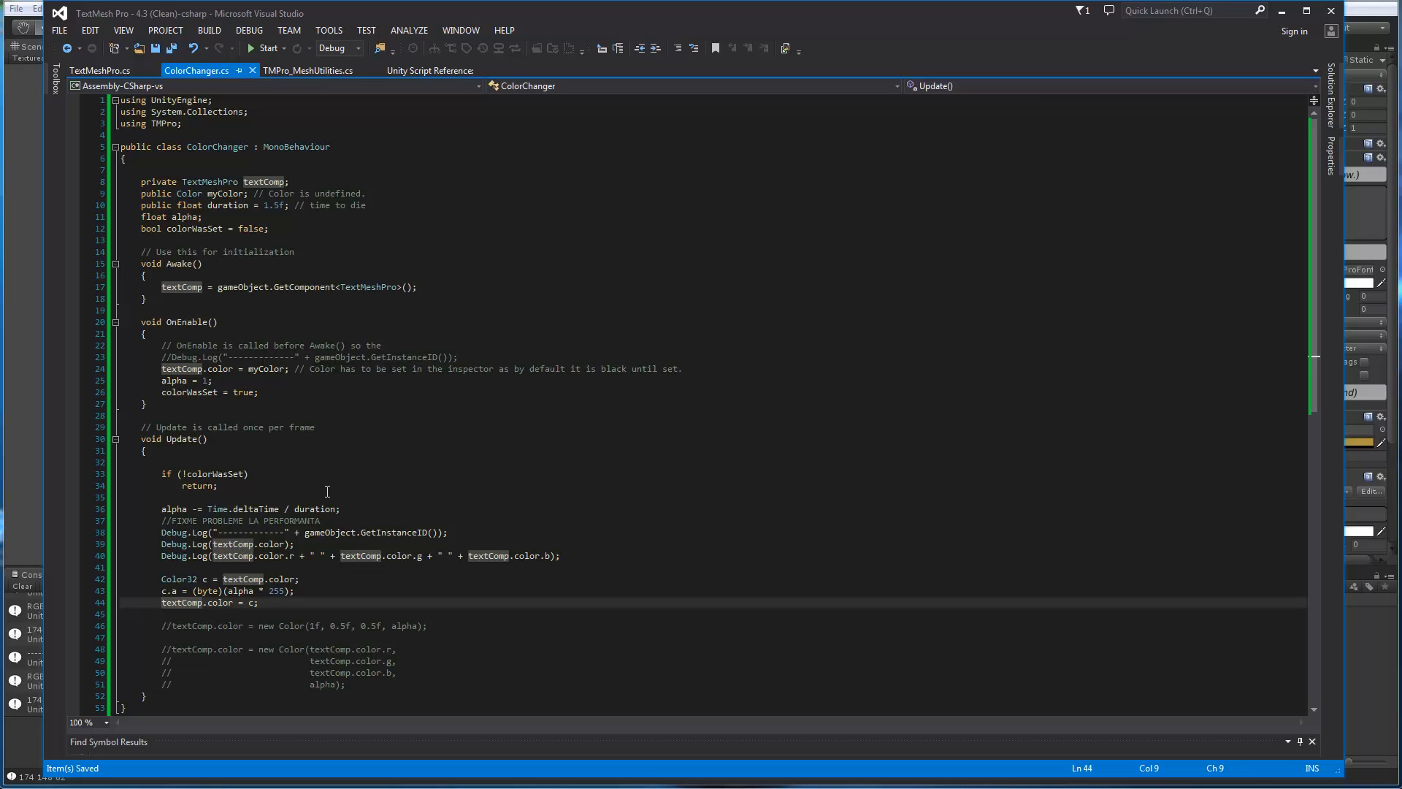
mouse_move(410, 455)
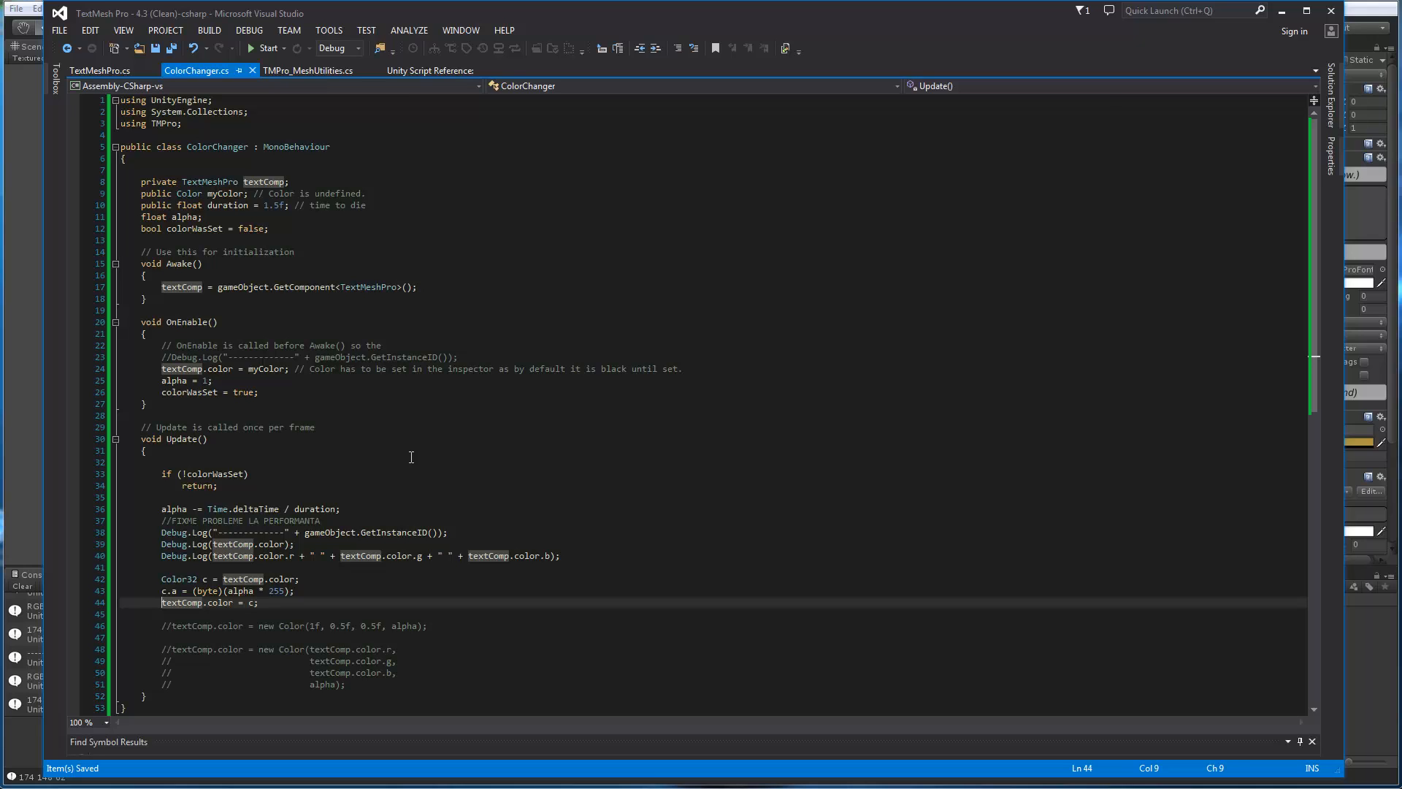
mouse_move(30, 444)
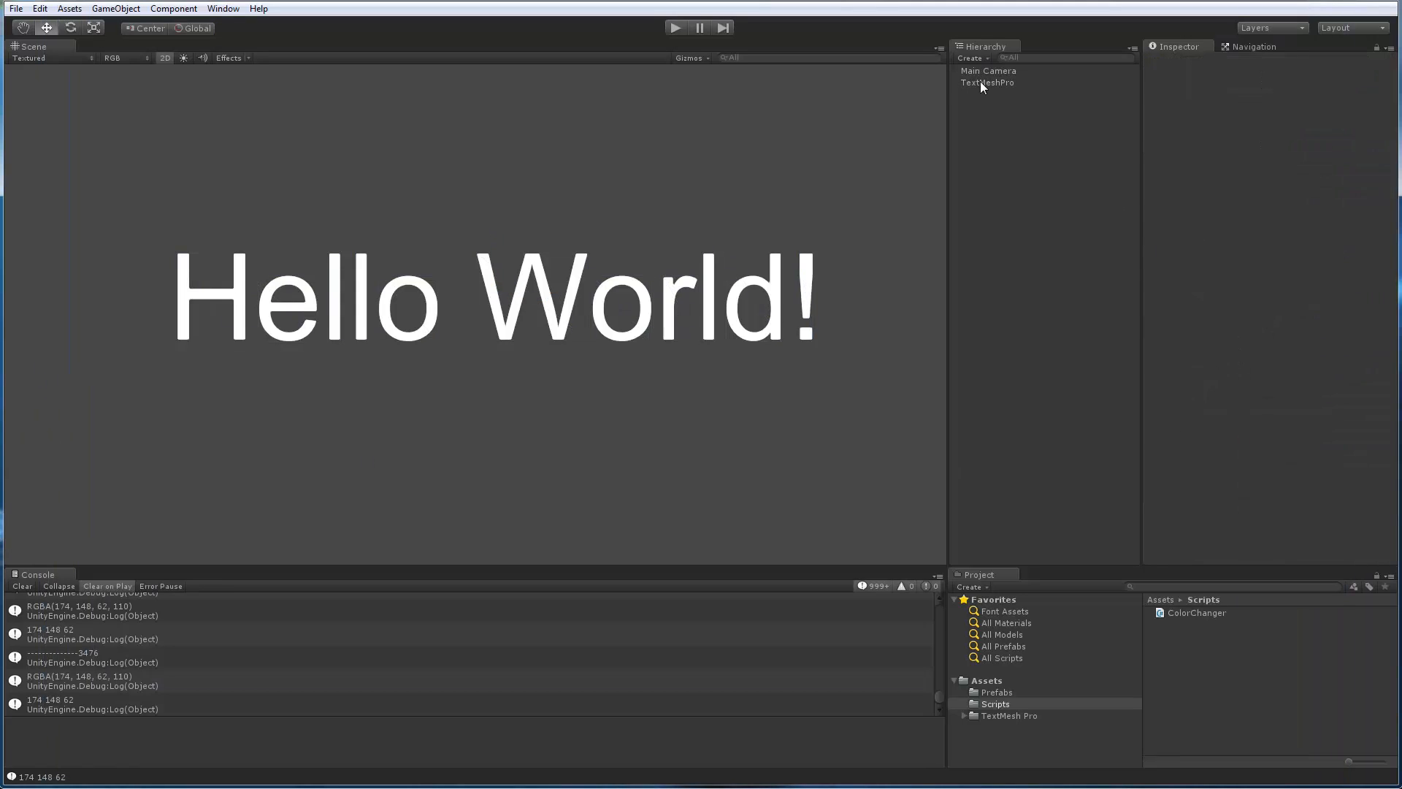
Select TextMeshPro and begin creating an animation clip via the Animation editor
left_click(987, 82)
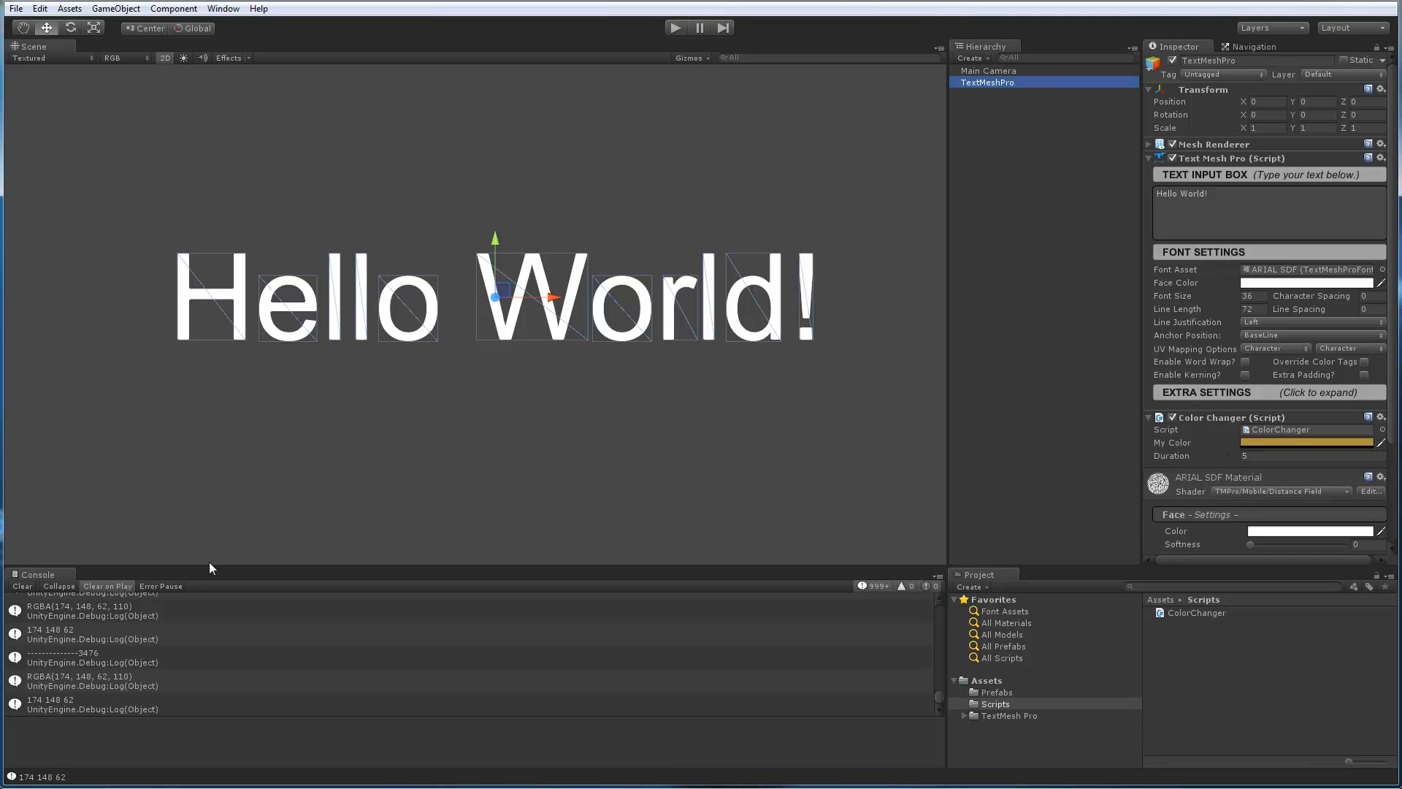
mouse_move(1127, 347)
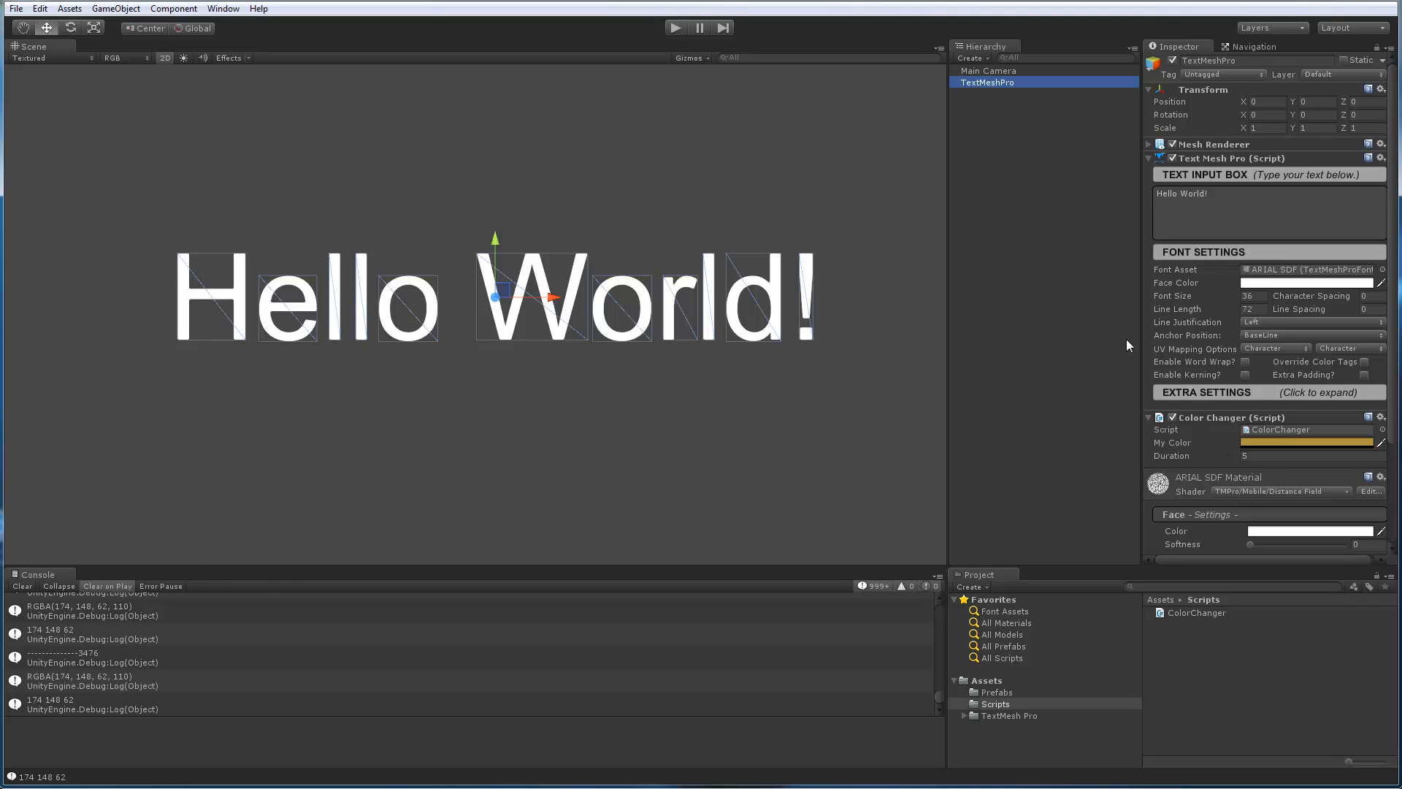
mouse_move(216, 20)
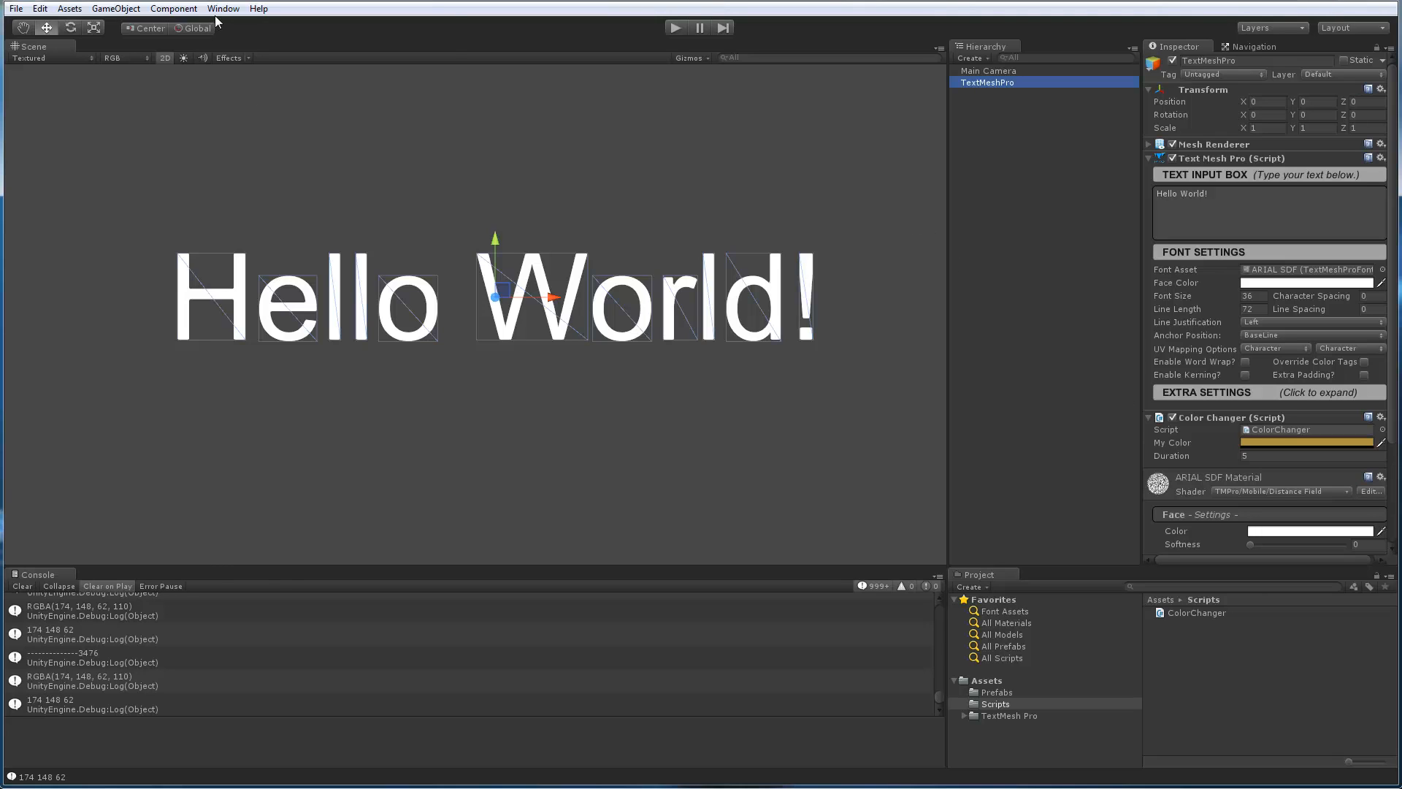
left_click(222, 9)
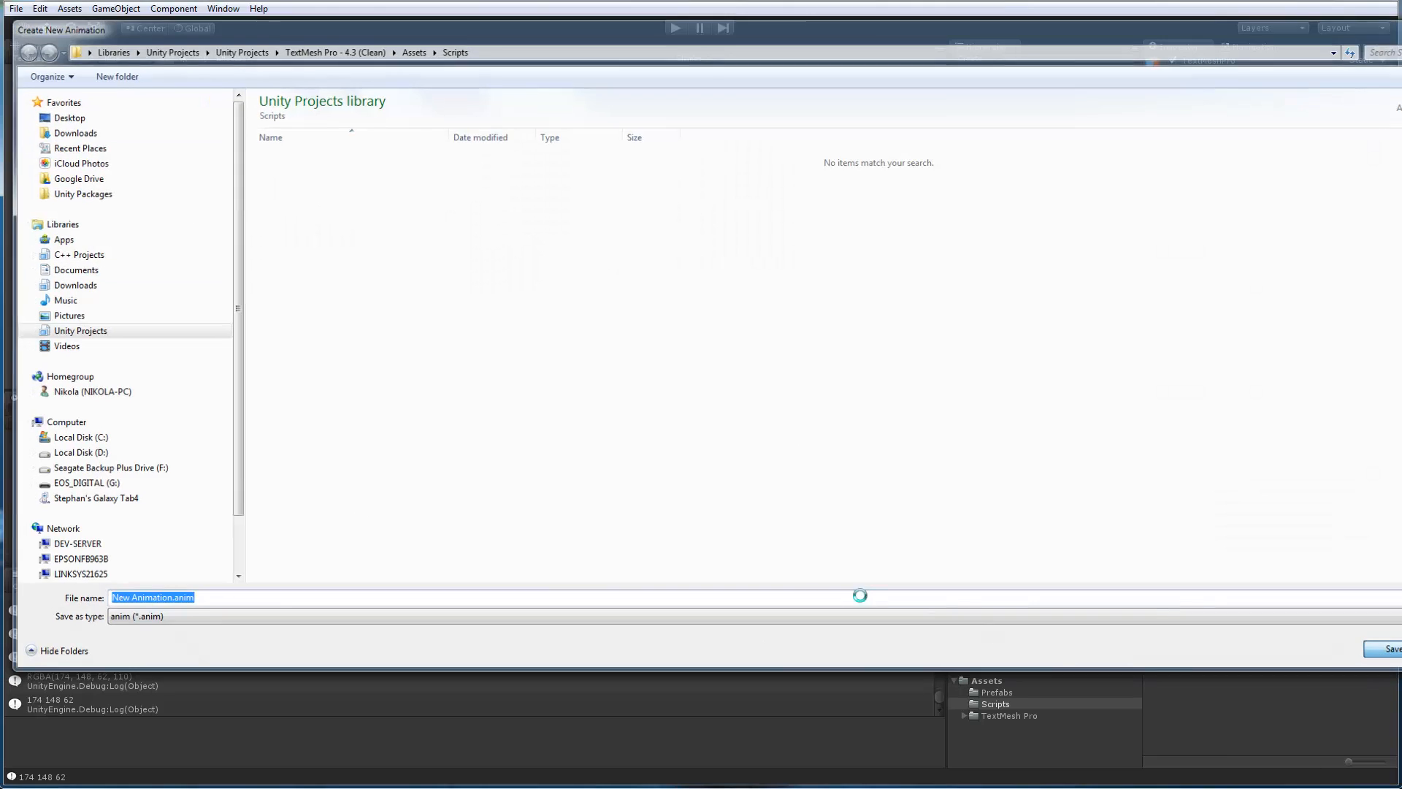
Save New Animation.anim, record a font size 35.25 key and tint the face colour blue
left_click(1392, 648)
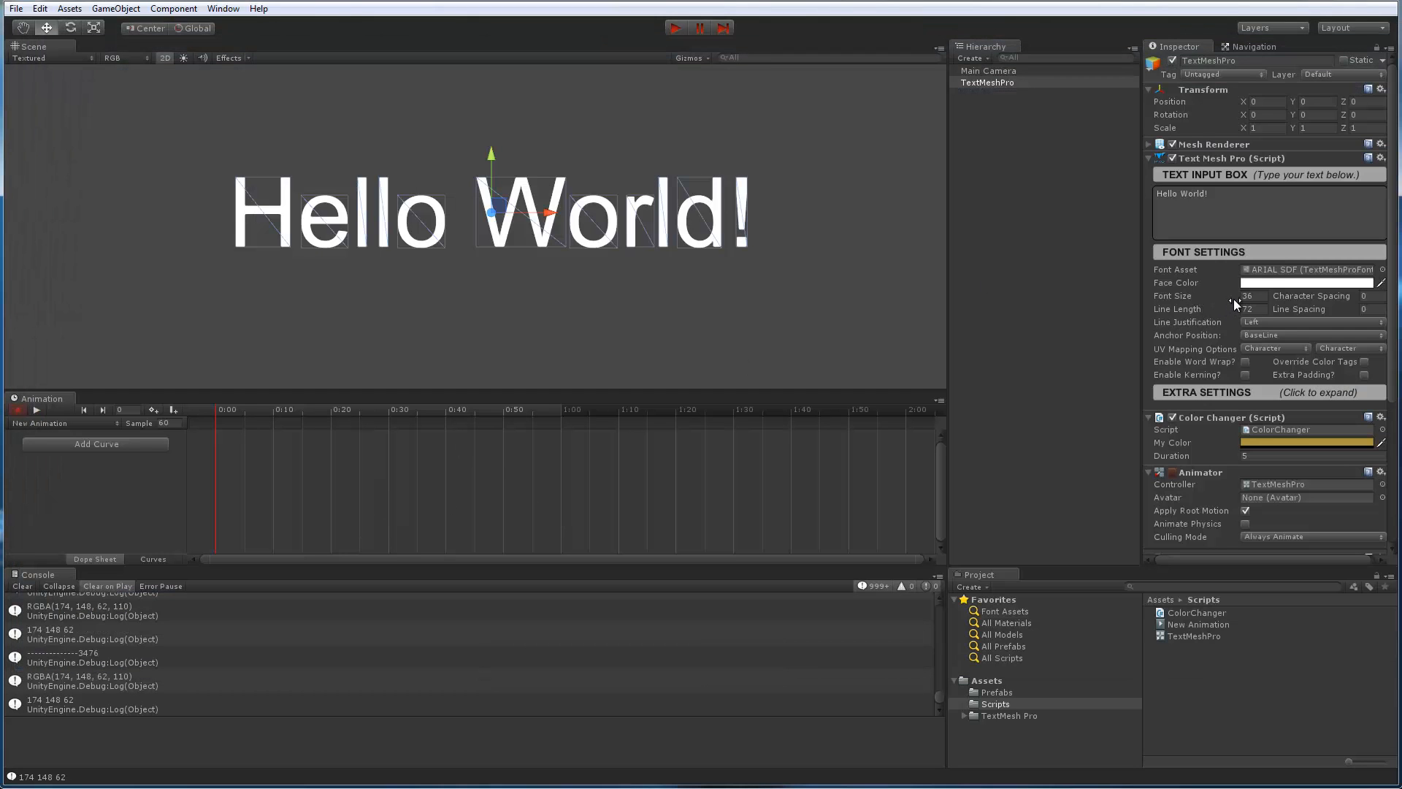
left_click_drag(1239, 297, 1234, 303)
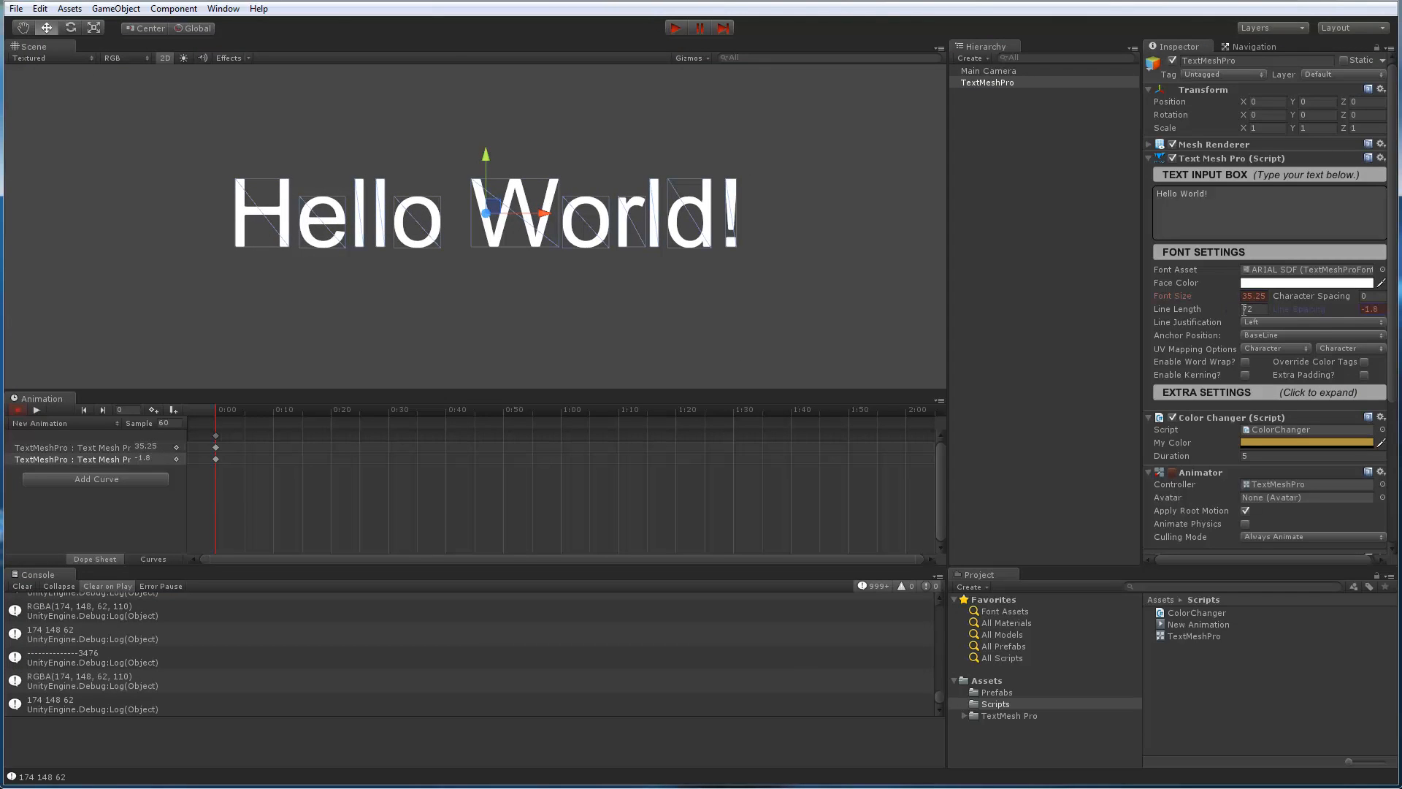
left_click(1305, 282)
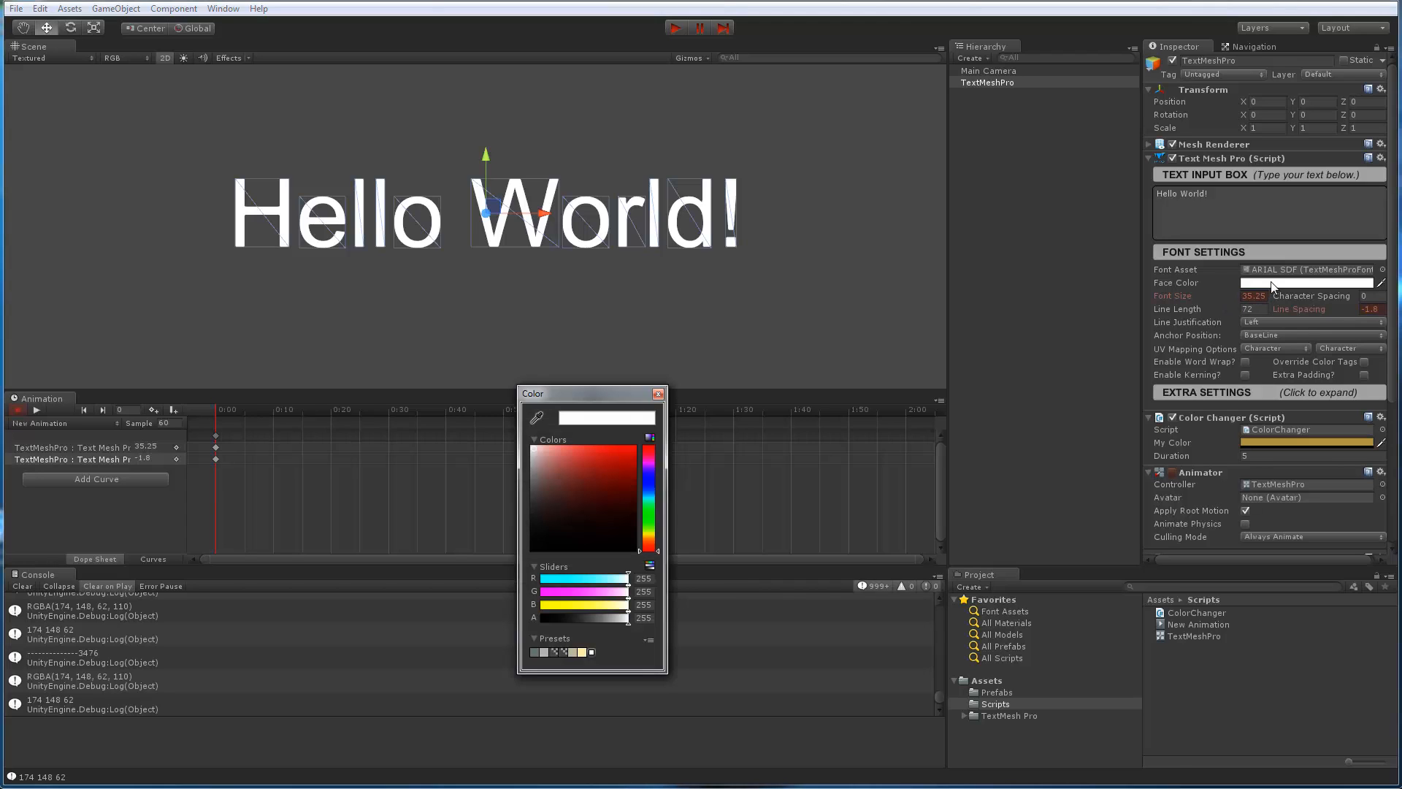
left_click(604, 463)
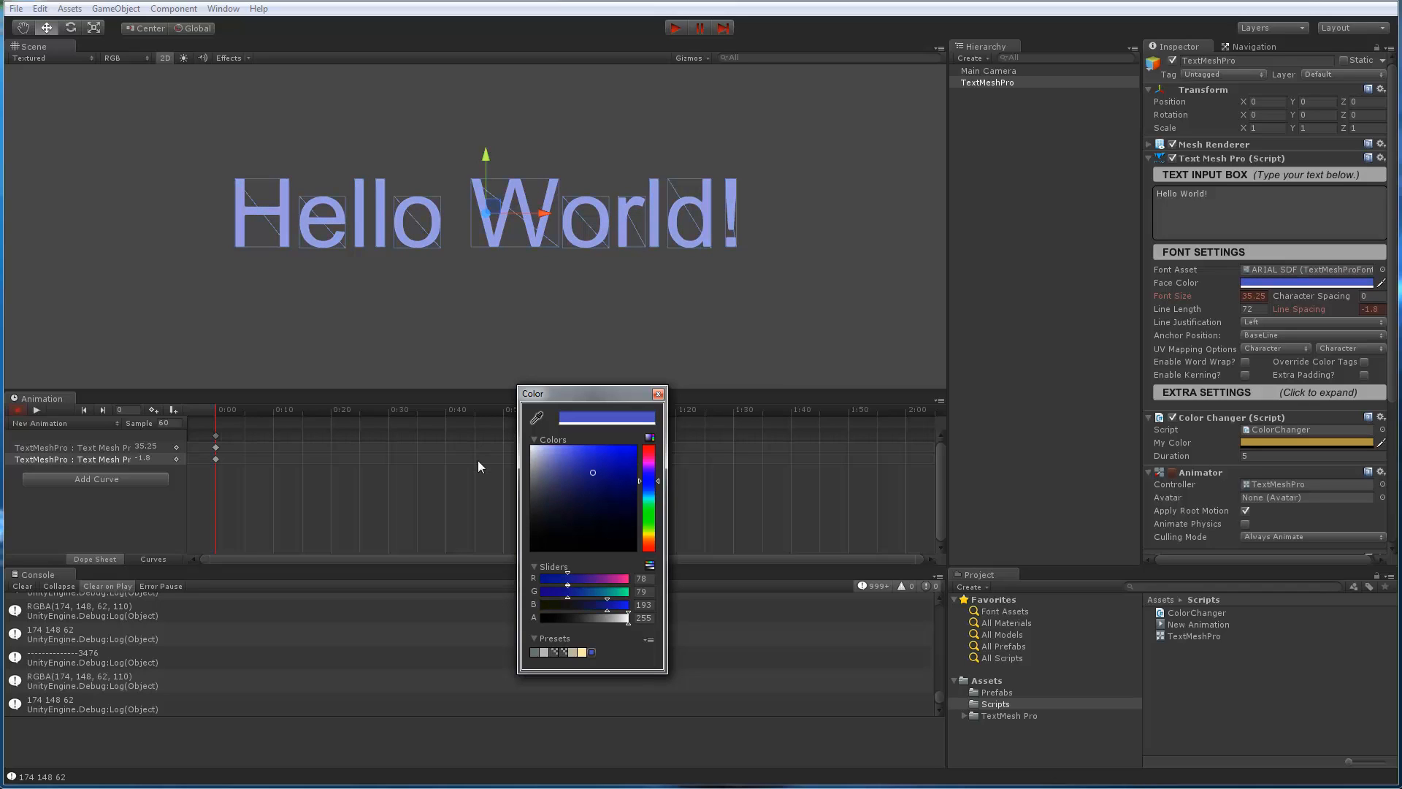
mouse_move(1222, 298)
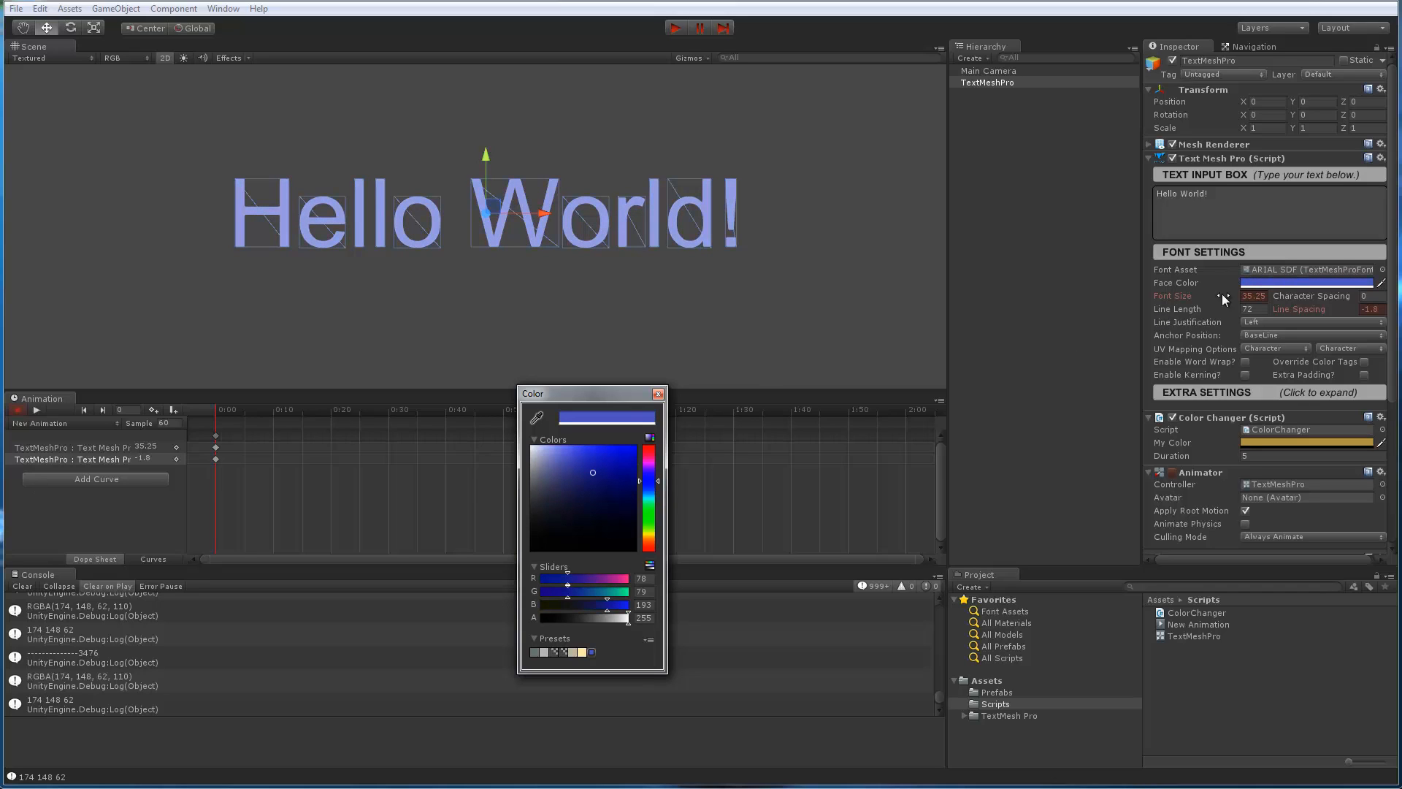
mouse_move(1117, 328)
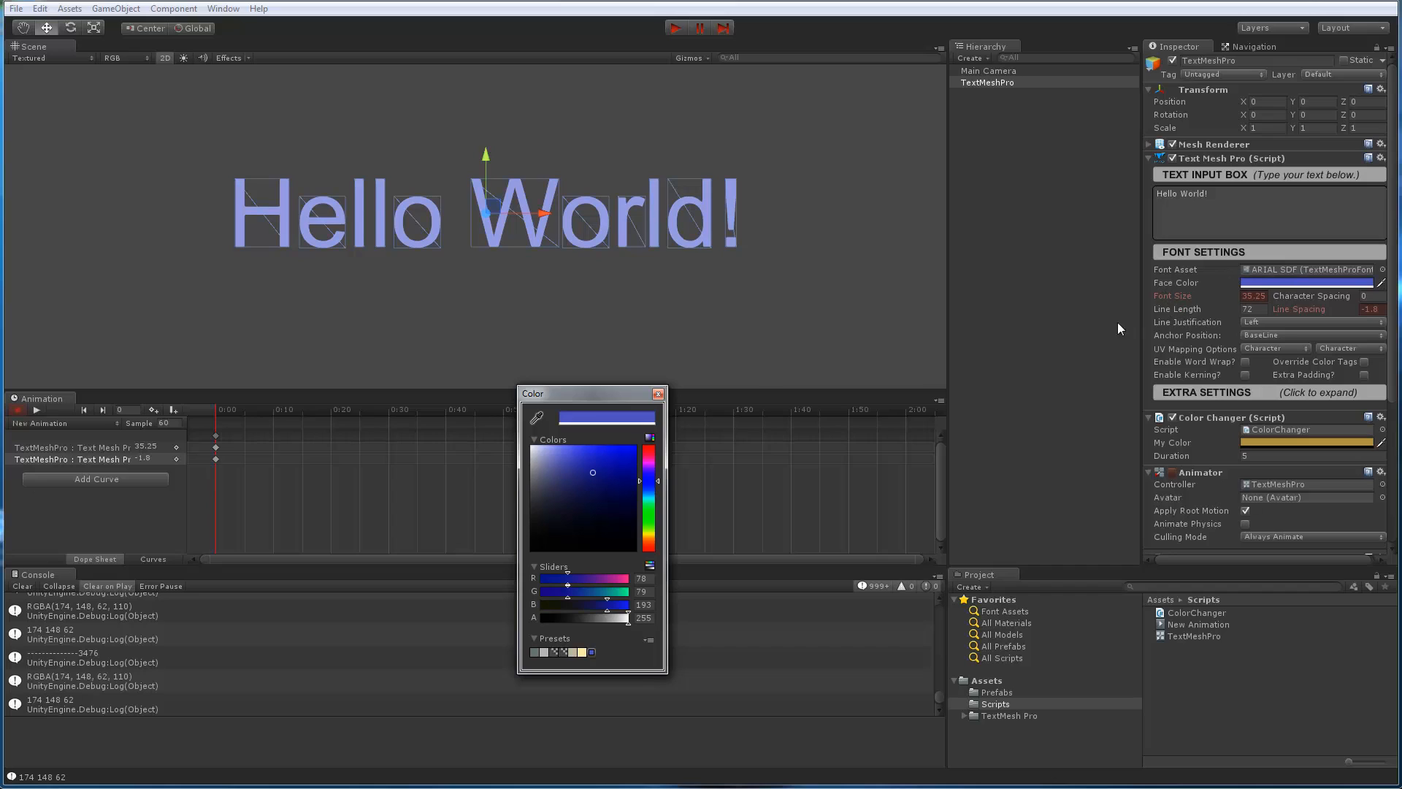
mouse_move(391, 482)
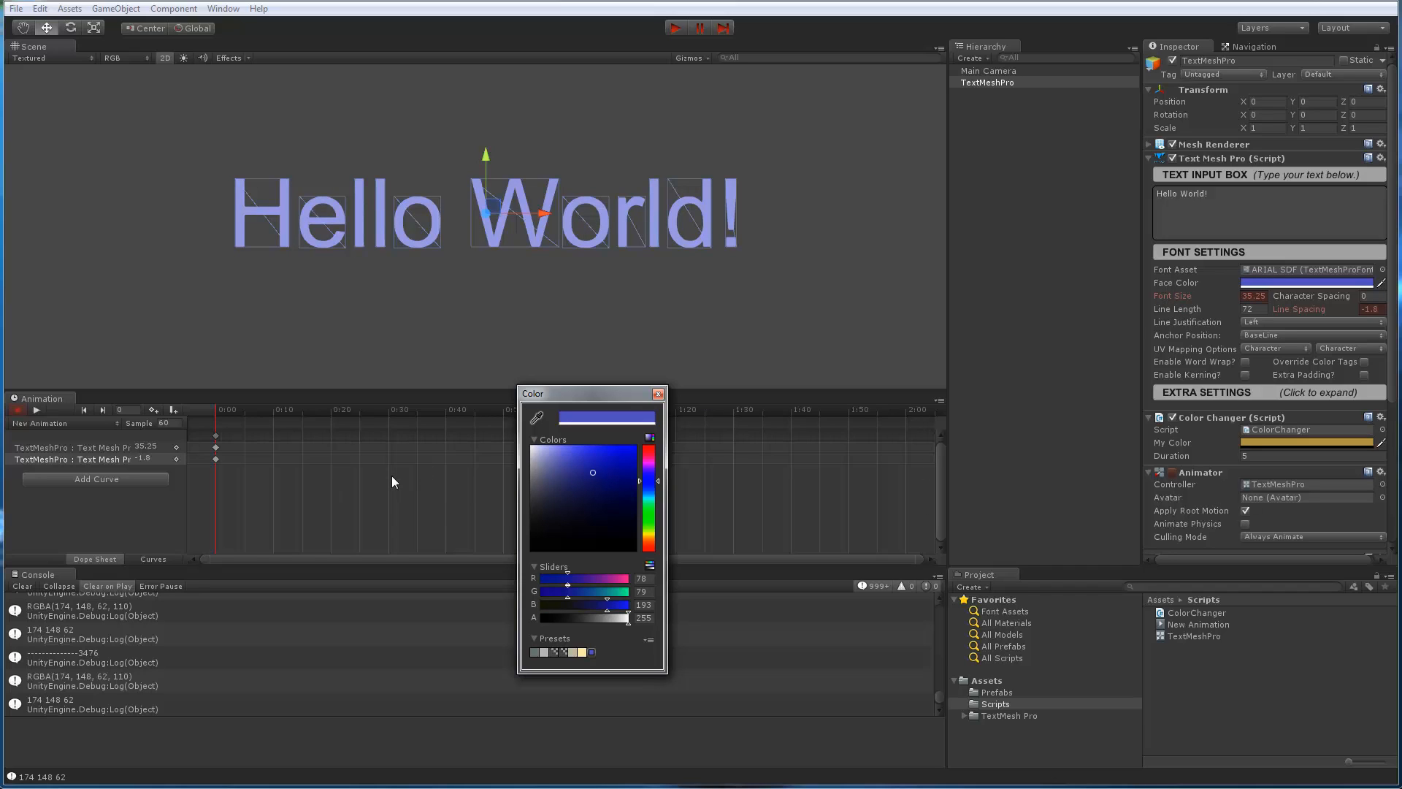
mouse_move(438, 501)
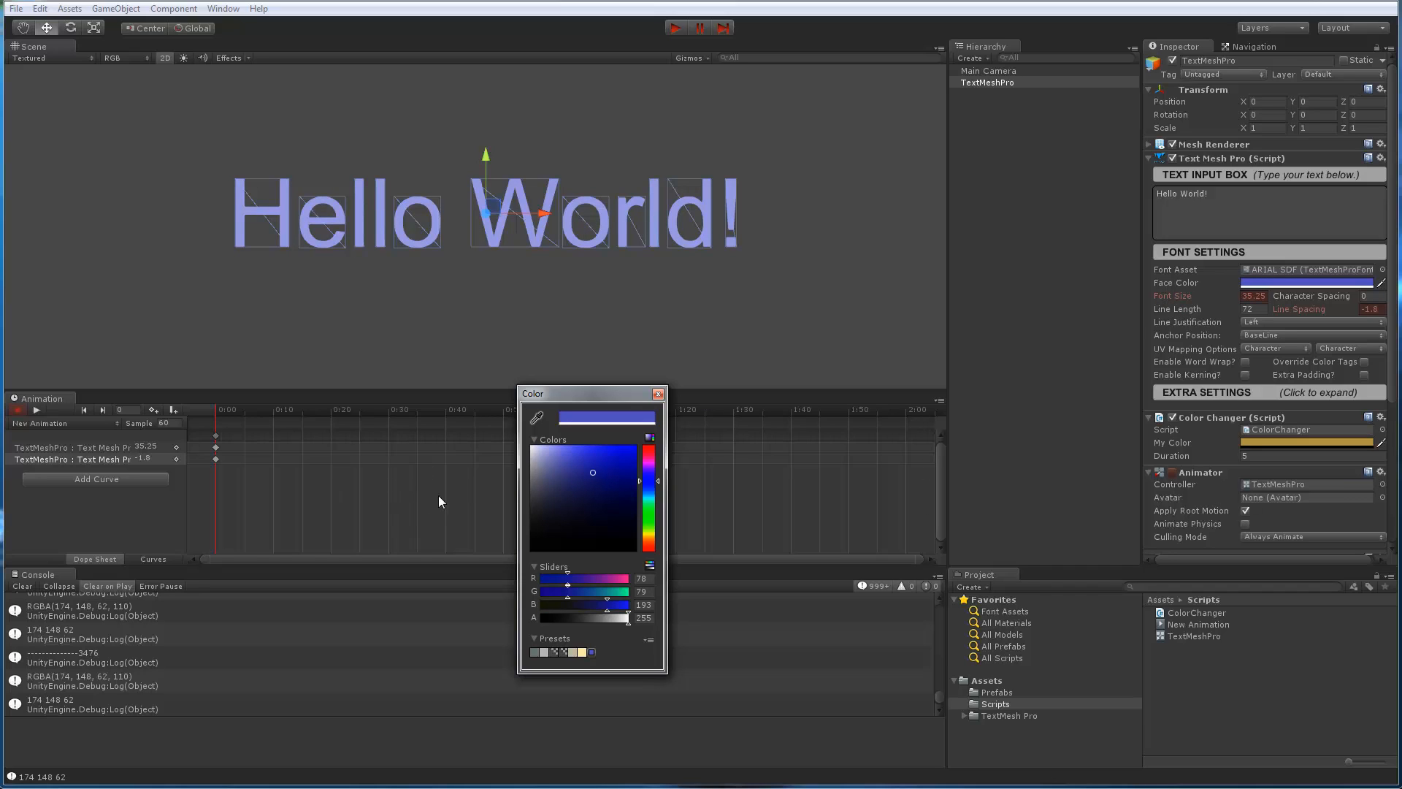
mouse_move(497, 532)
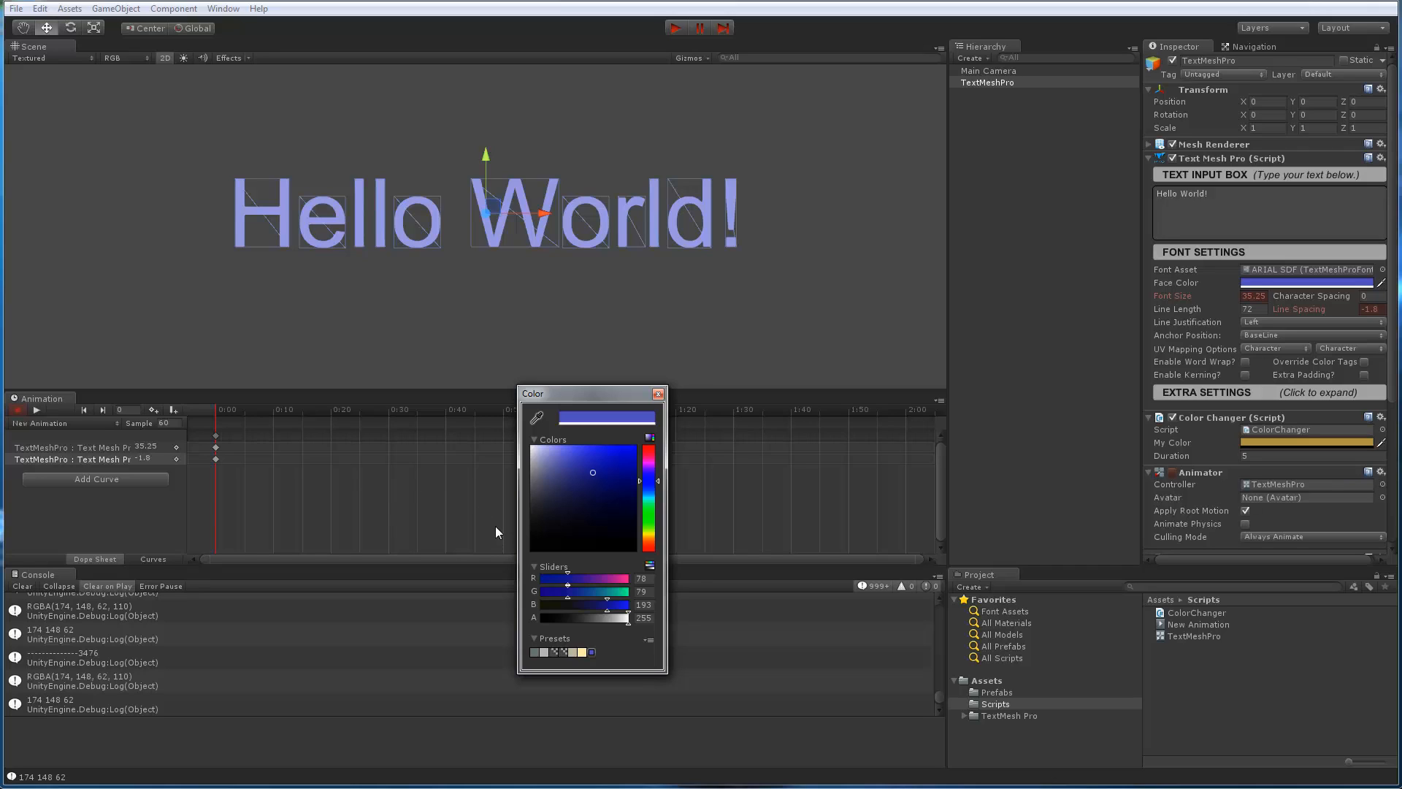
mouse_move(338, 481)
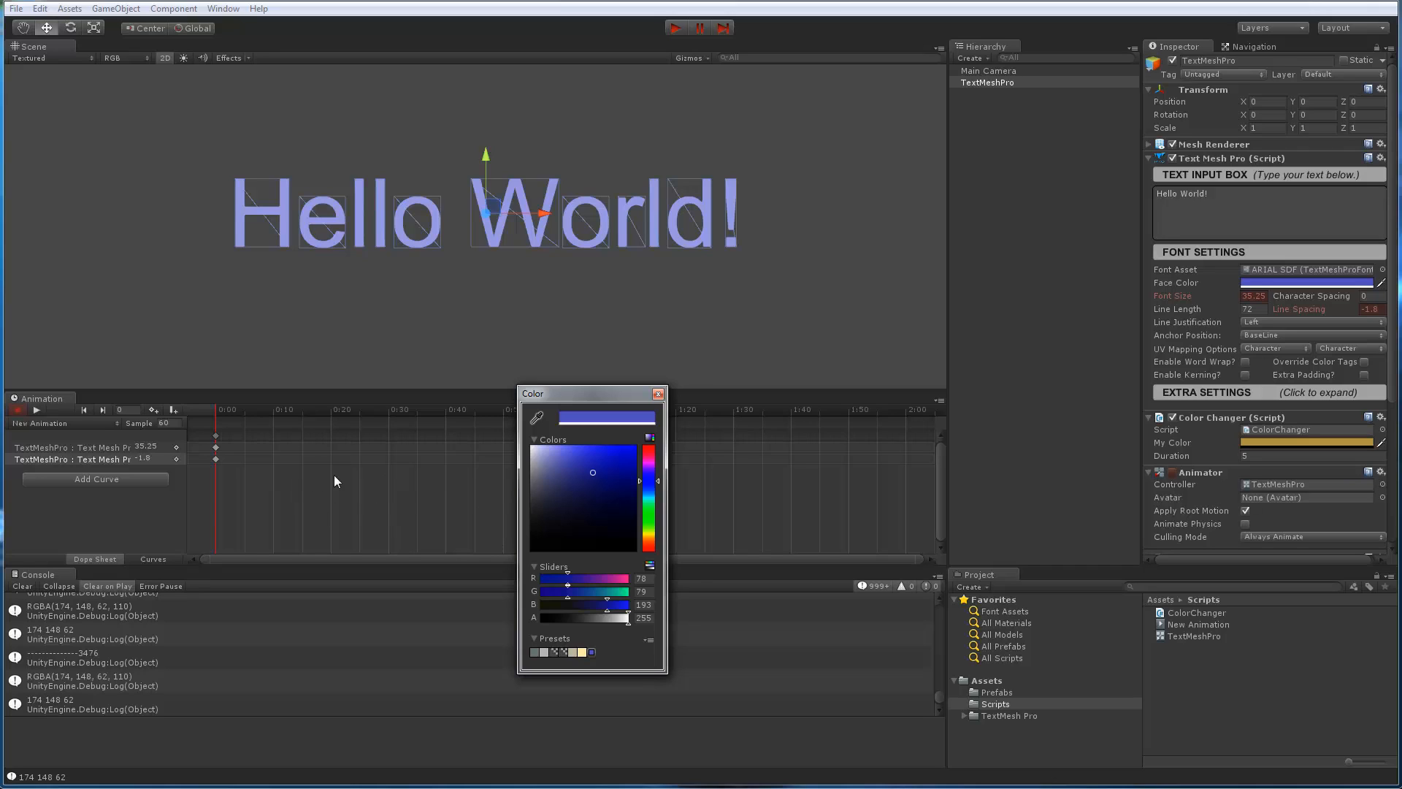
Dismiss the colour picker and close the Animation editor tab, ending recording
left_click(658, 392)
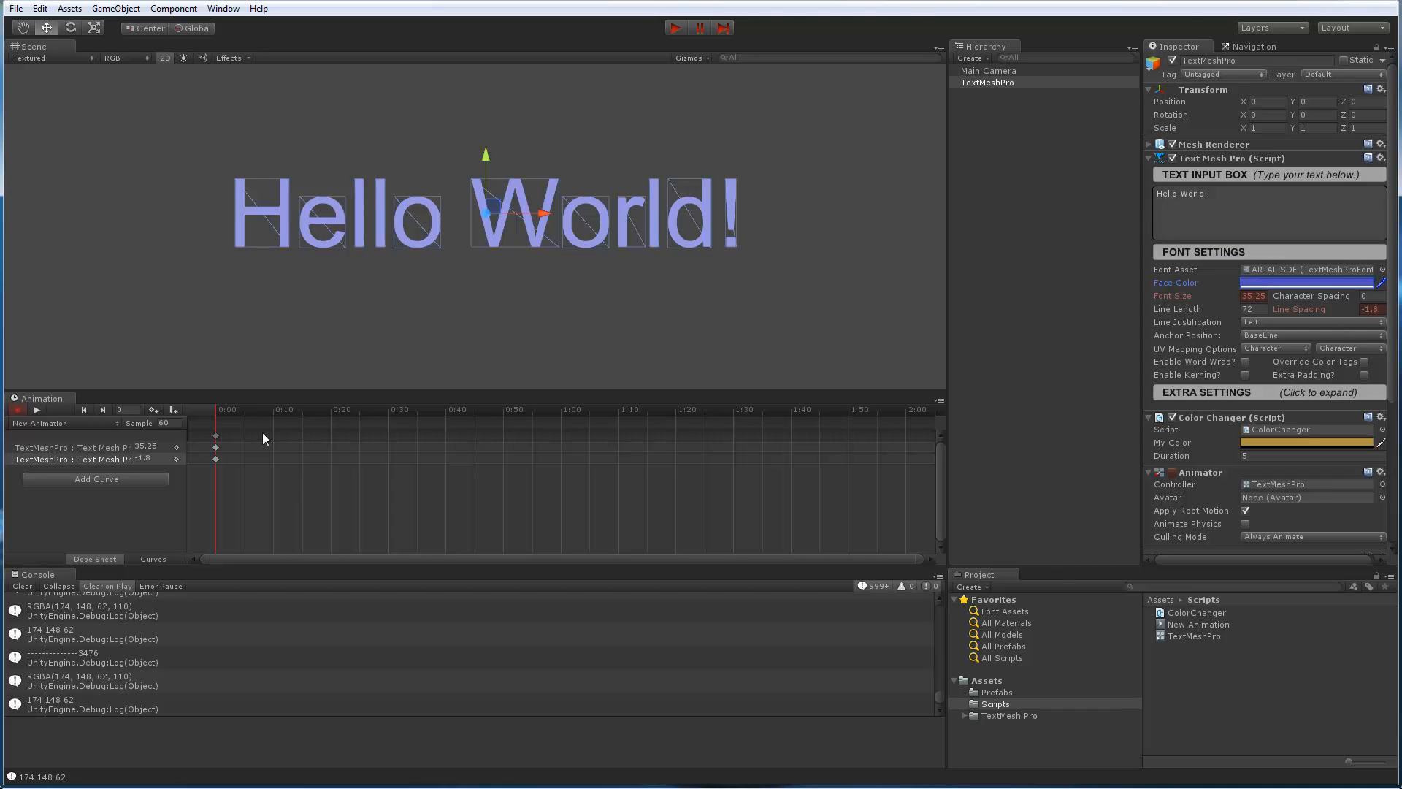
mouse_move(395, 467)
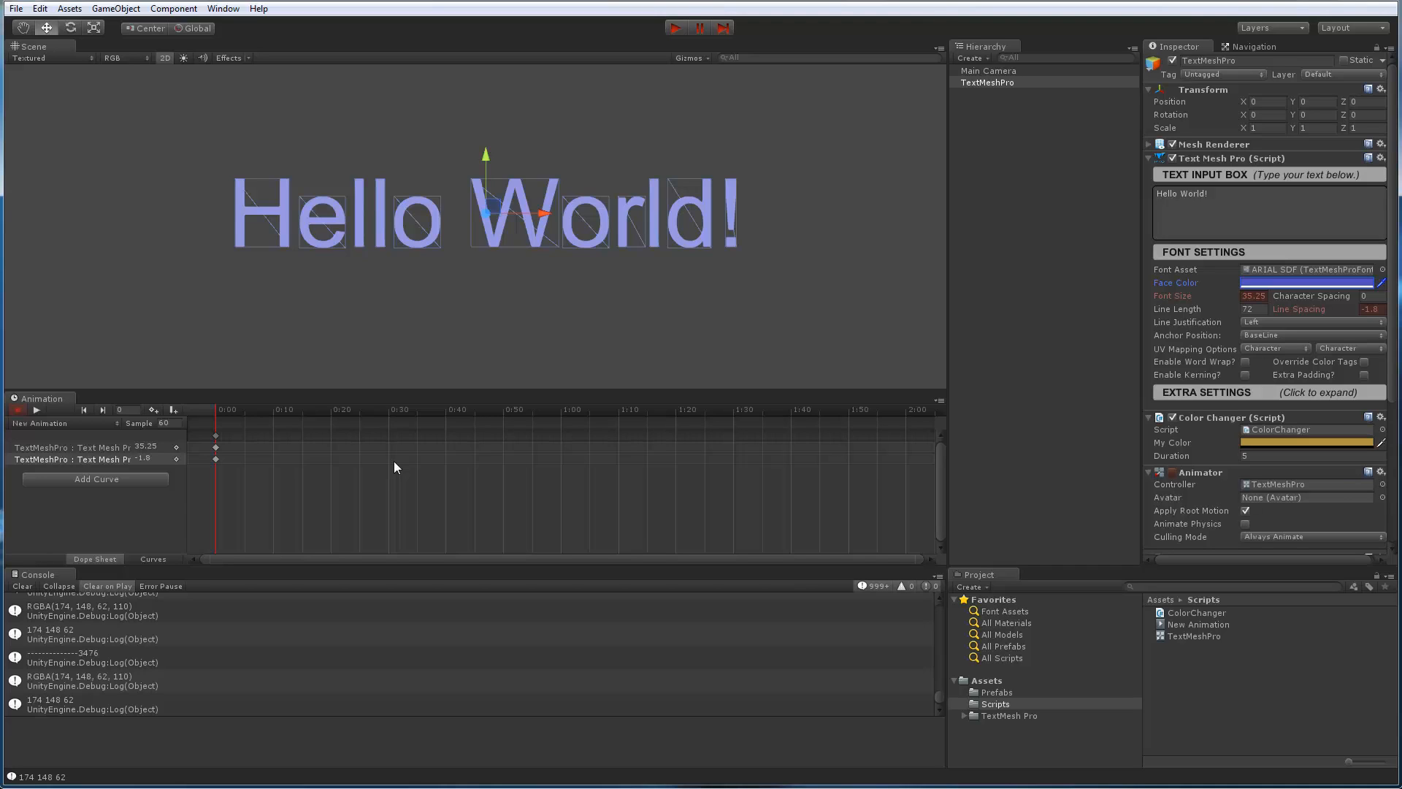
mouse_move(29, 413)
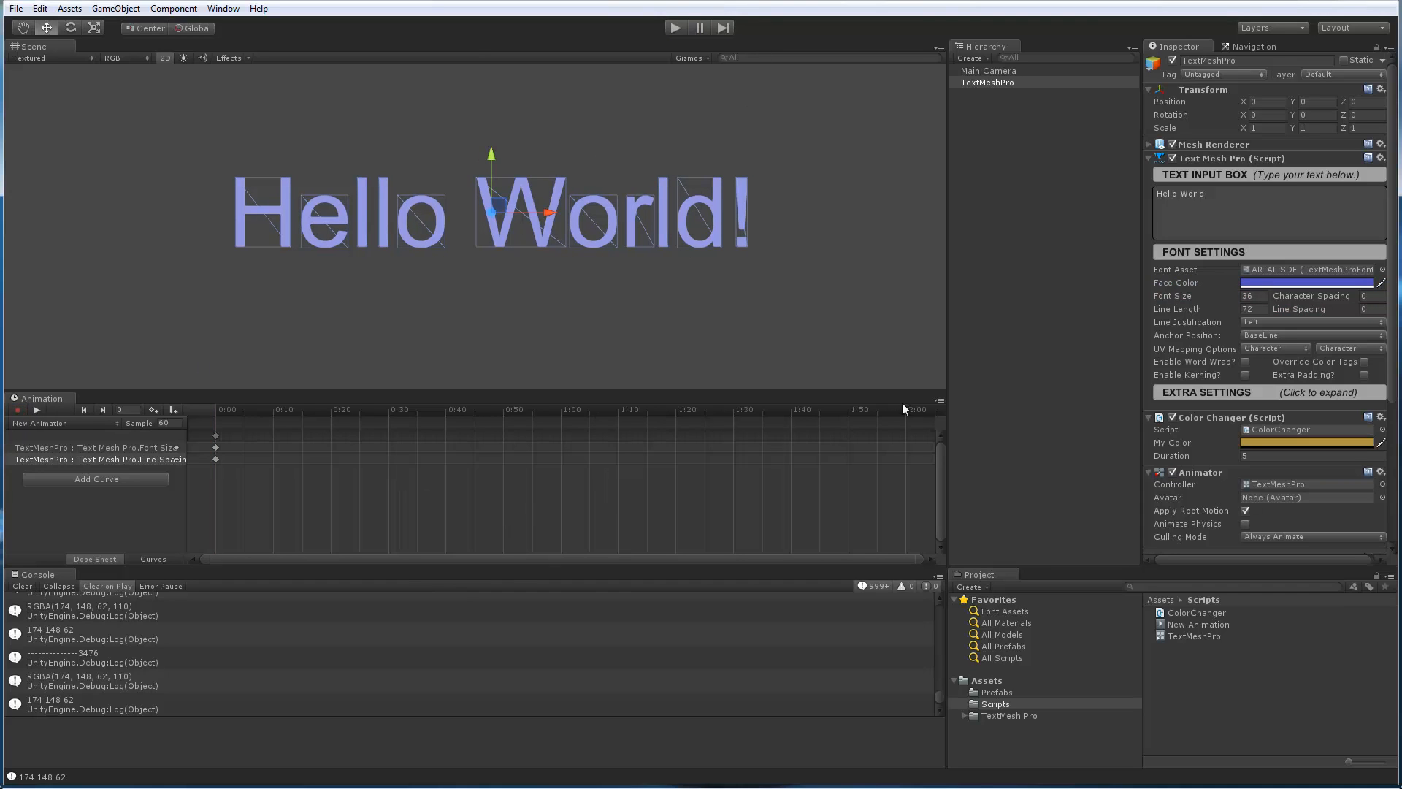
right_click(37, 397)
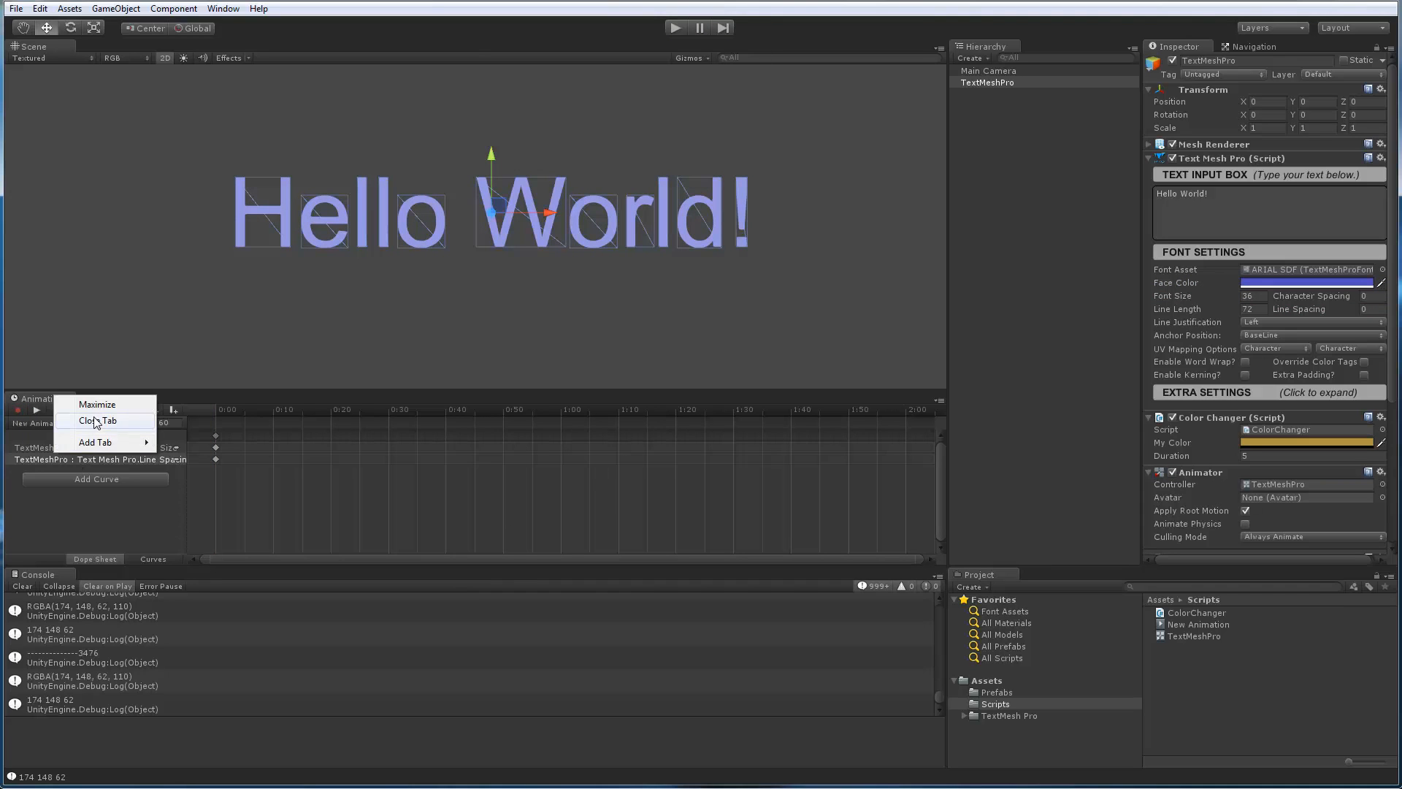
left_click(98, 420)
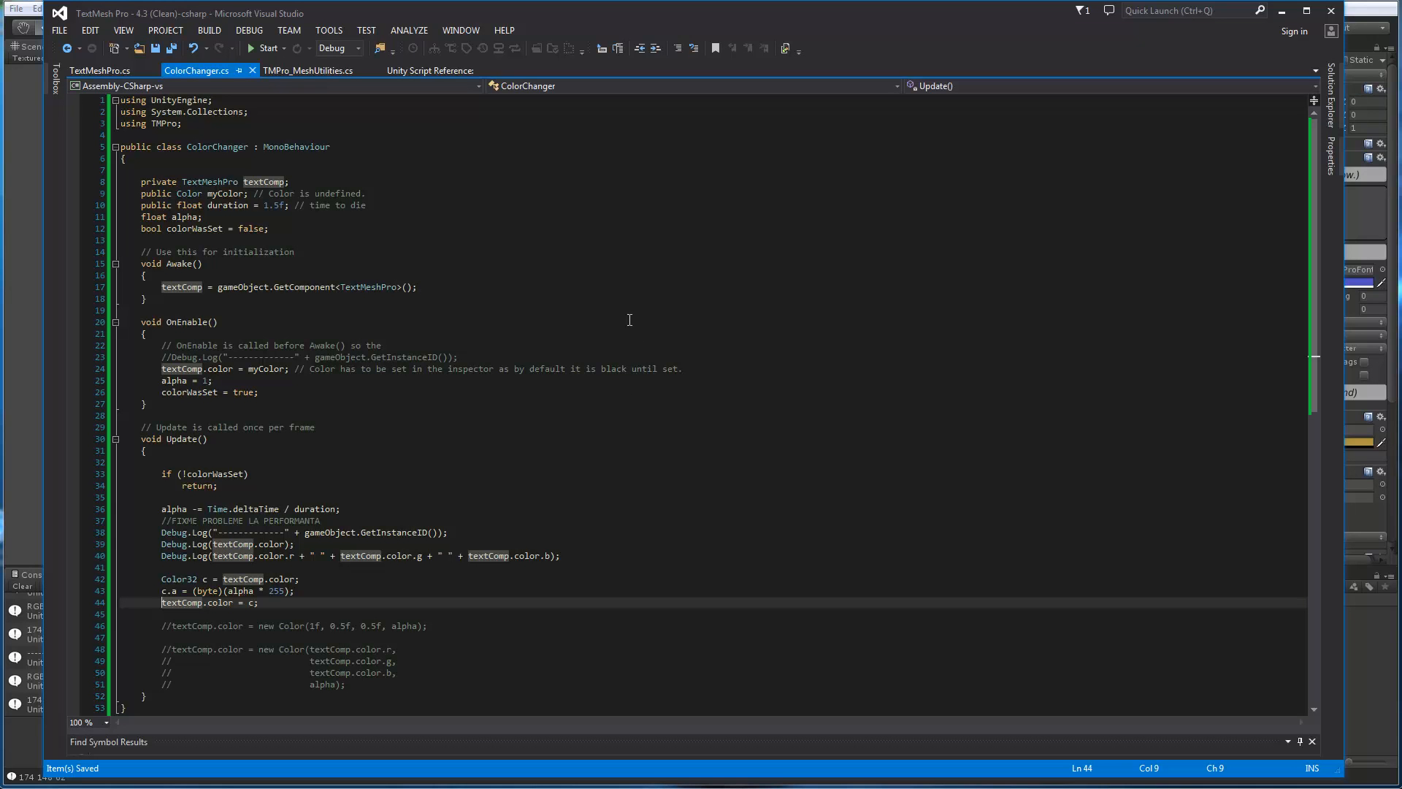
Scroll ColorChanger.cs down to the Update method that fades the text alpha via Color32
scroll("down", 3)
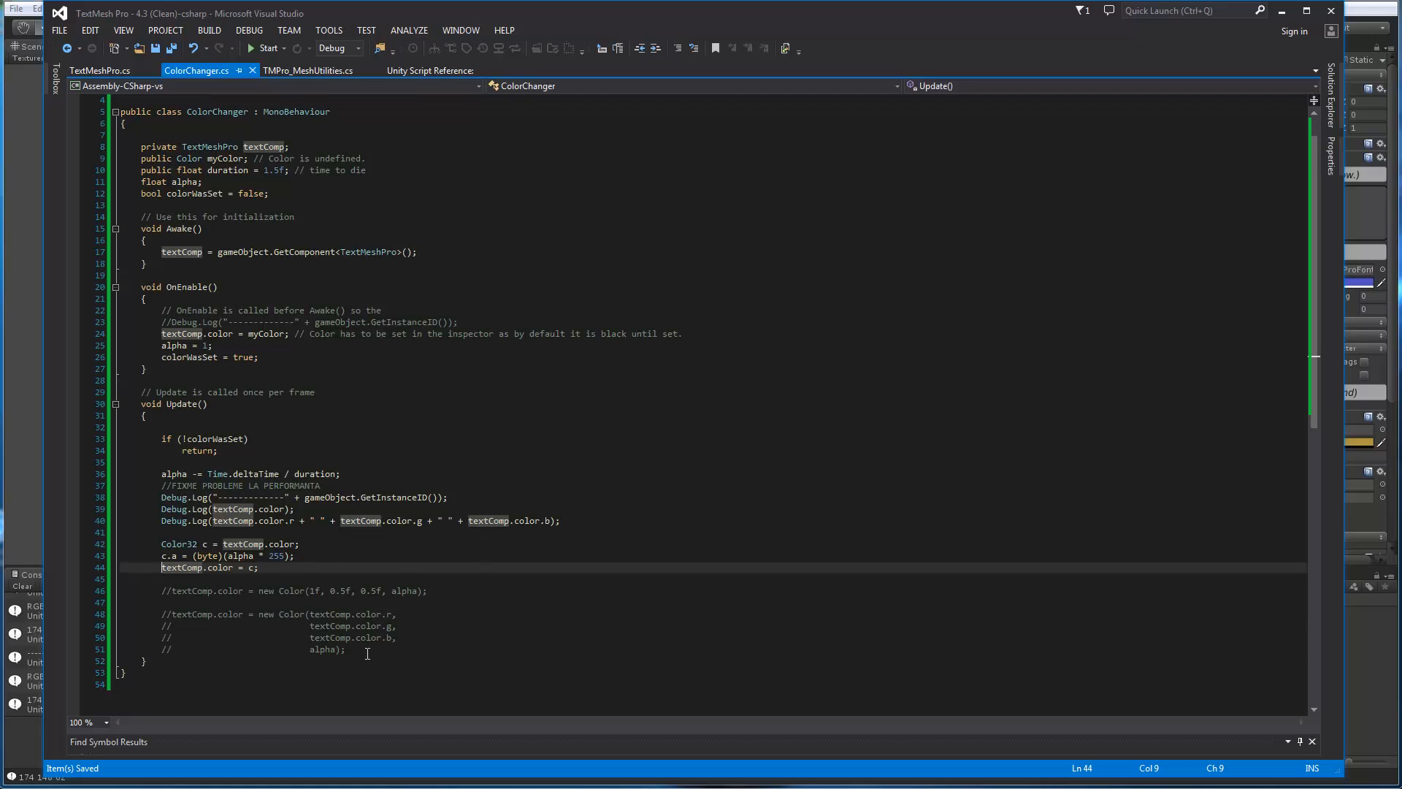
mouse_move(521, 549)
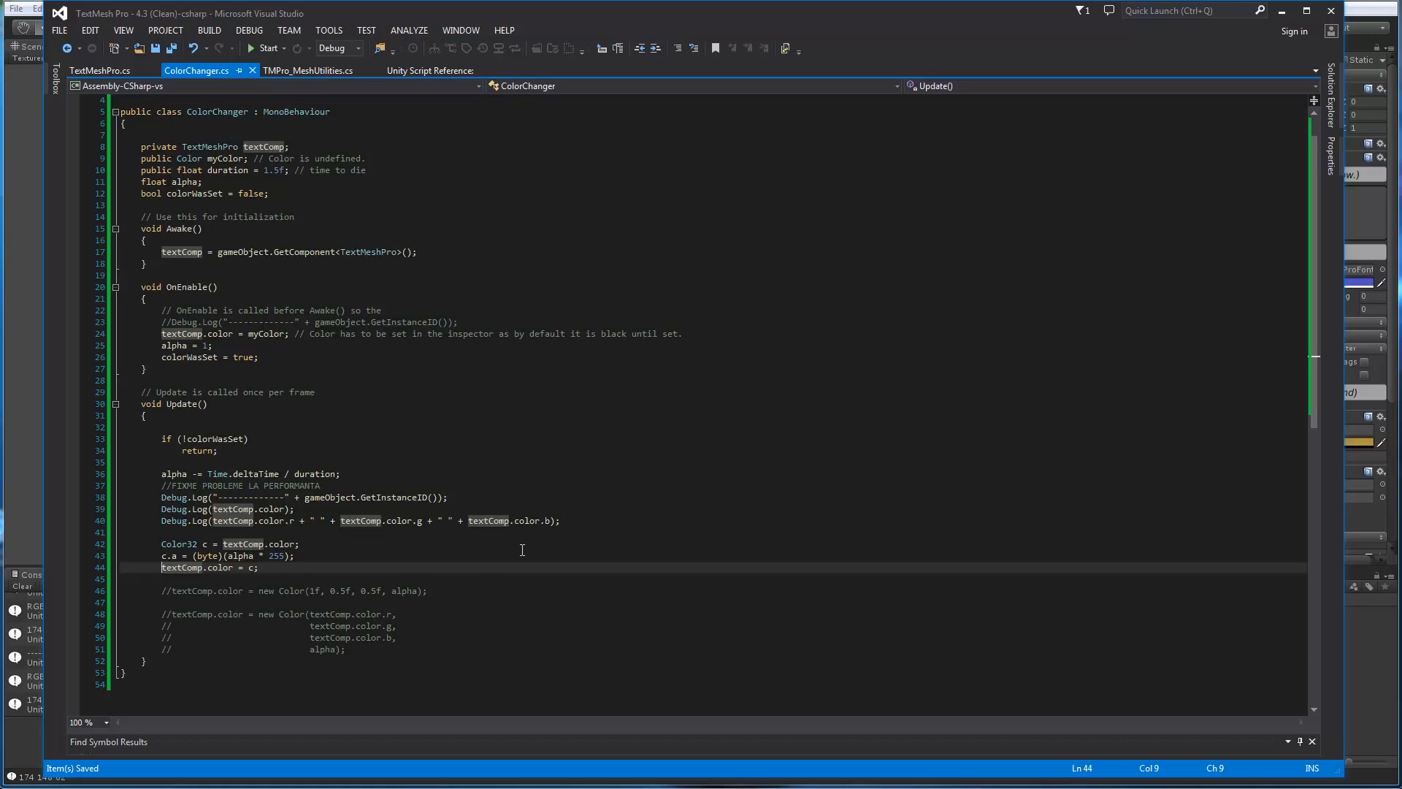
mouse_move(444, 642)
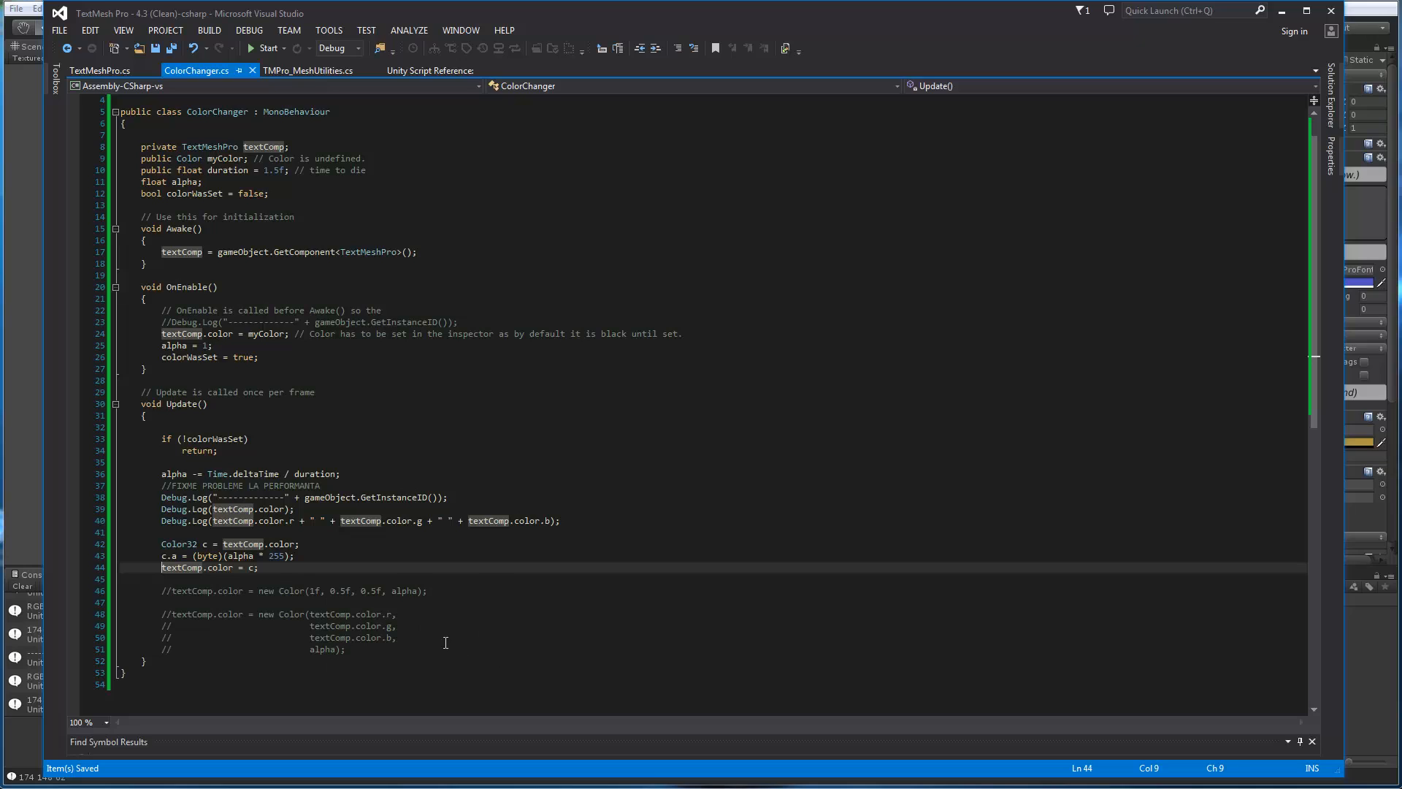
mouse_move(475, 616)
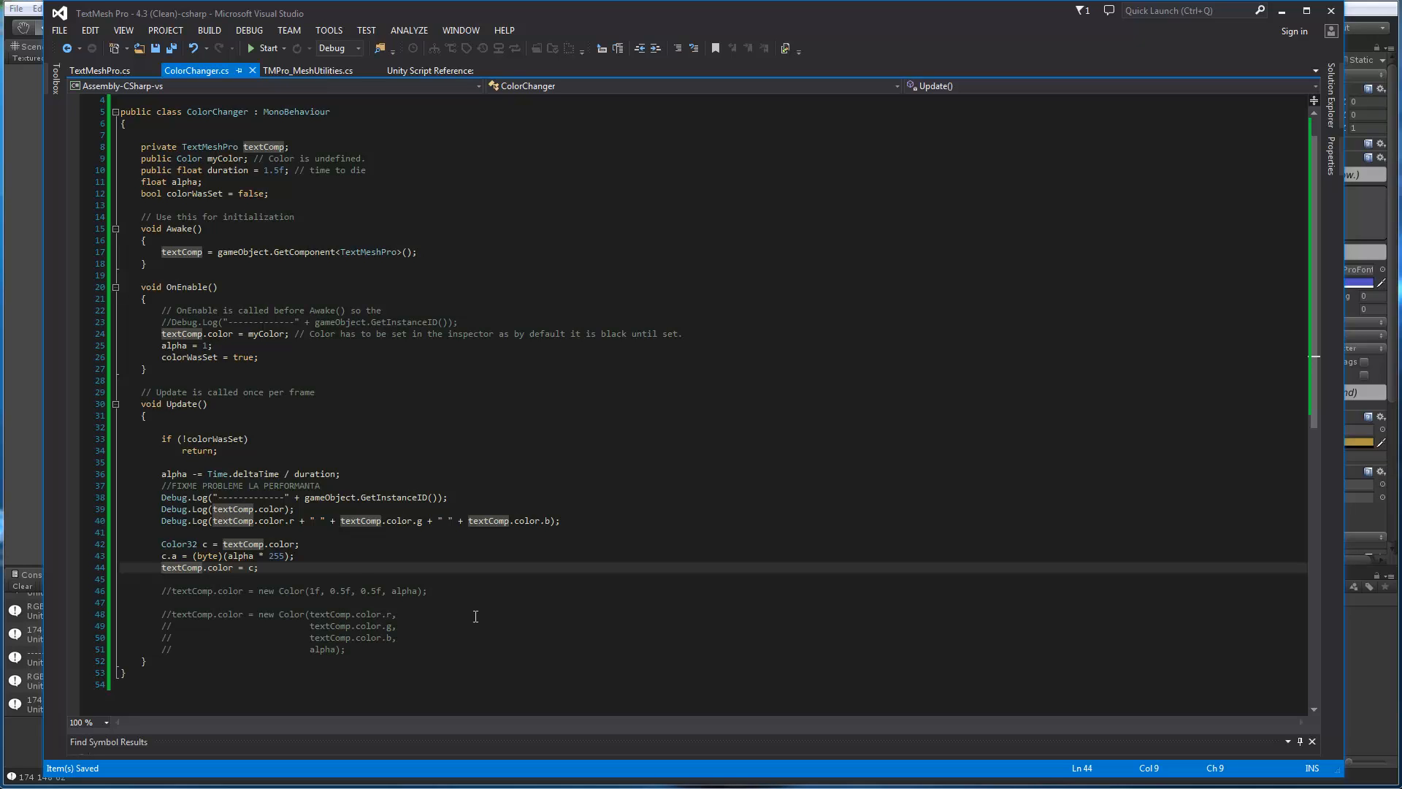
mouse_move(637, 403)
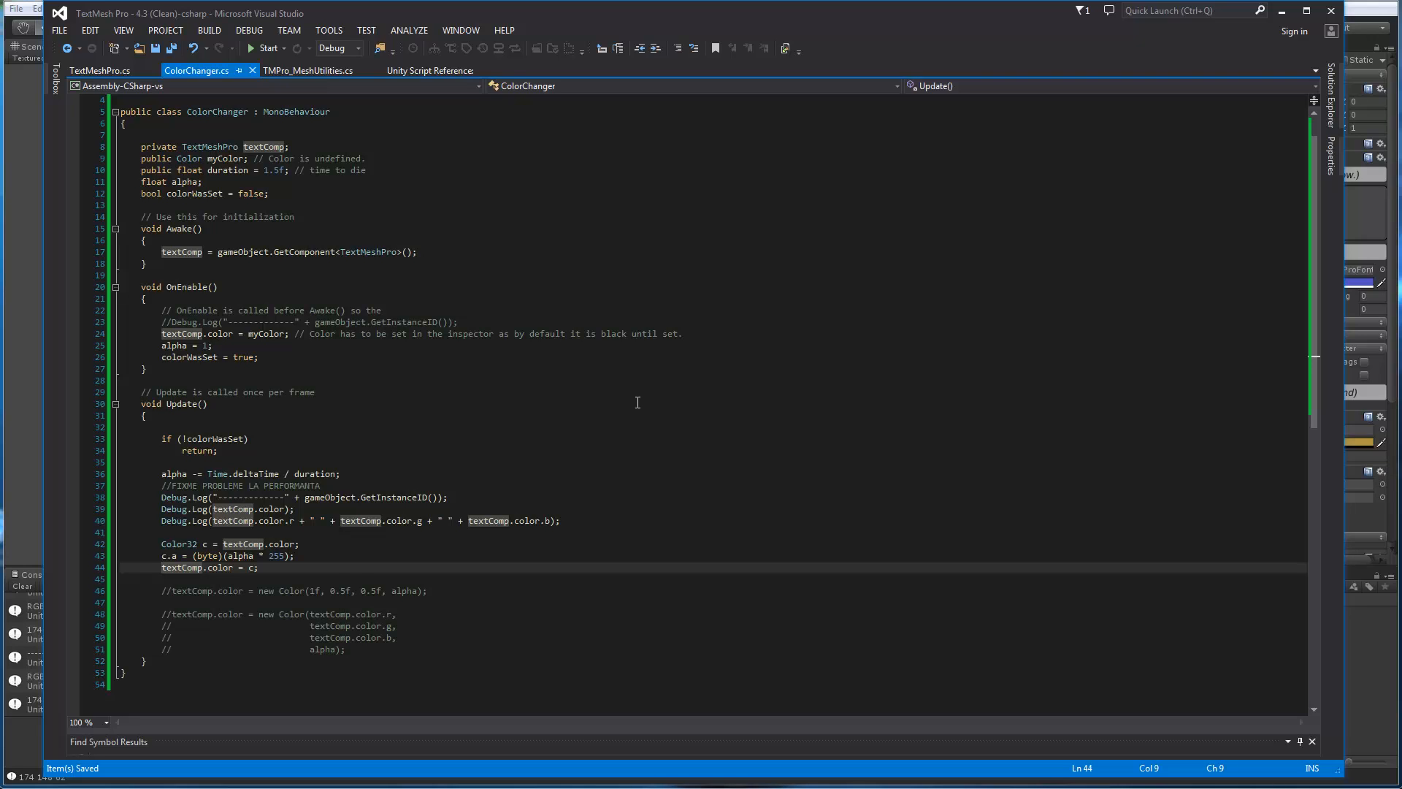